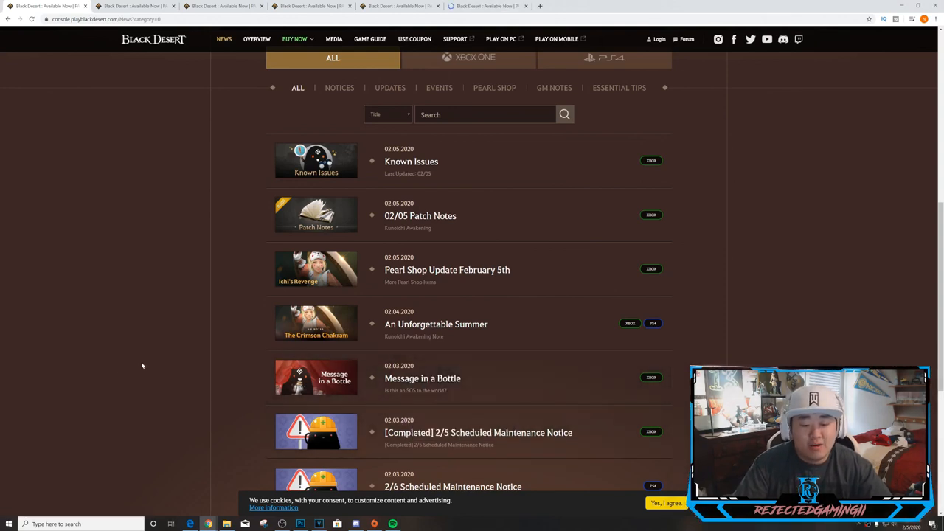
pyautogui.moveTo(131, 359)
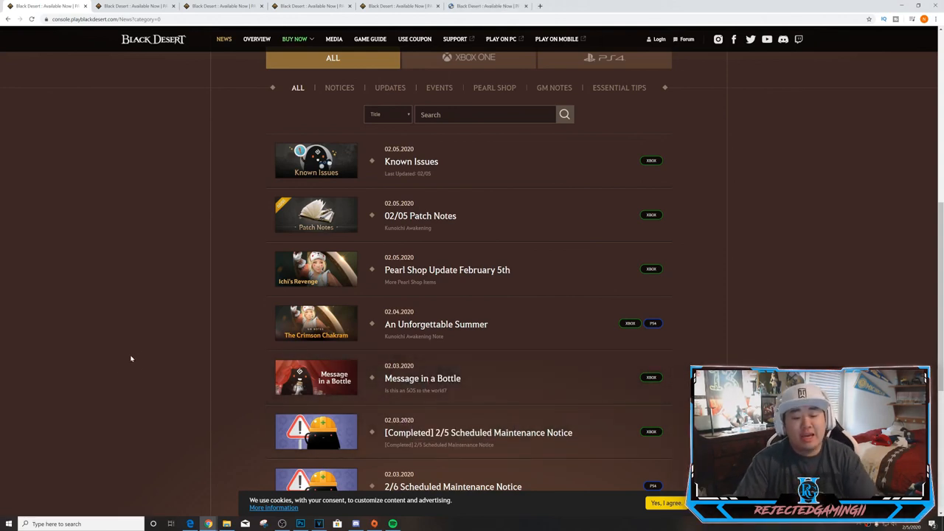
pyautogui.moveTo(151, 346)
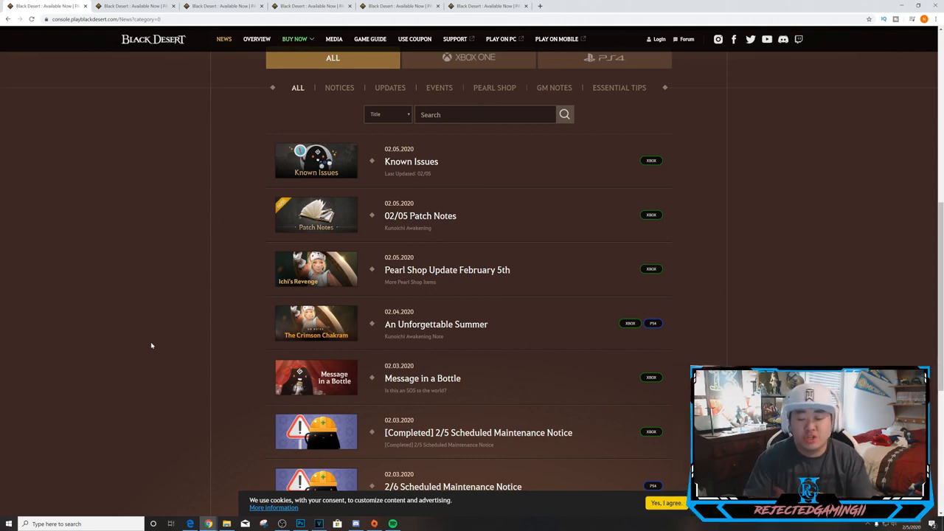
pyautogui.moveTo(183, 348)
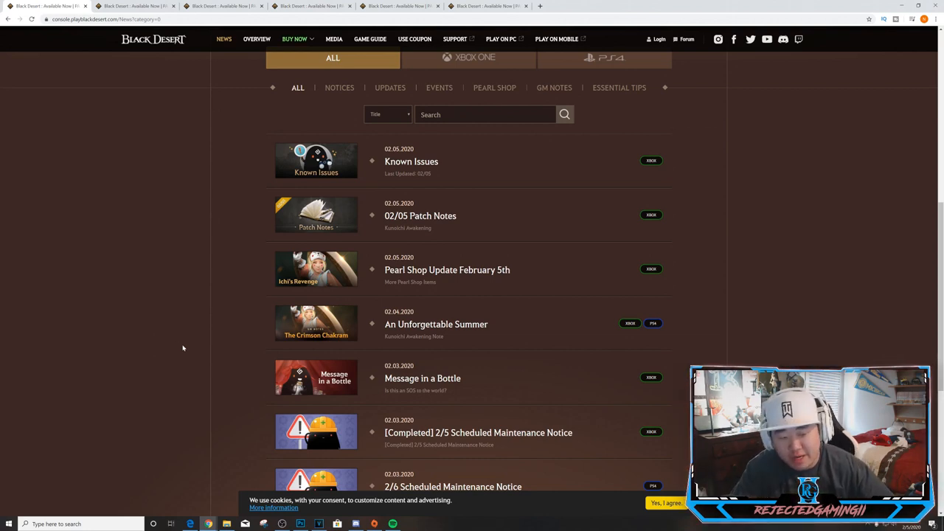
pyautogui.moveTo(178, 342)
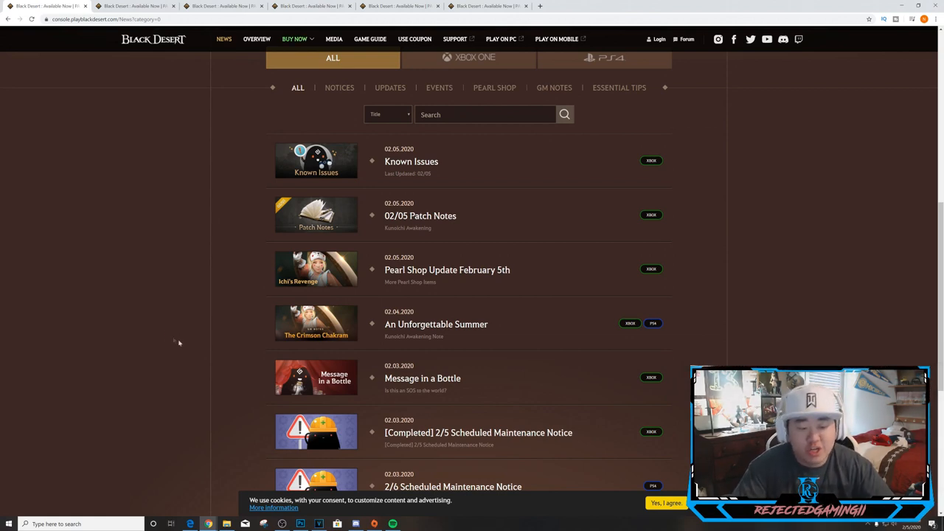
pyautogui.moveTo(445, 366)
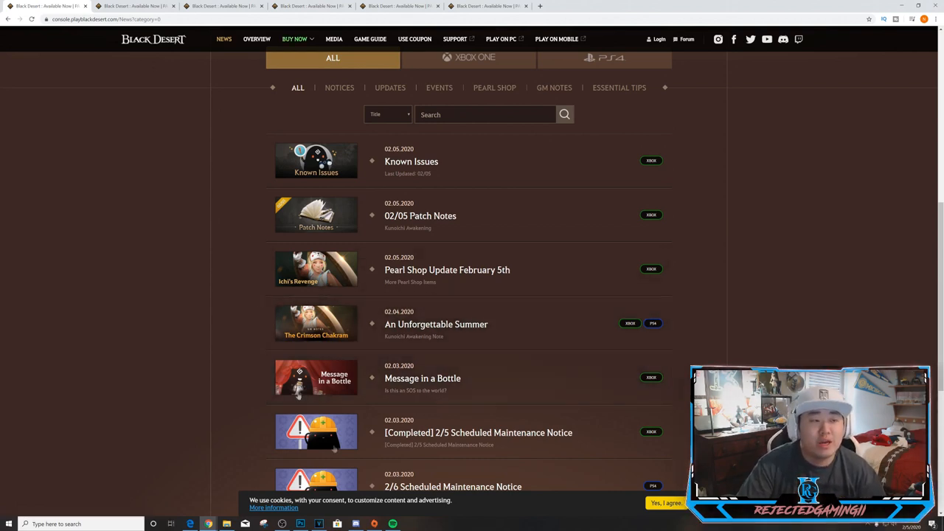
pyautogui.moveTo(487, 6)
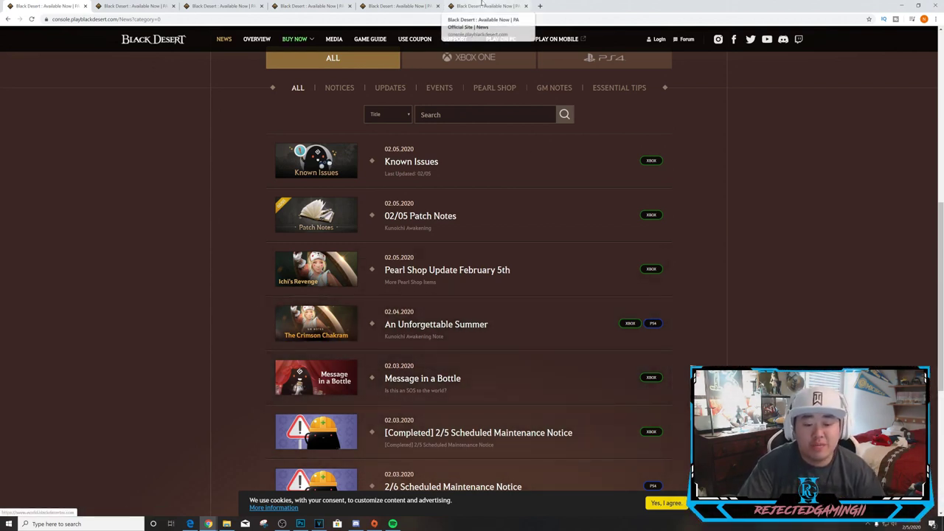
# Step: Read the Message in a Bottle event post down to its sellable item and NPC quest reward tables
pyautogui.click(423, 378)
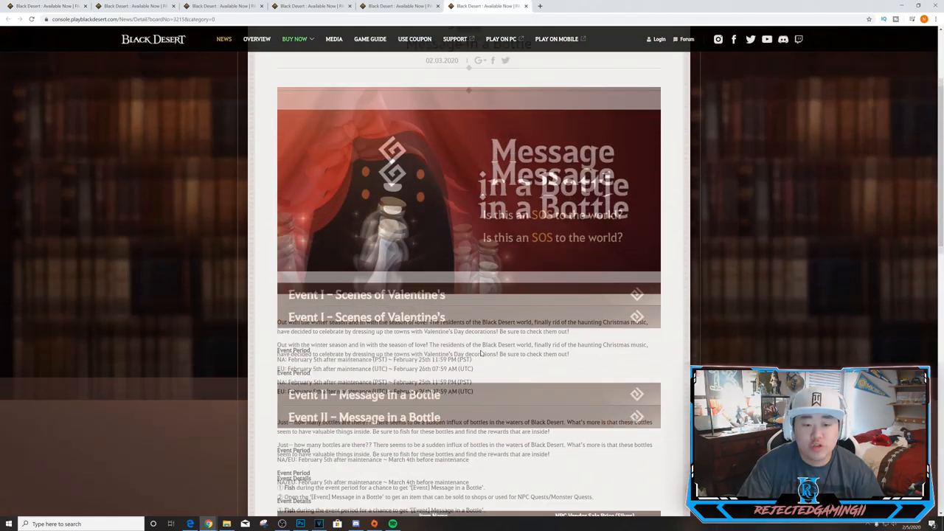
pyautogui.scroll(-3)
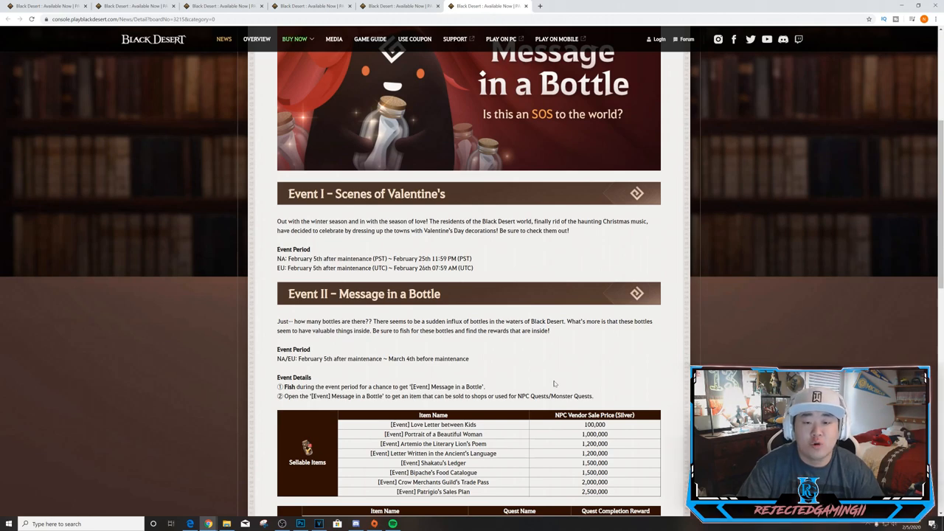
pyautogui.scroll(-3)
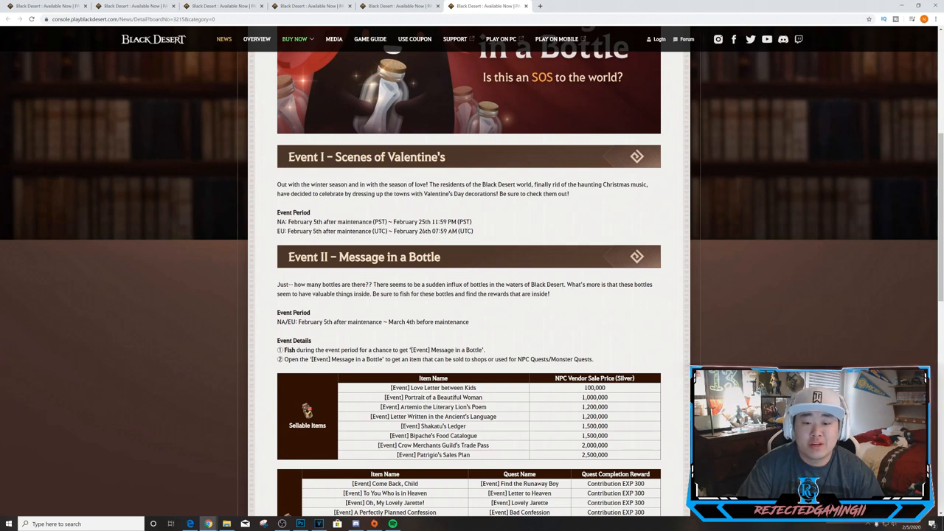
pyautogui.moveTo(299, 201)
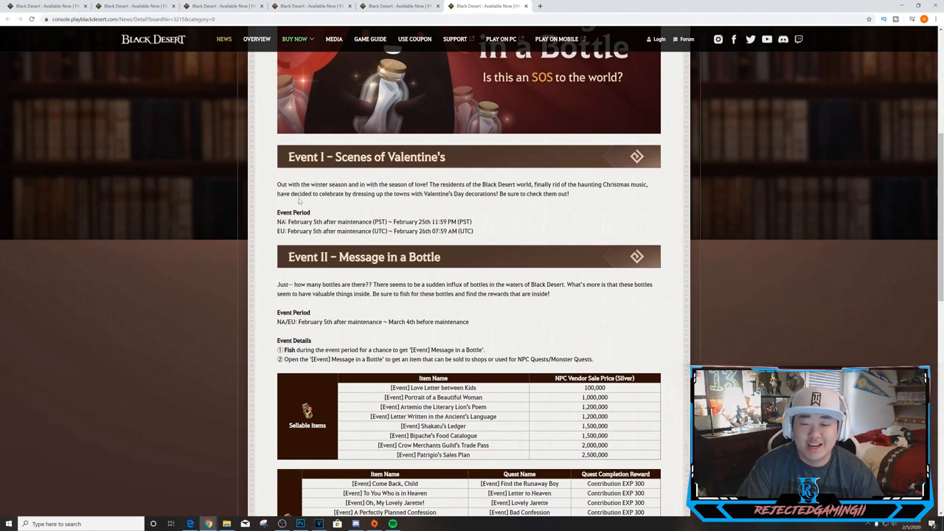
pyautogui.moveTo(538, 208)
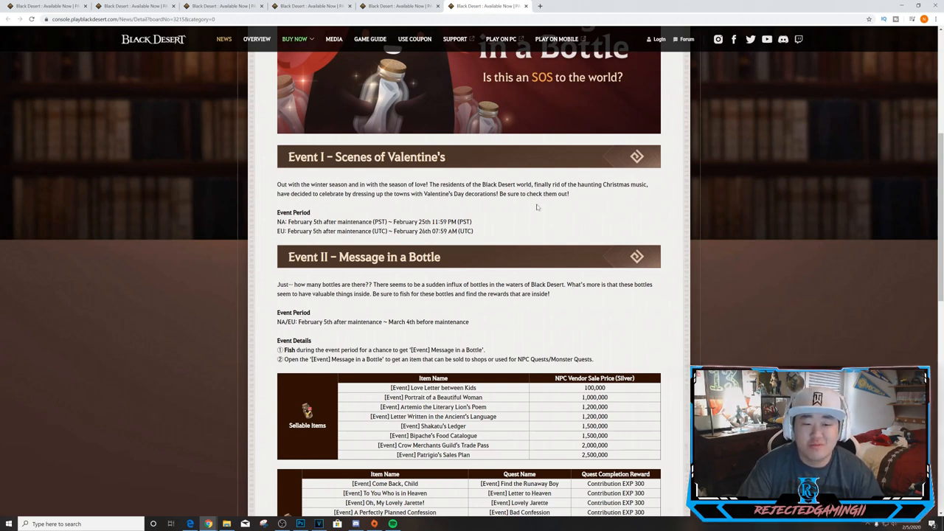
pyautogui.moveTo(549, 224)
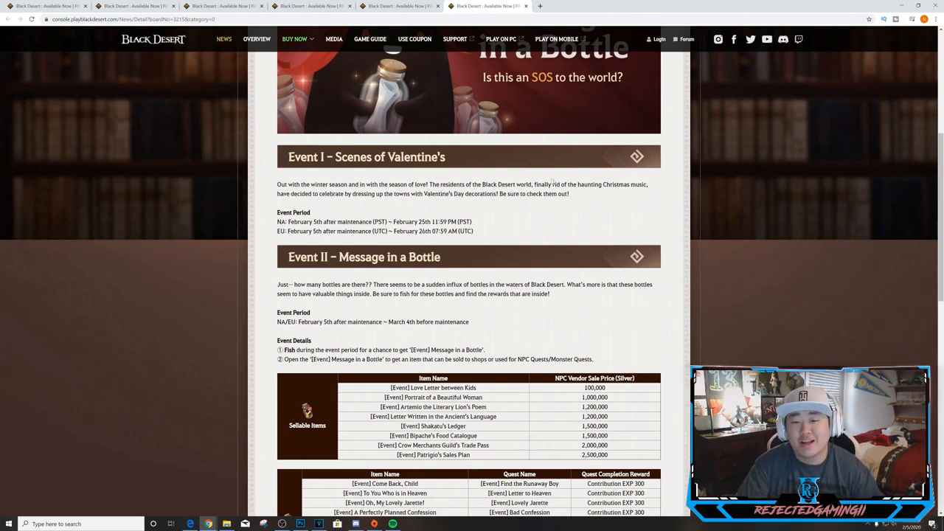
pyautogui.moveTo(509, 259)
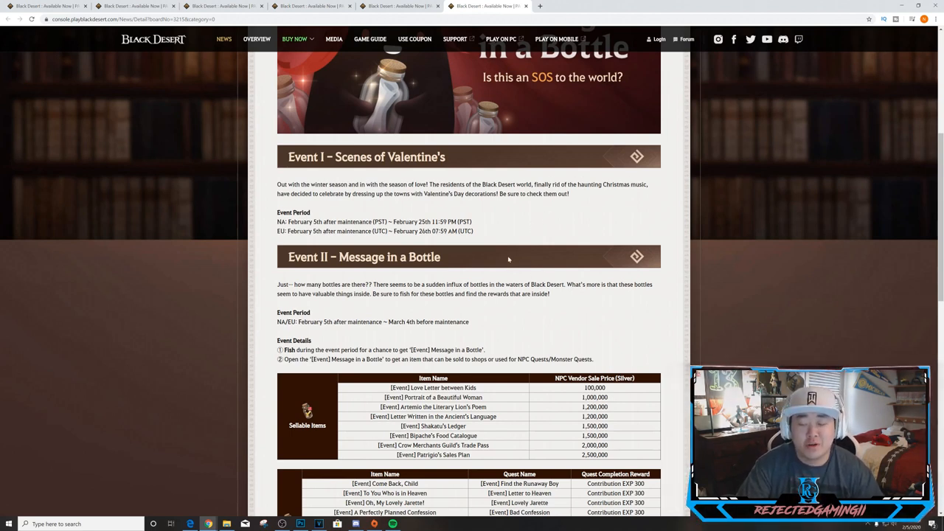
pyautogui.scroll(-3)
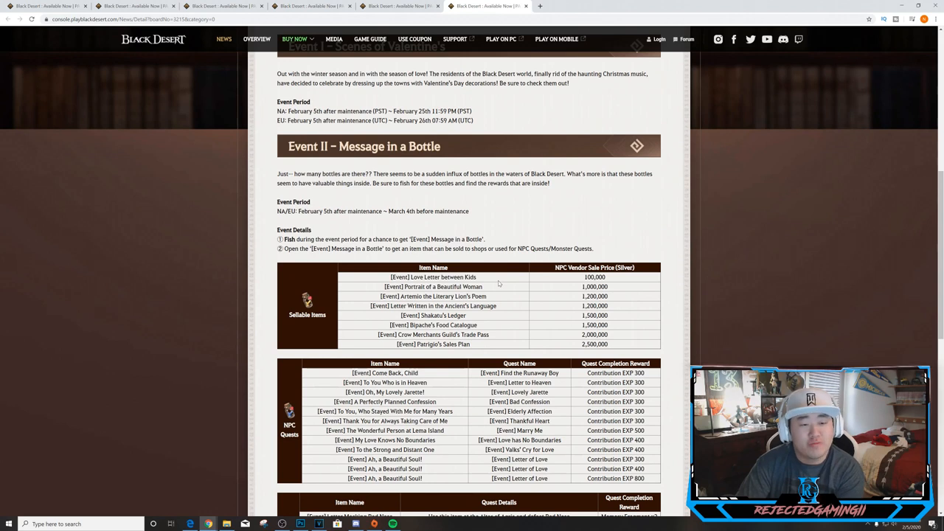
pyautogui.moveTo(503, 270)
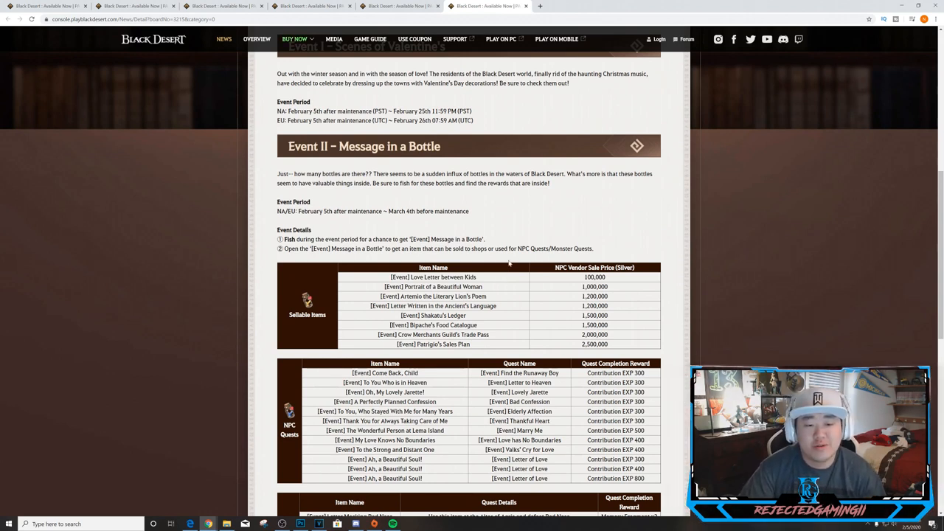
pyautogui.moveTo(589, 226)
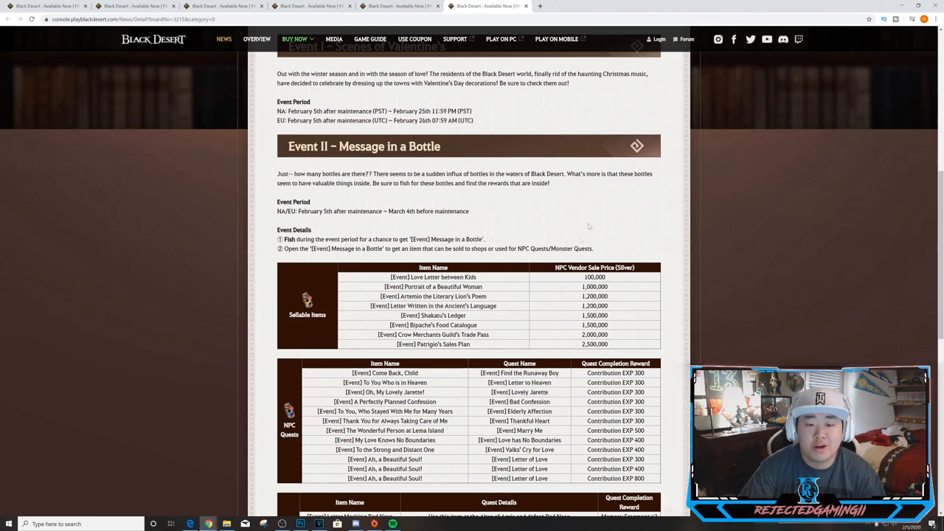
pyautogui.moveTo(363, 198)
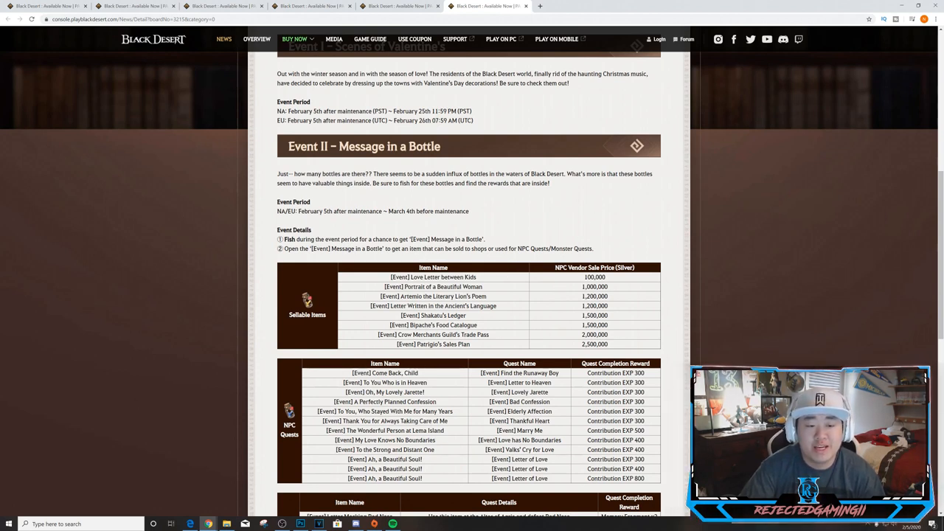
pyautogui.moveTo(509, 212)
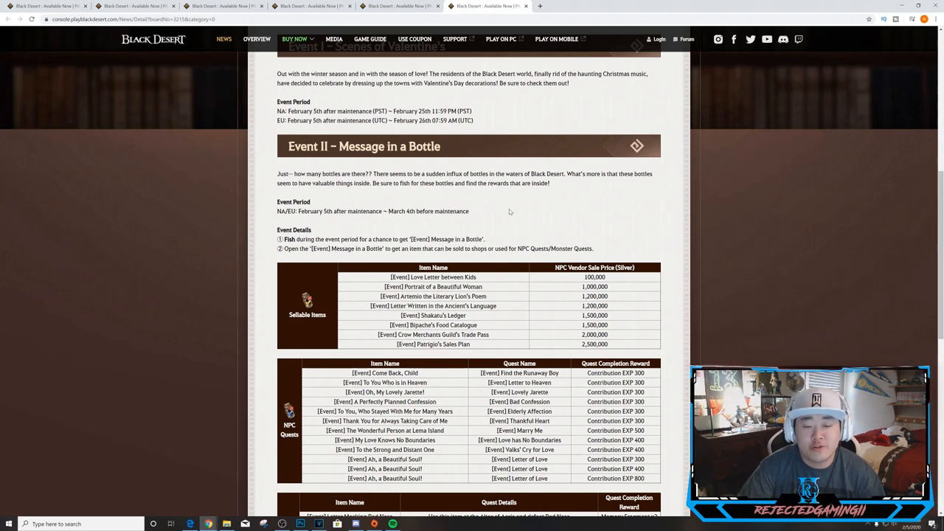
pyautogui.moveTo(474, 204)
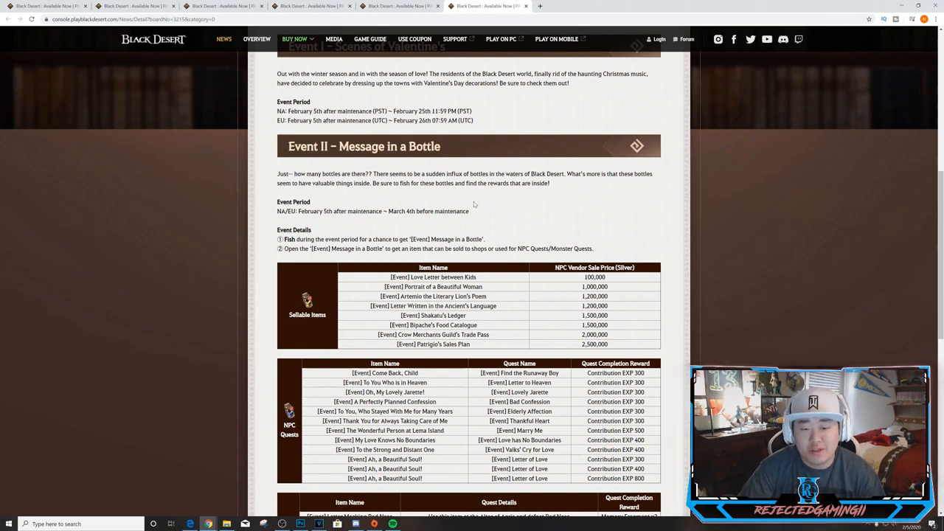
pyautogui.moveTo(438, 222)
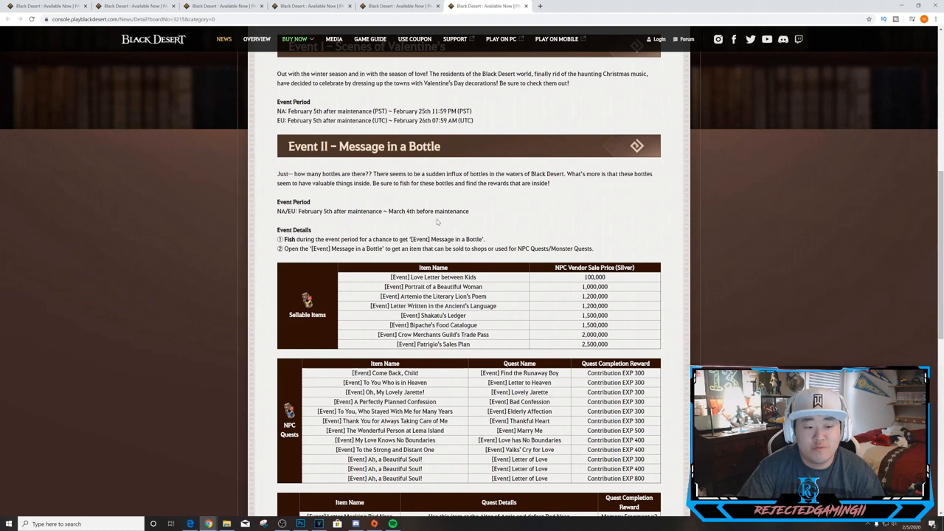
pyautogui.moveTo(404, 261)
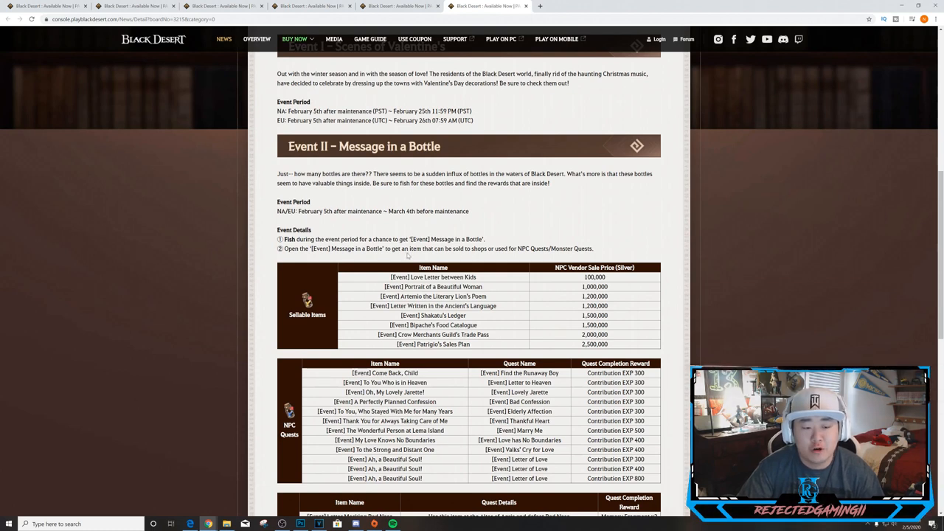
pyautogui.moveTo(543, 258)
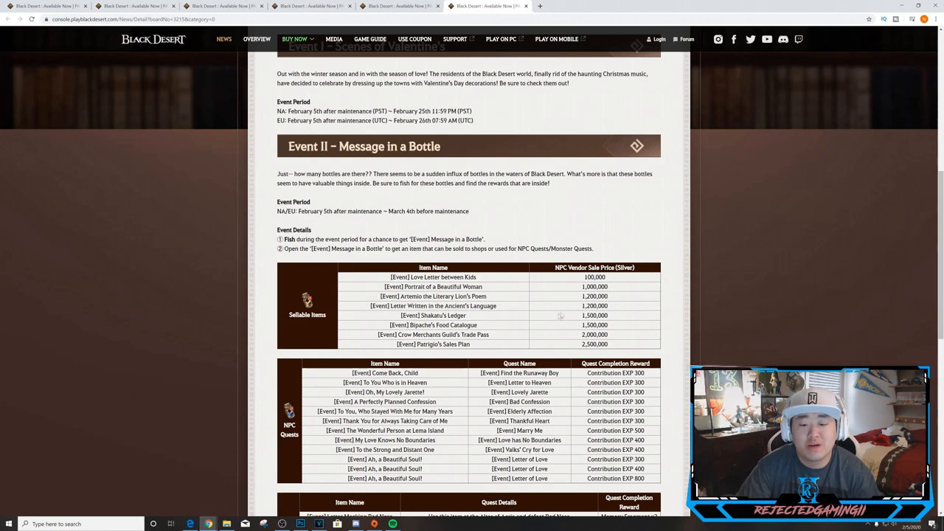
# Step: Scroll through the event's quest tables to the article end and the 'An Unforgettable Summer' GM note
pyautogui.scroll(-3)
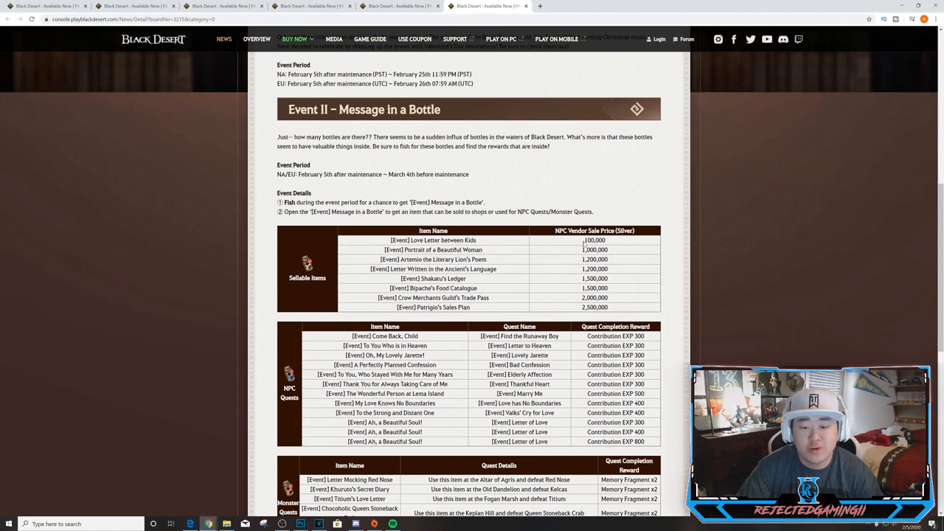
pyautogui.moveTo(607, 316)
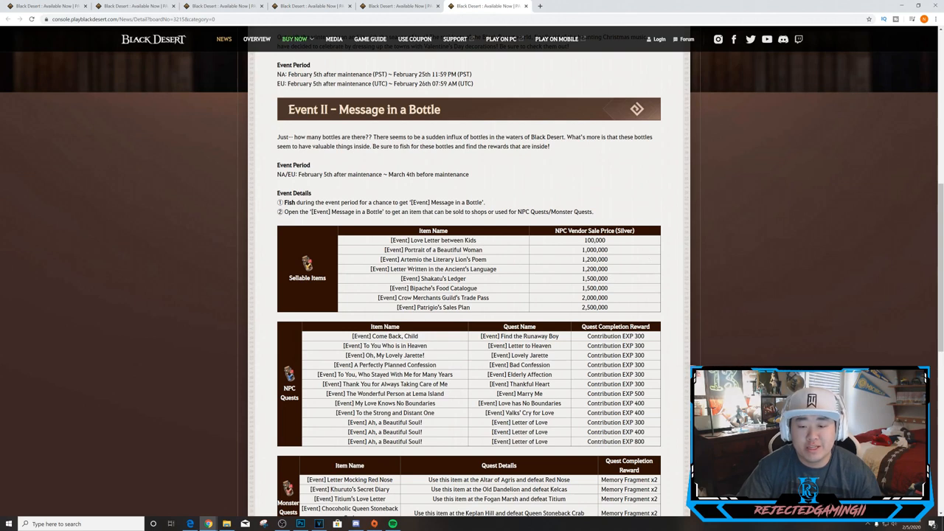
pyautogui.moveTo(473, 322)
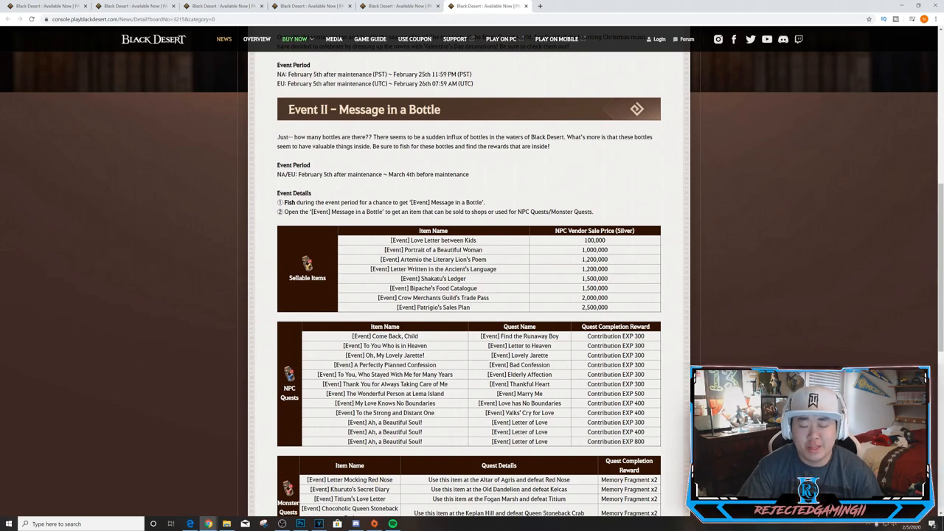
pyautogui.scroll(-3)
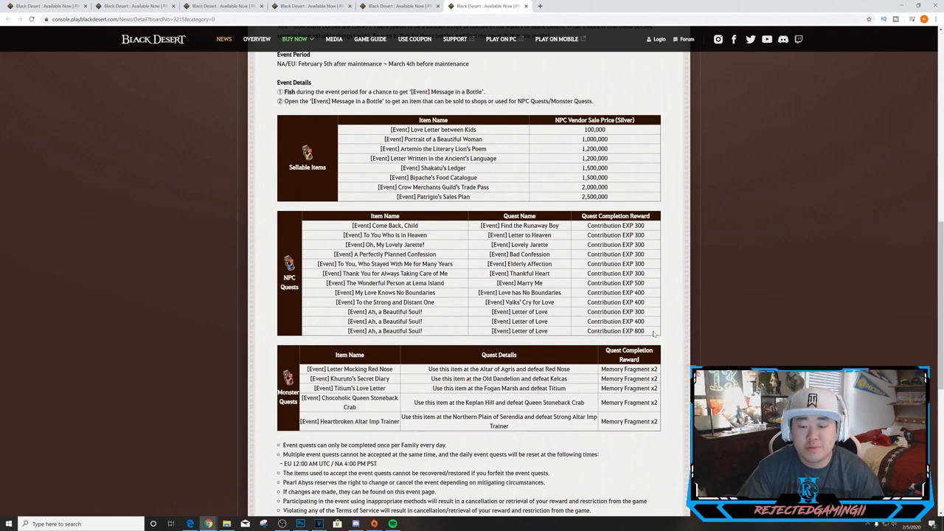
pyautogui.moveTo(653, 334)
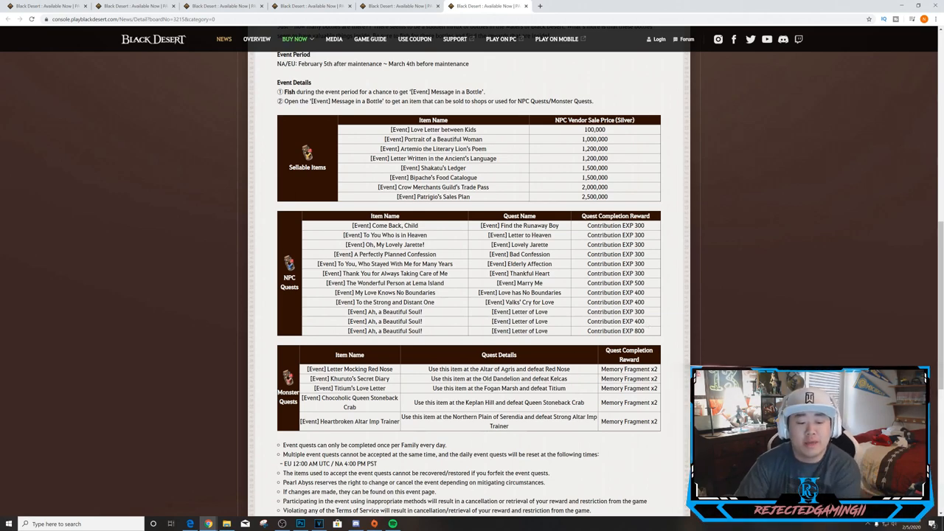
pyautogui.scroll(-3)
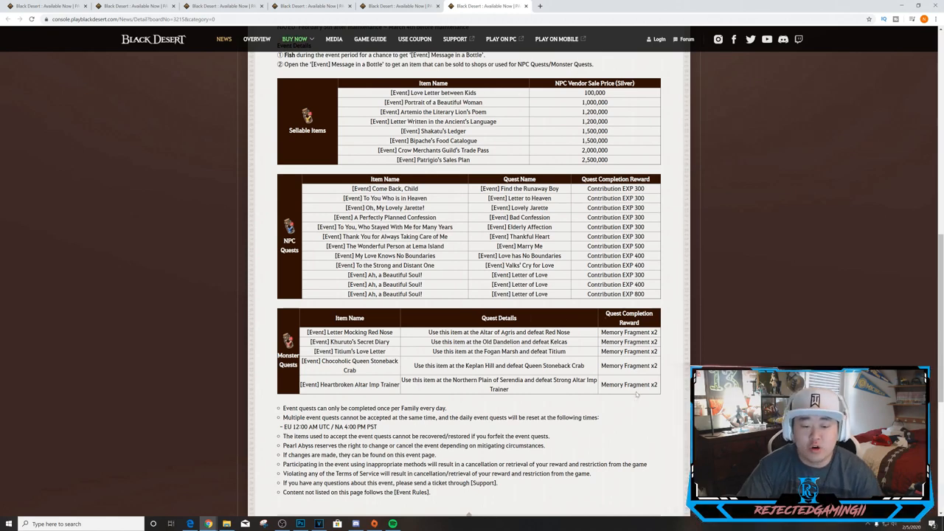
pyautogui.scroll(-3)
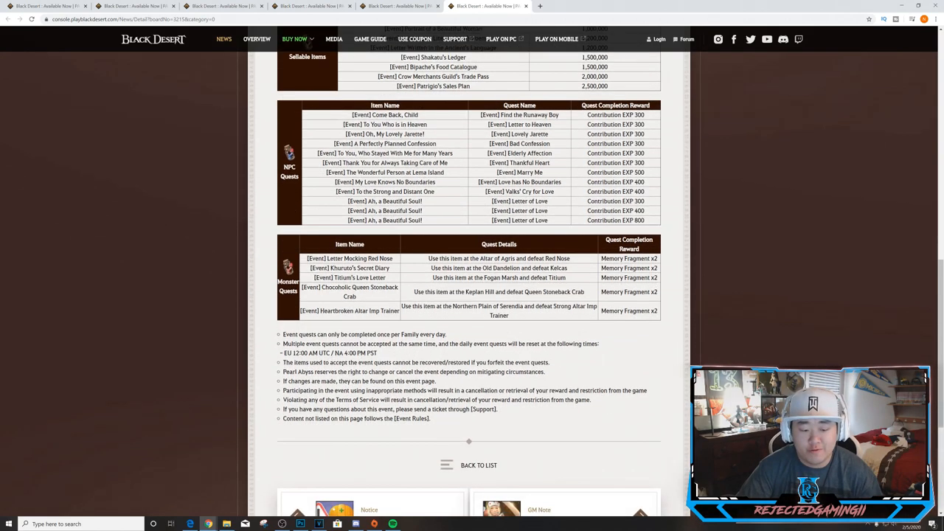
pyautogui.scroll(-3)
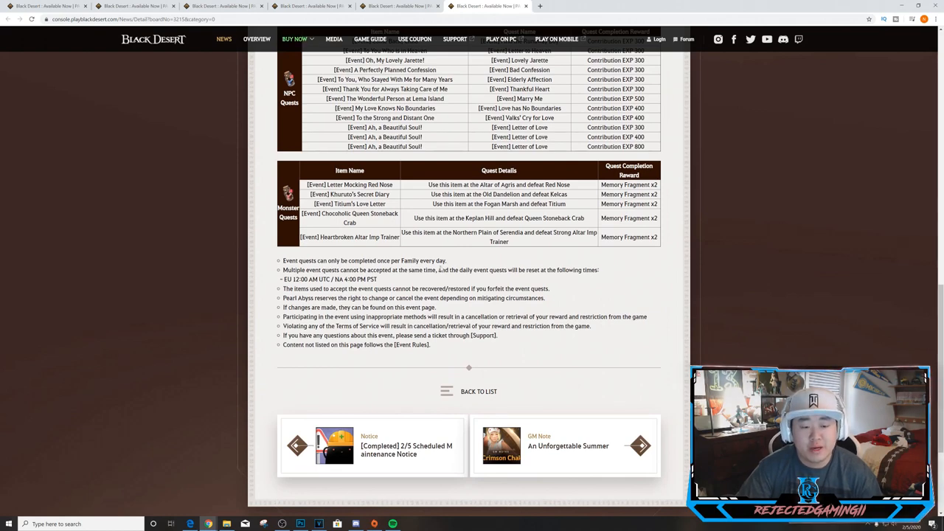
pyautogui.scroll(3)
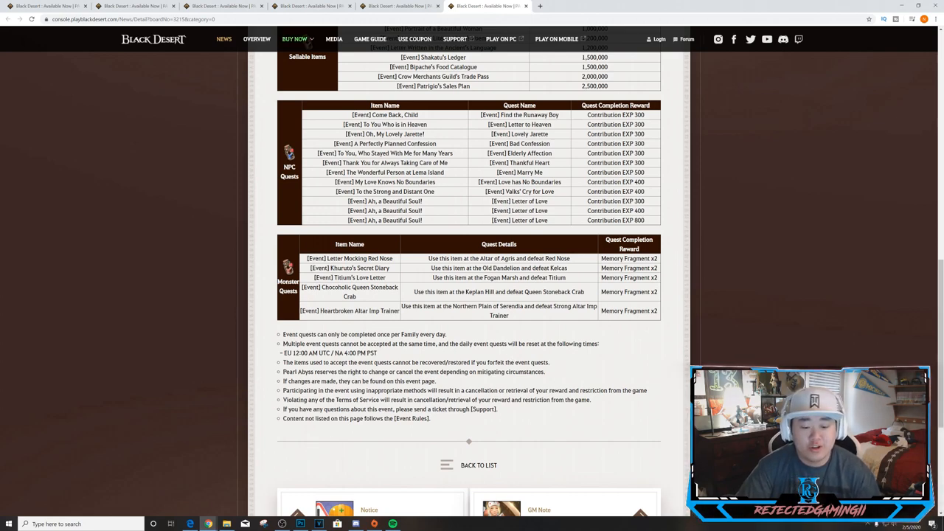
pyautogui.scroll(3)
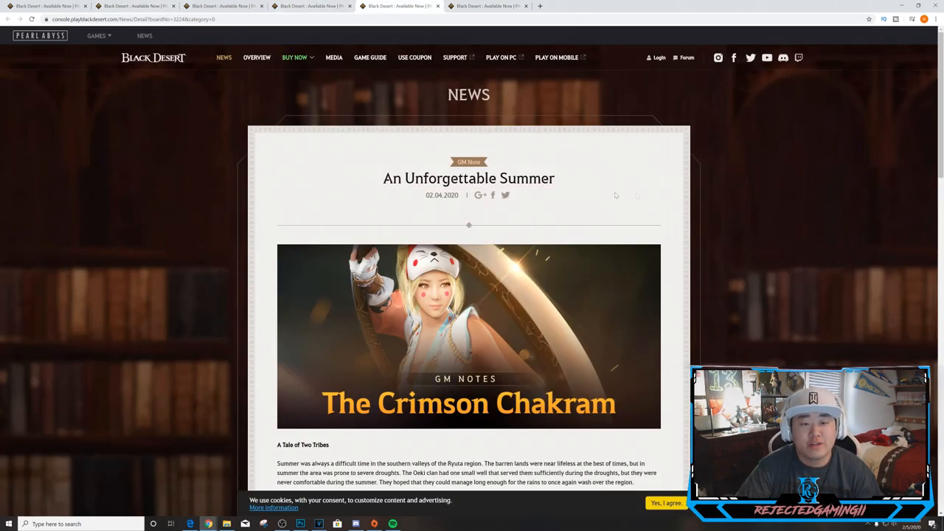
pyautogui.scroll(-3)
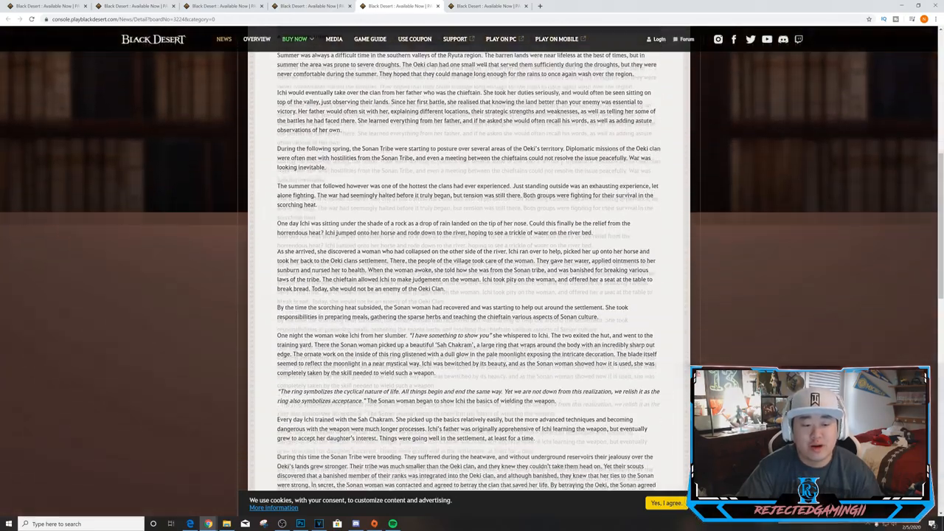
pyautogui.scroll(-3)
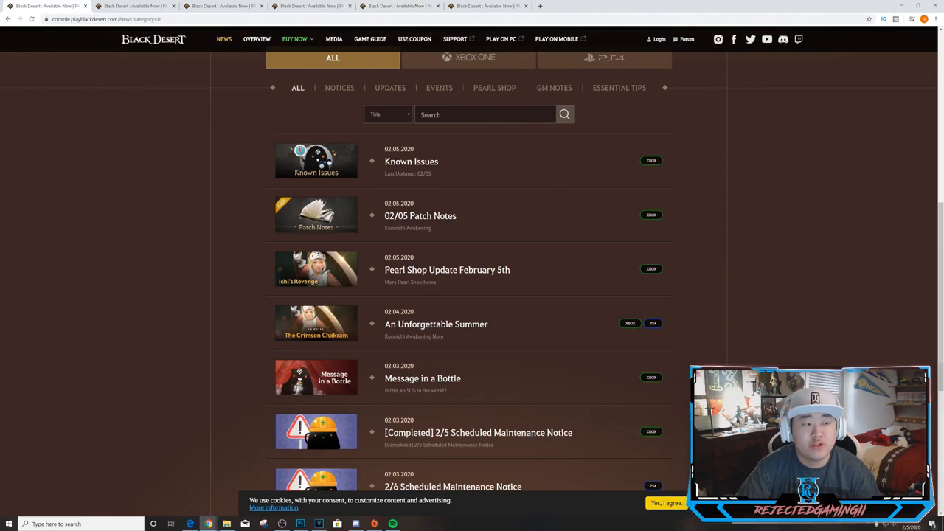
pyautogui.moveTo(438, 346)
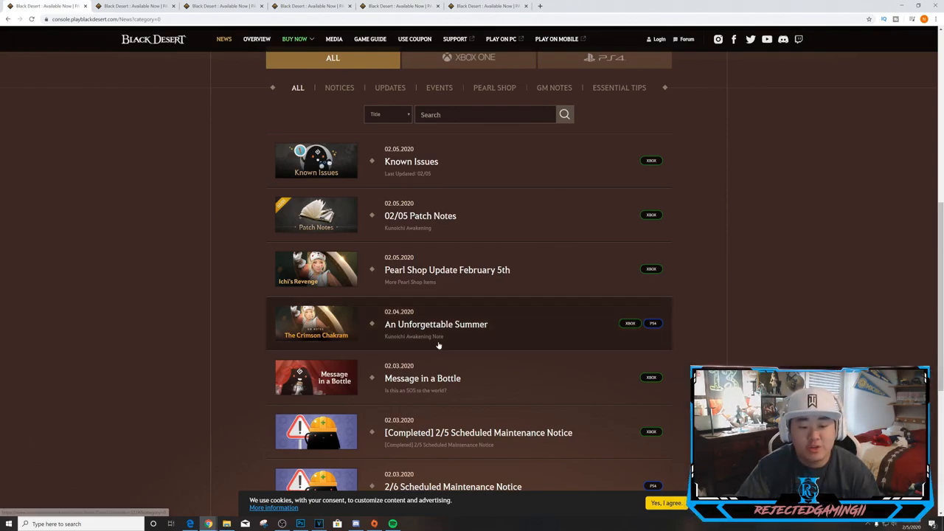
pyautogui.click(436, 323)
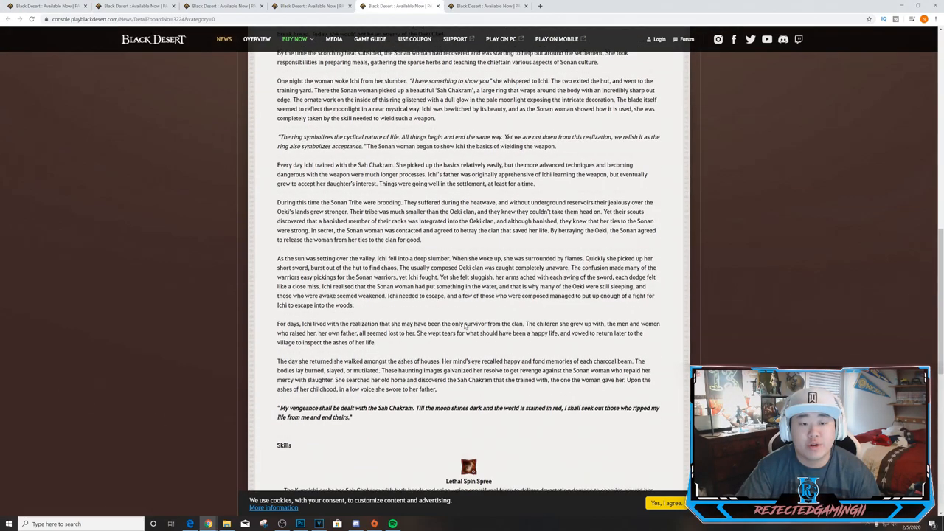
pyautogui.scroll(3)
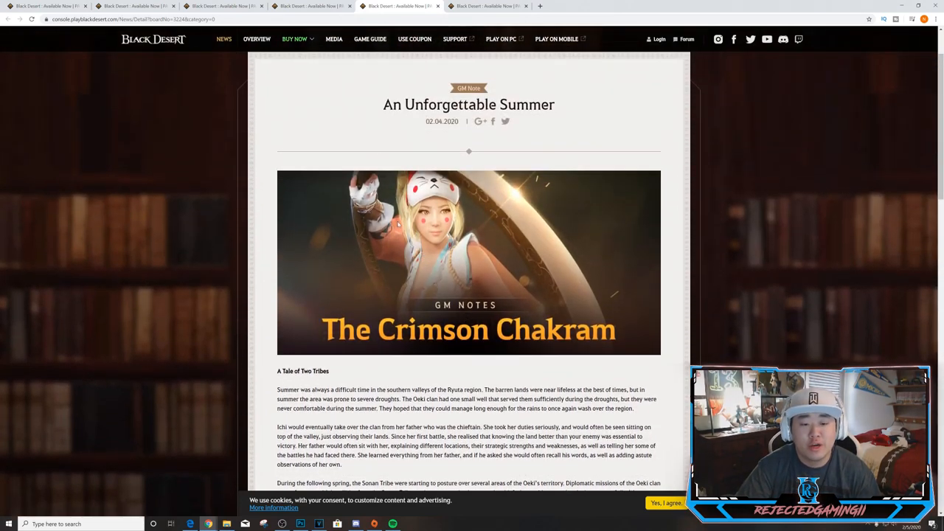
pyautogui.moveTo(379, 101)
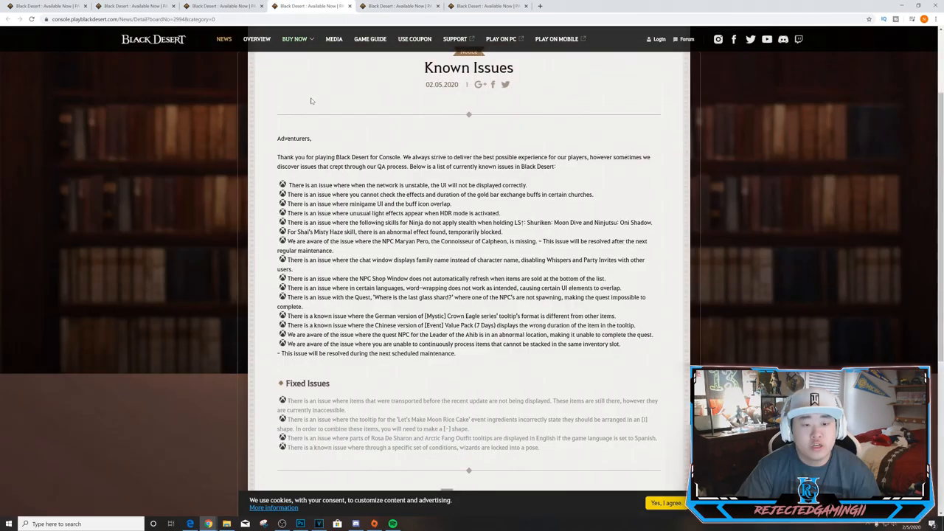
pyautogui.moveTo(321, 123)
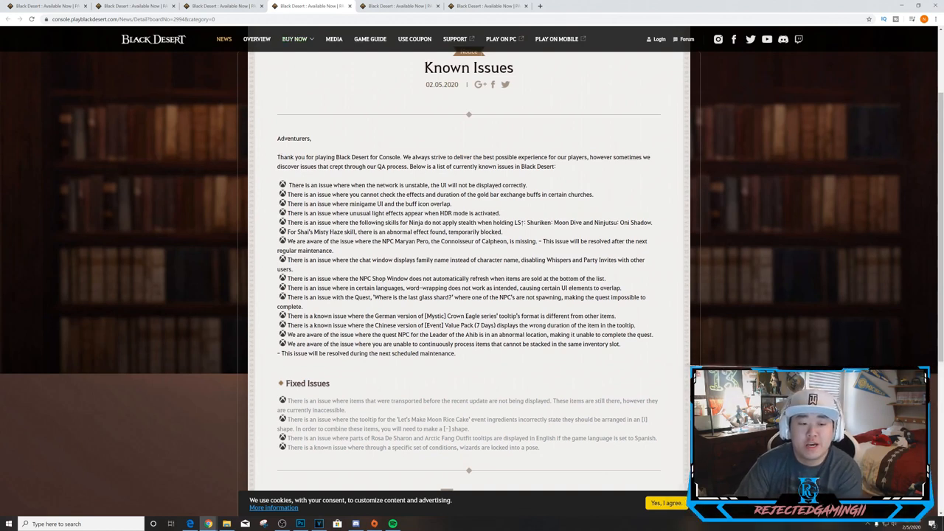
pyautogui.moveTo(440, 389)
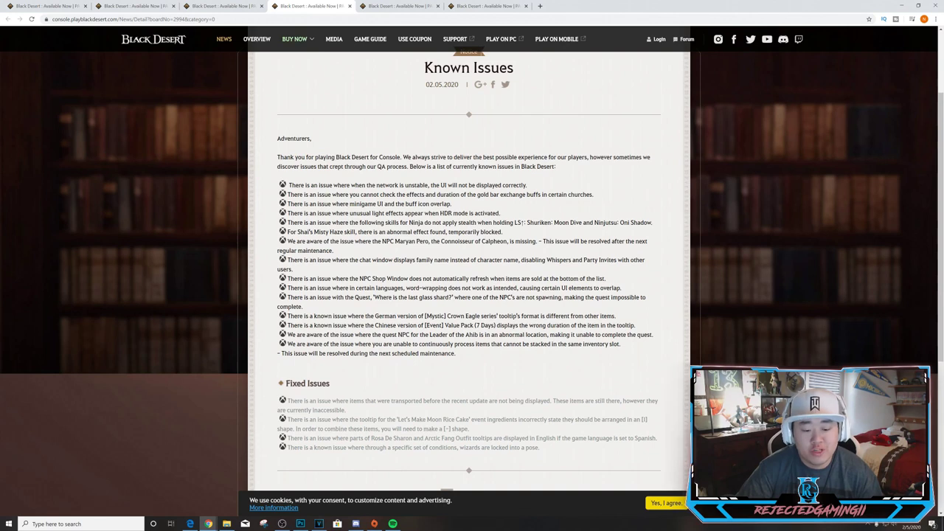
pyautogui.moveTo(484, 460)
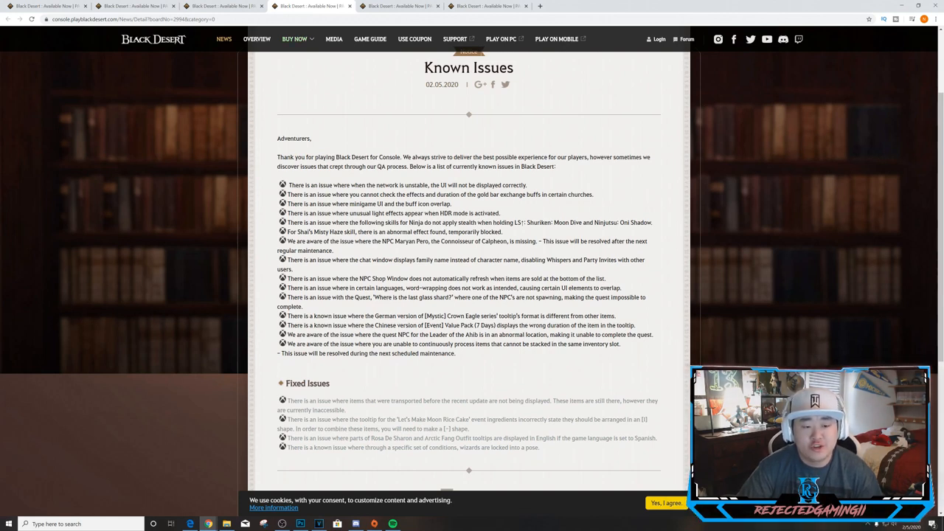
pyautogui.moveTo(514, 232)
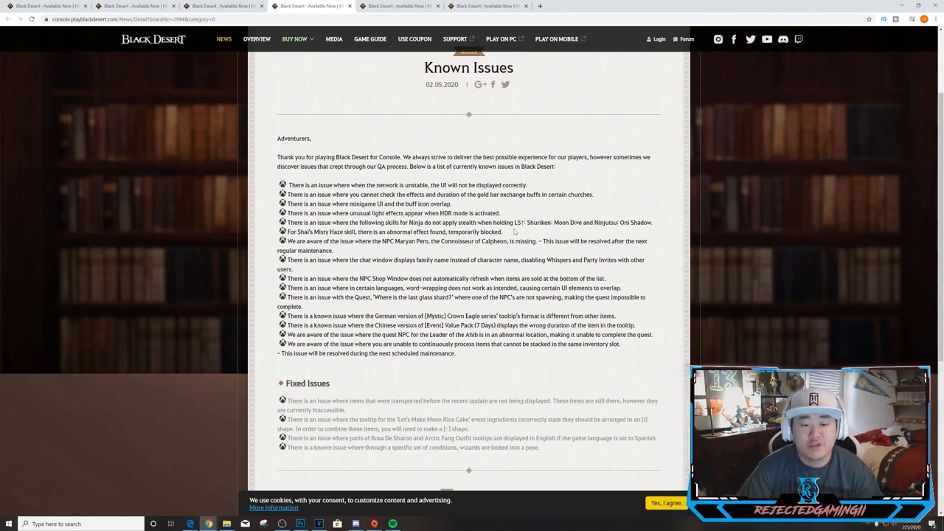
pyautogui.moveTo(556, 230)
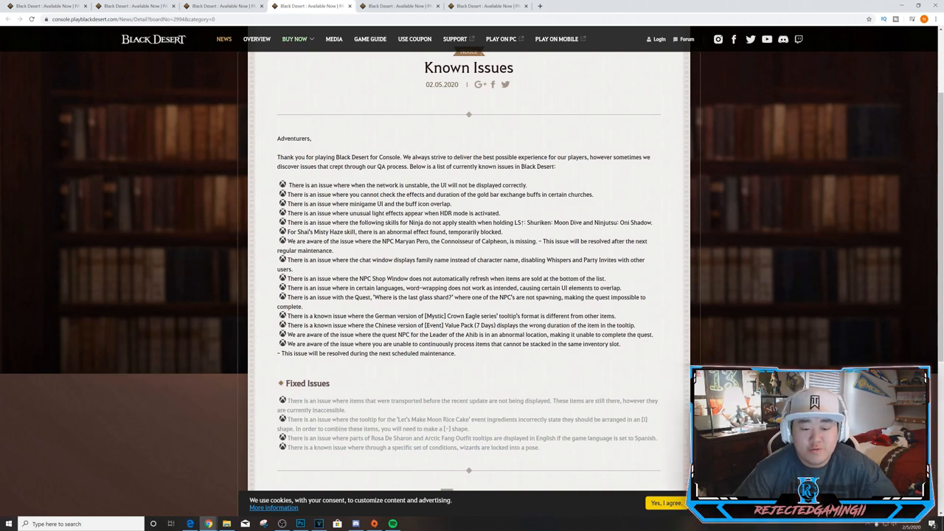
pyautogui.moveTo(546, 310)
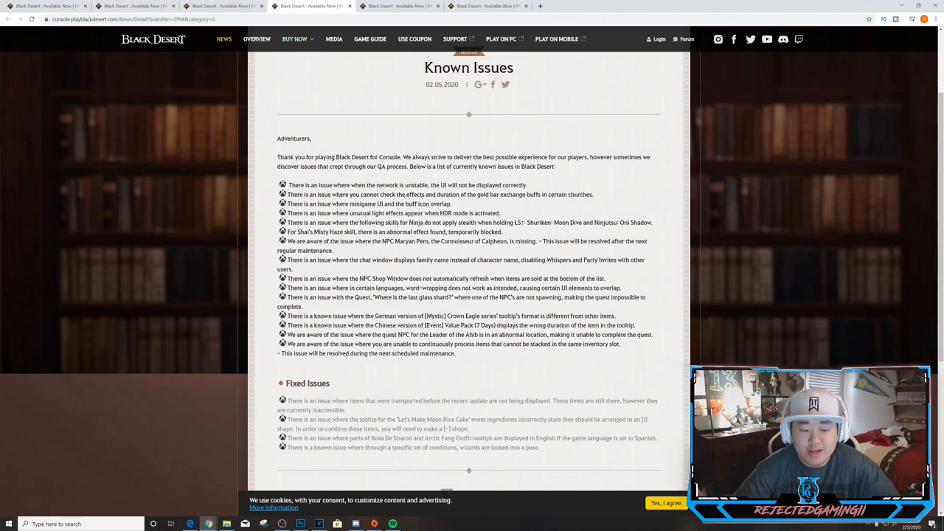
pyautogui.moveTo(461, 354)
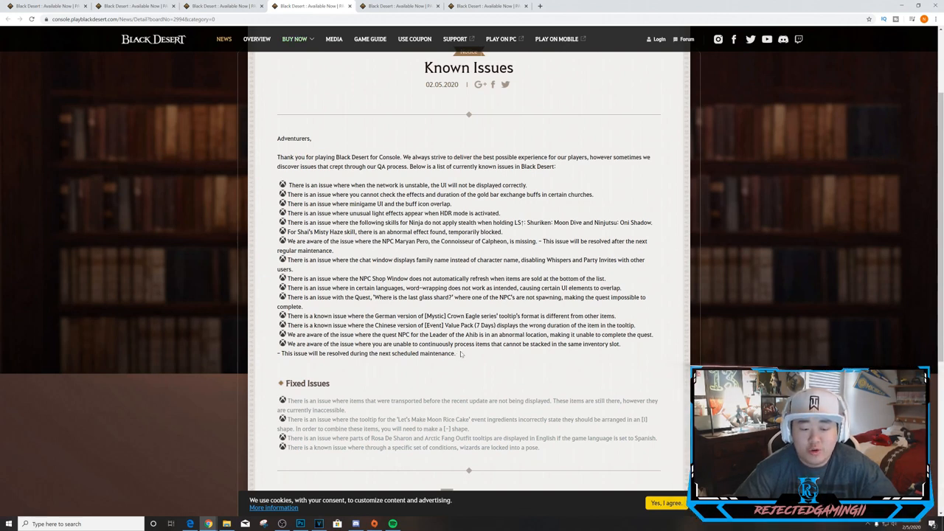
pyautogui.moveTo(503, 351)
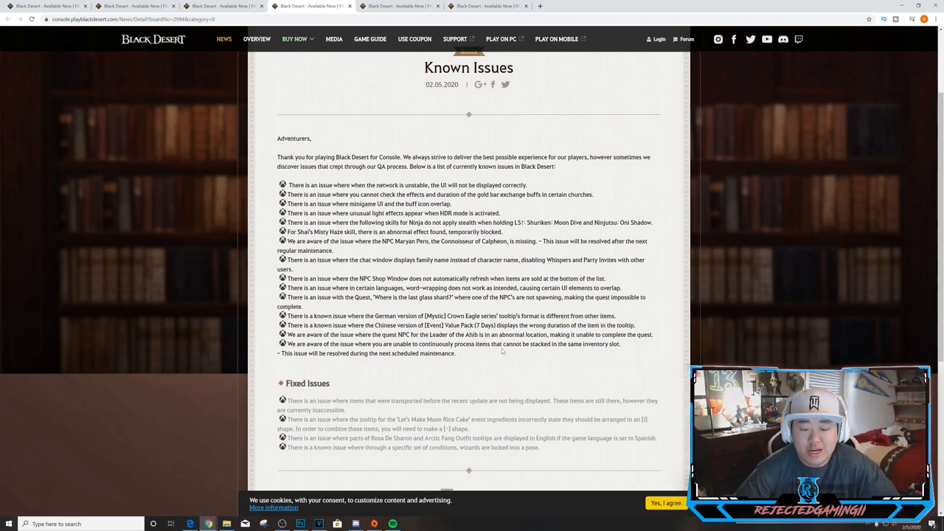
pyautogui.moveTo(371, 377)
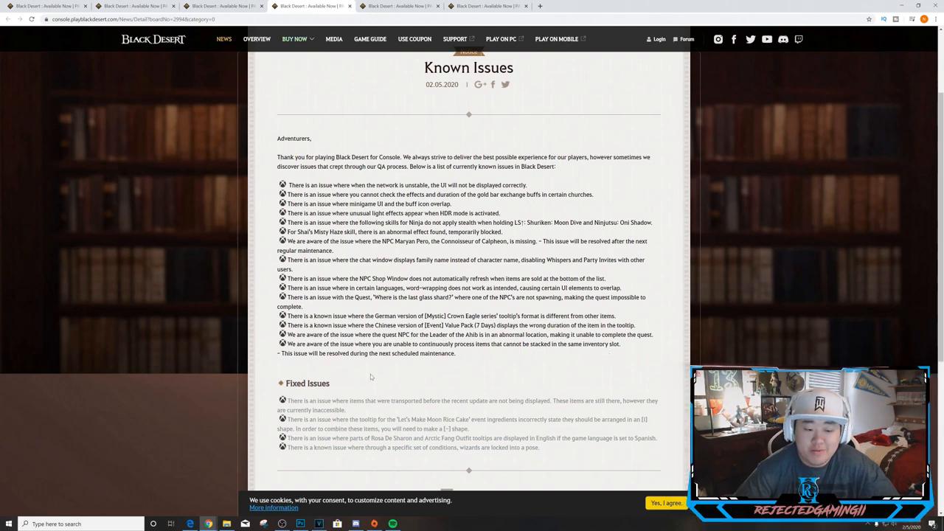
pyautogui.moveTo(441, 362)
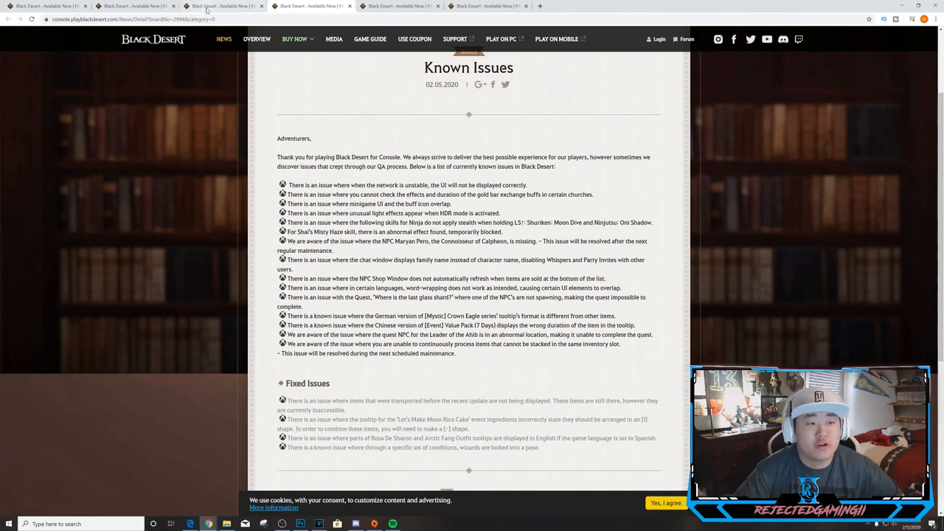
# Step: Read the 02/05 Patch Notes from the Kunoichi awakening intro to Book Changes
pyautogui.click(222, 6)
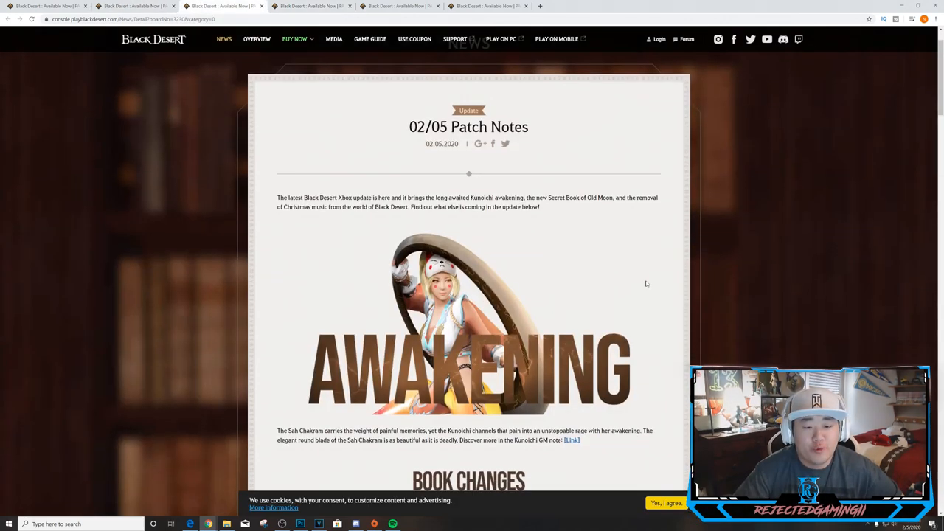
pyautogui.scroll(-3)
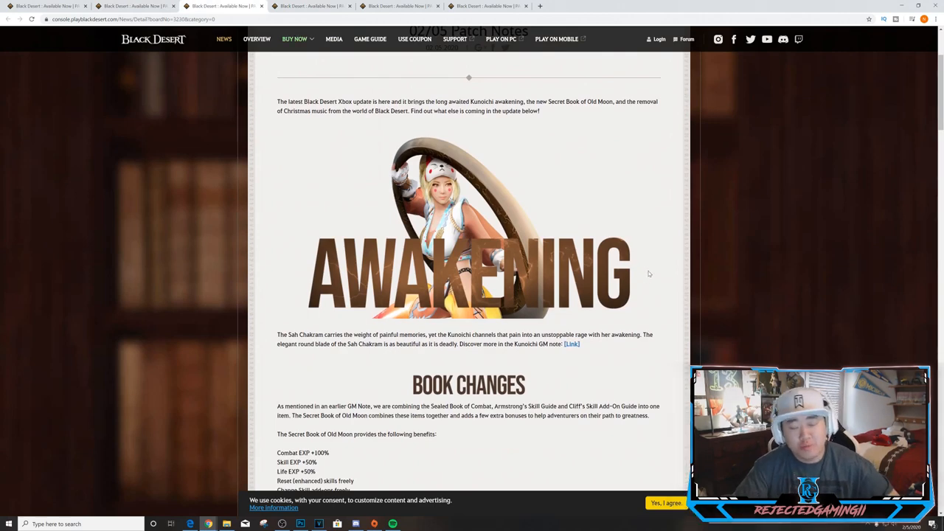
pyautogui.scroll(3)
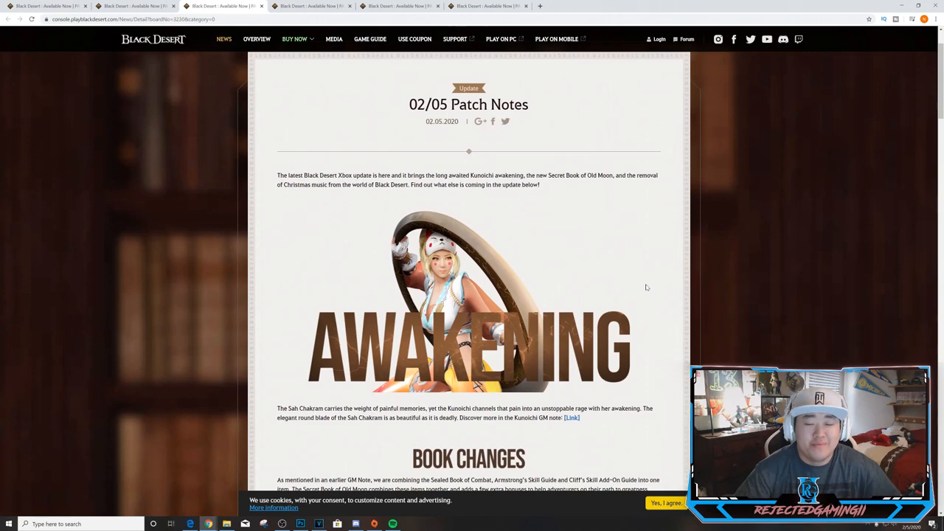
pyautogui.scroll(-3)
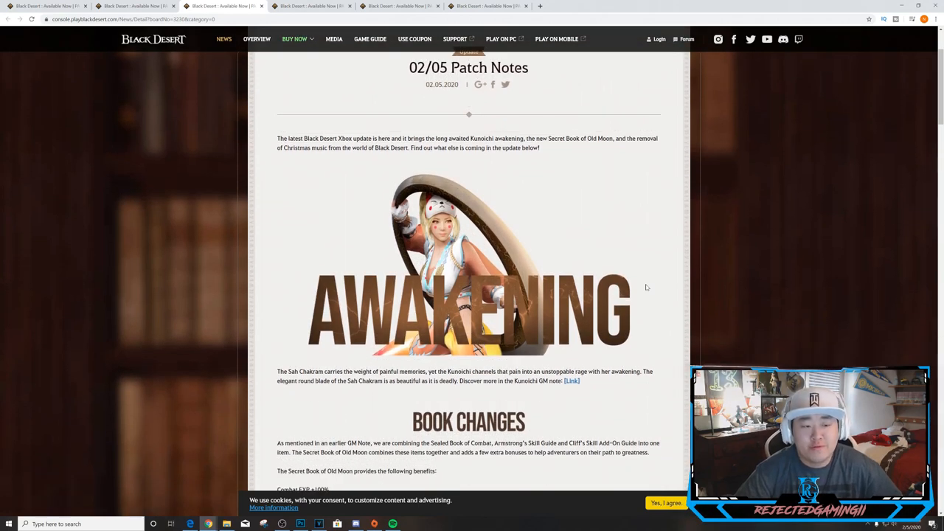
pyautogui.scroll(-3)
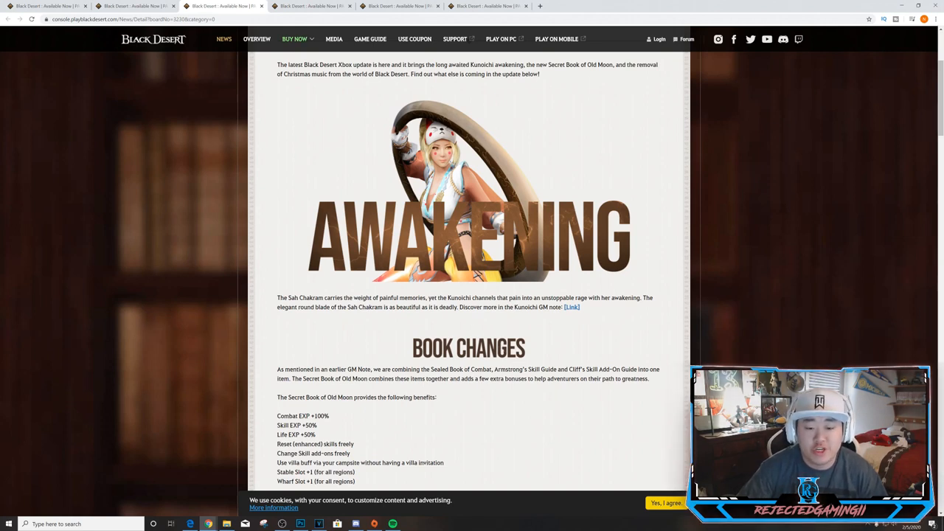
pyautogui.moveTo(290, 318)
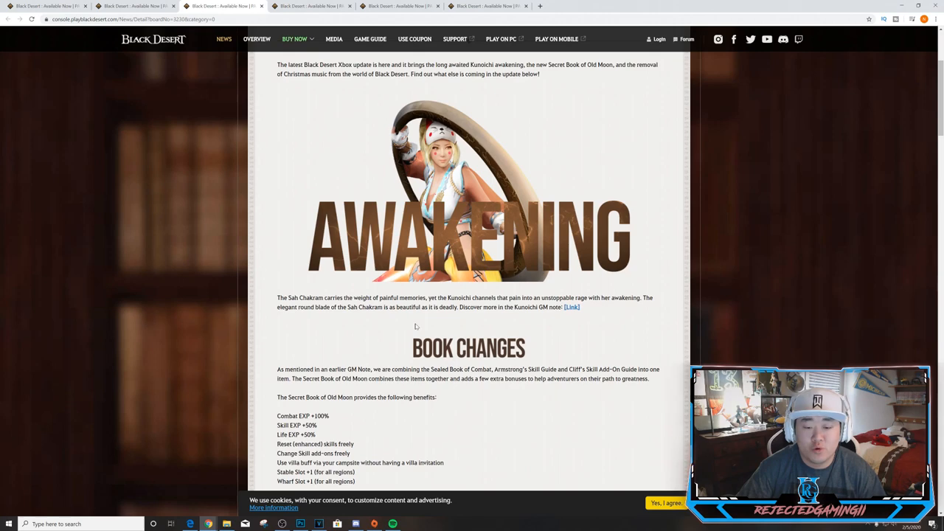
# Step: Open the Crimson Chakram GM note in a new tab and read down to Skills
pyautogui.rightClick(572, 307)
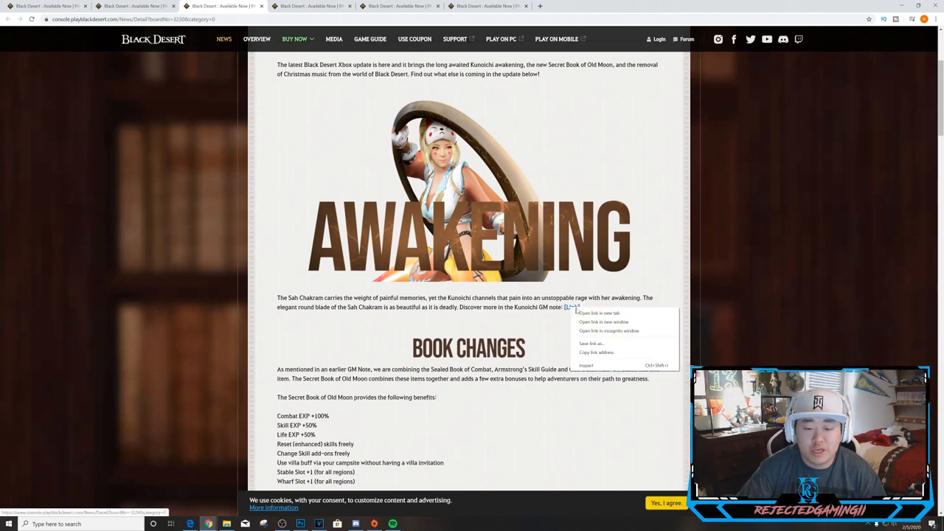
pyautogui.click(598, 313)
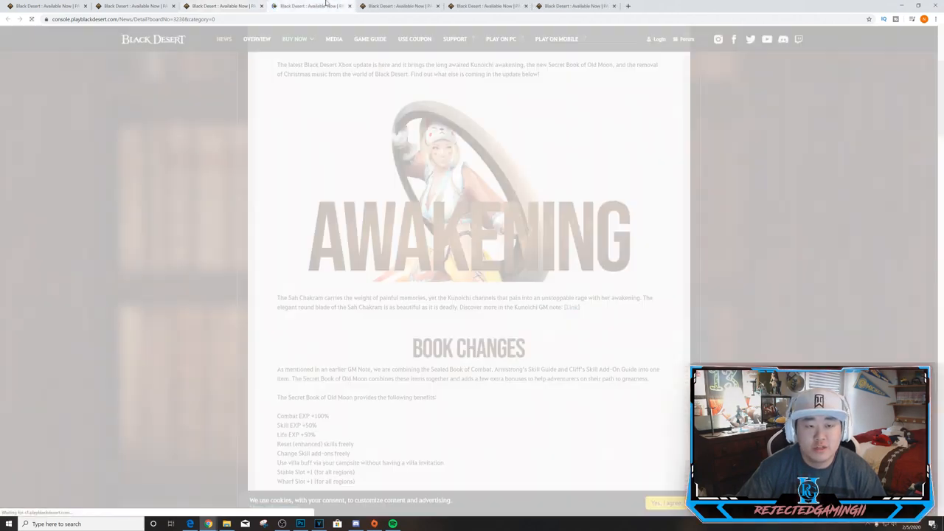
pyautogui.click(310, 6)
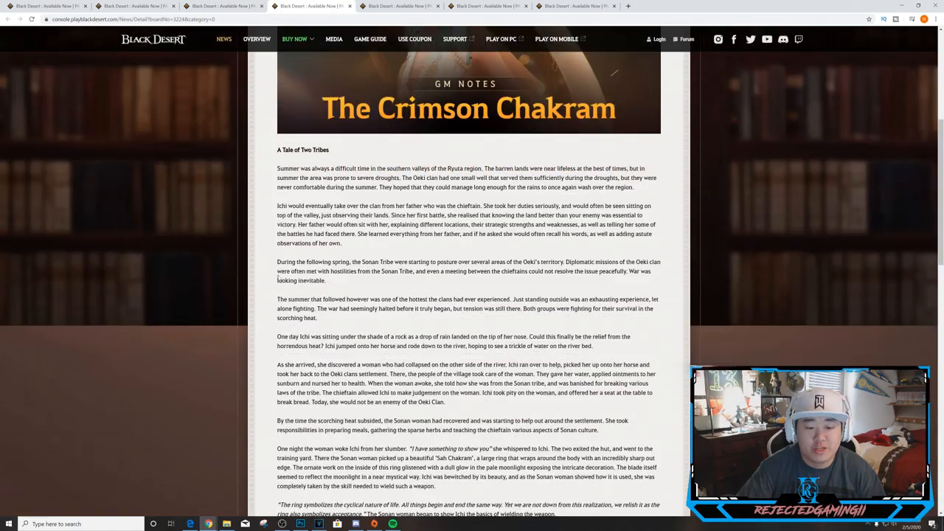
pyautogui.scroll(3)
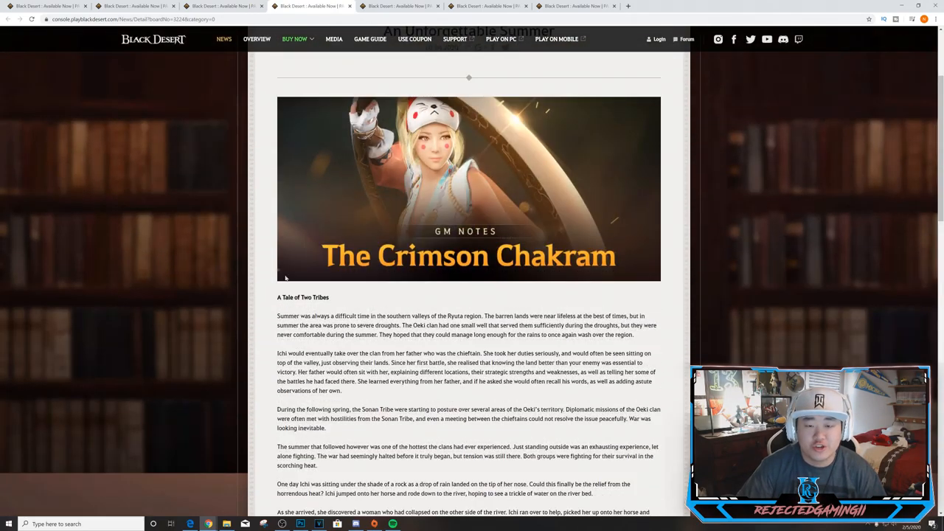
pyautogui.scroll(-3)
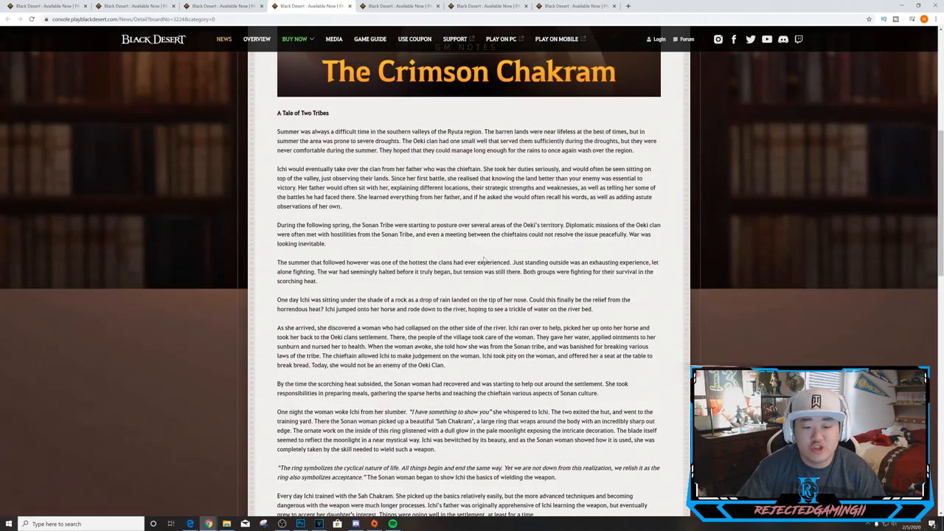
pyautogui.scroll(-3)
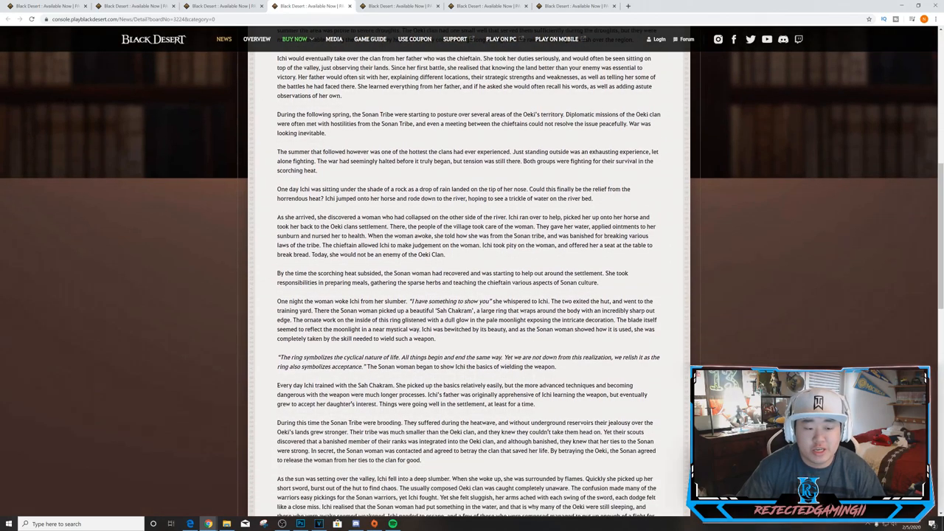
pyautogui.scroll(-3)
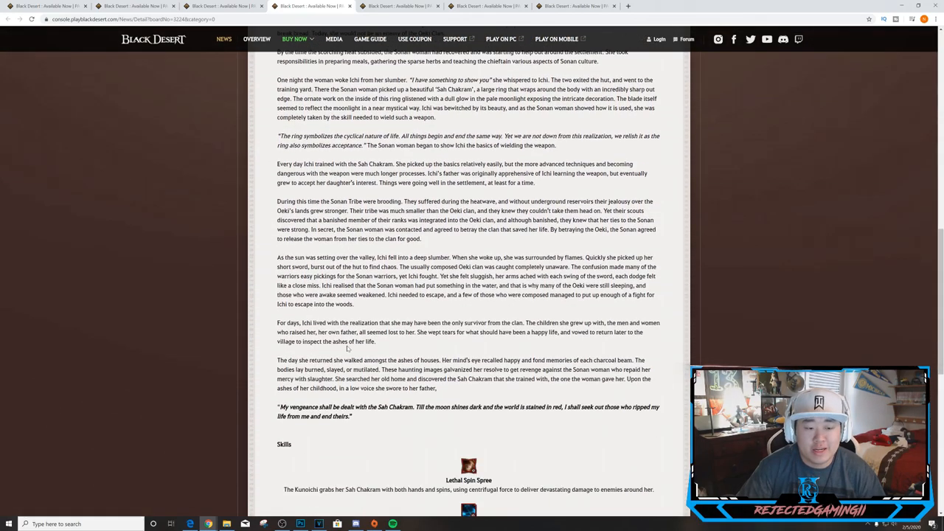
pyautogui.scroll(3)
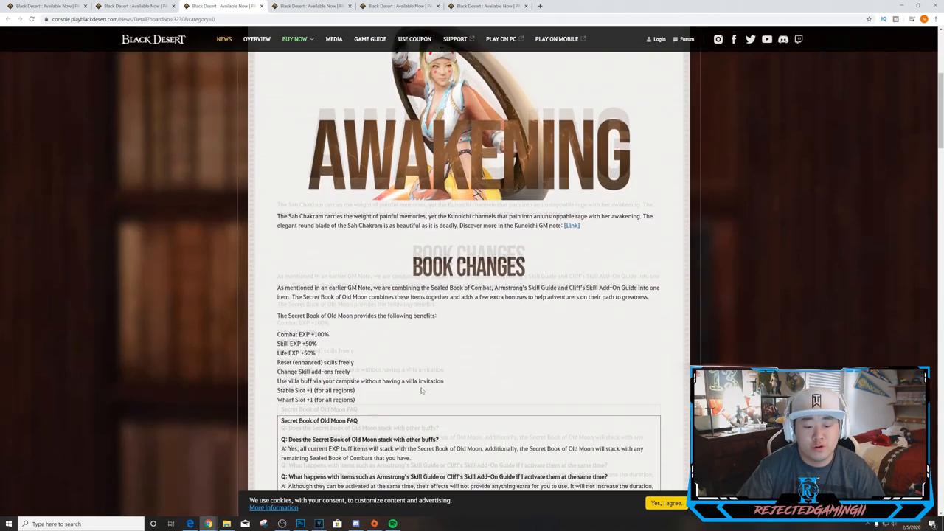
# Step: Scroll past the Secret Book of Old Moon FAQ to Blessing of Kamasylve and Changing Seasons
pyautogui.scroll(-3)
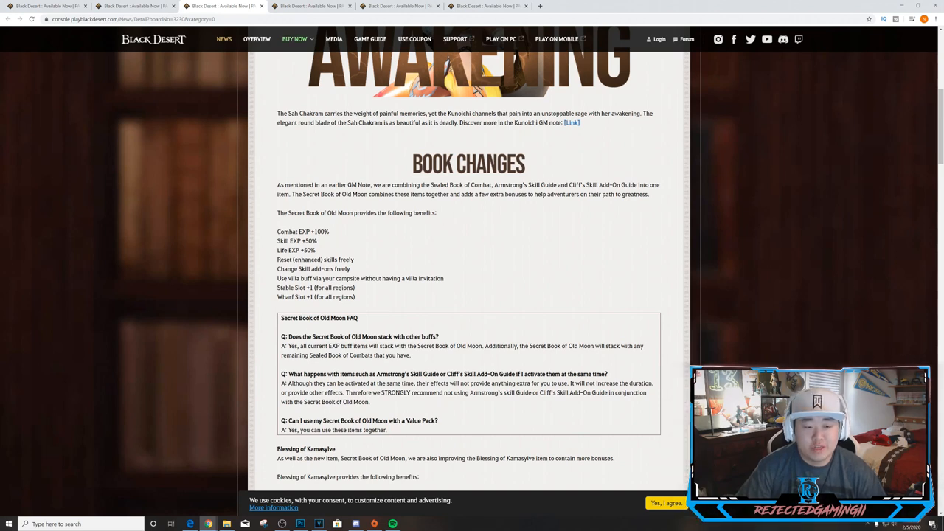
pyautogui.moveTo(405, 285)
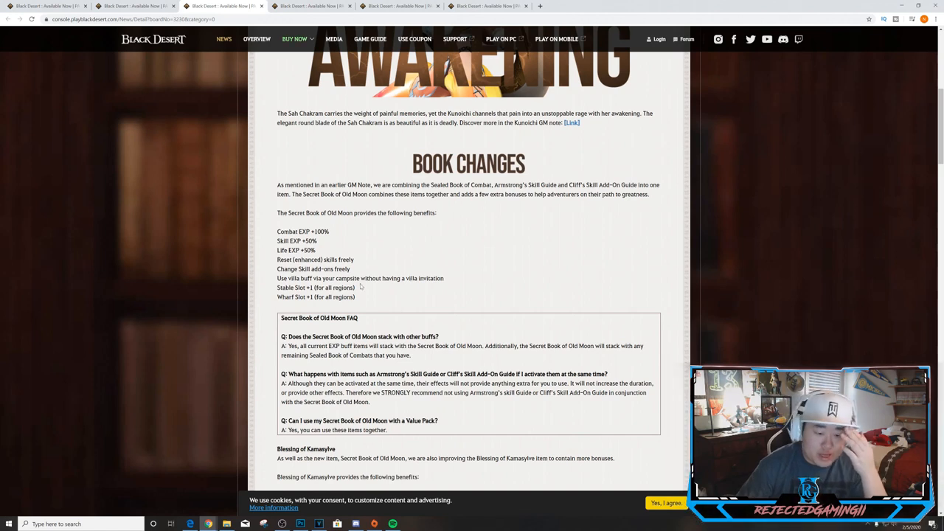
pyautogui.moveTo(337, 237)
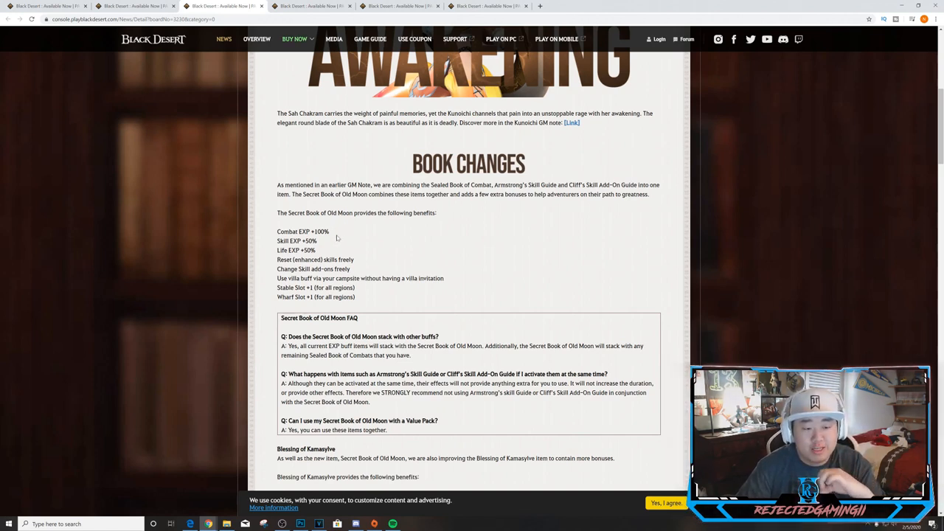
pyautogui.moveTo(324, 252)
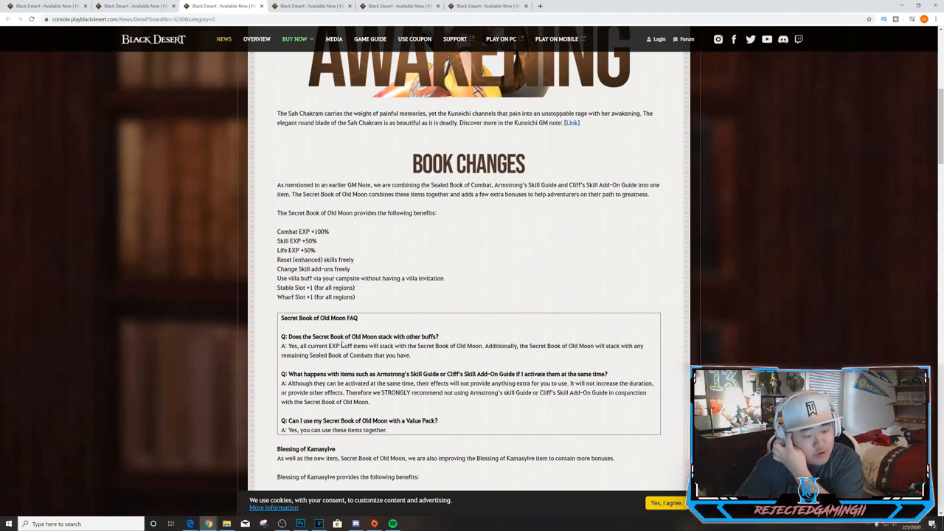
pyautogui.scroll(-3)
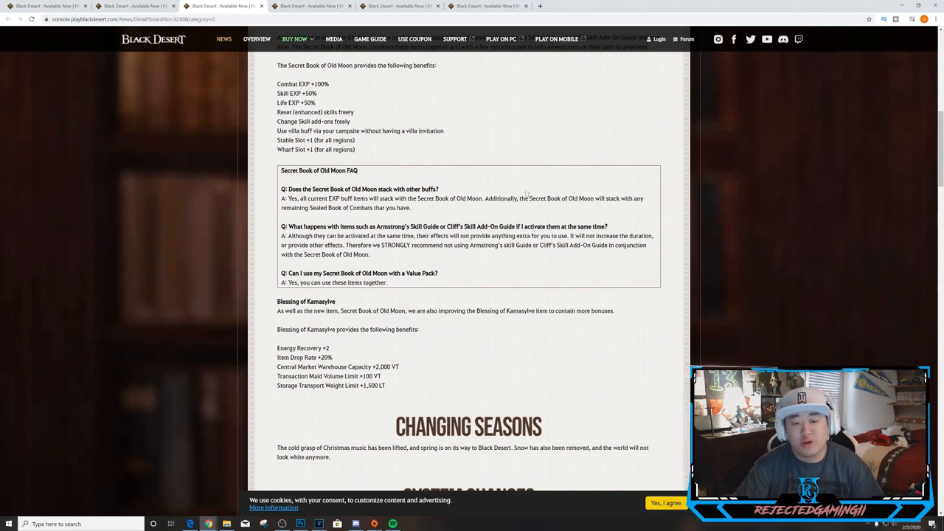
pyautogui.moveTo(549, 217)
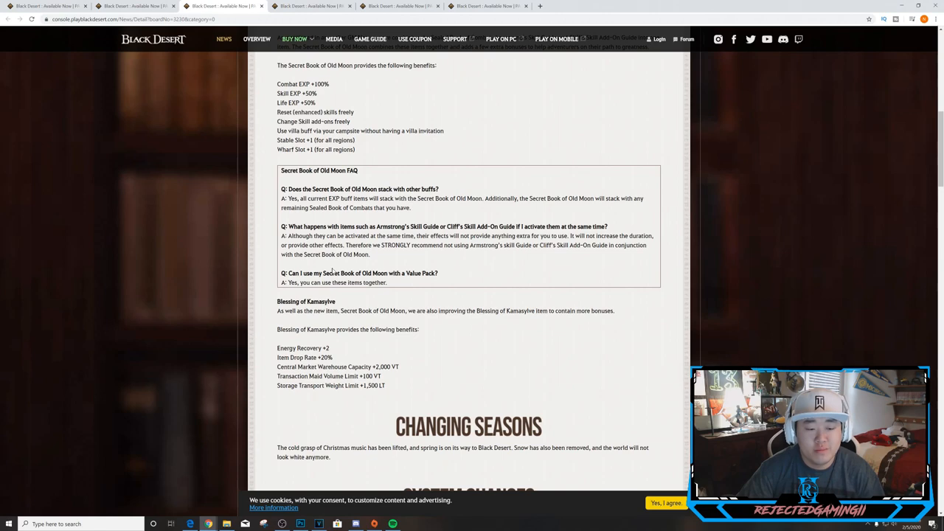
pyautogui.moveTo(396, 286)
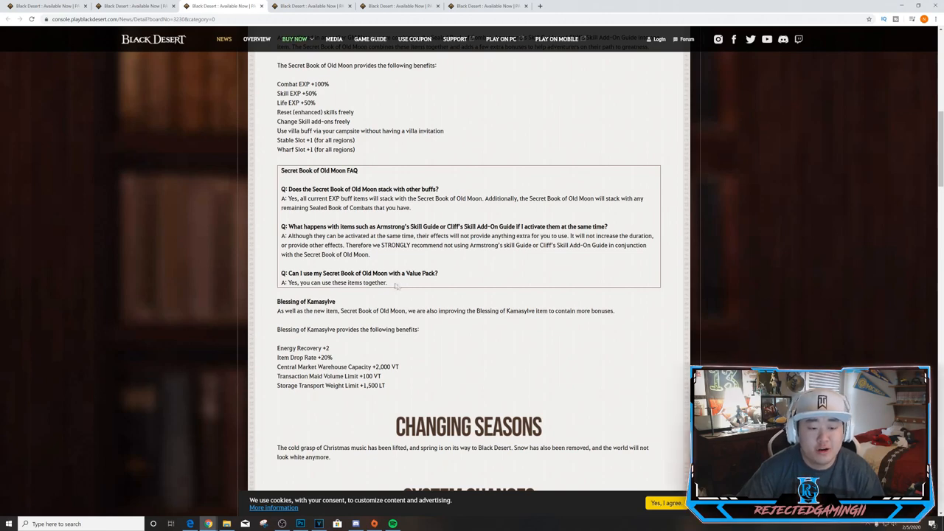
pyautogui.moveTo(347, 303)
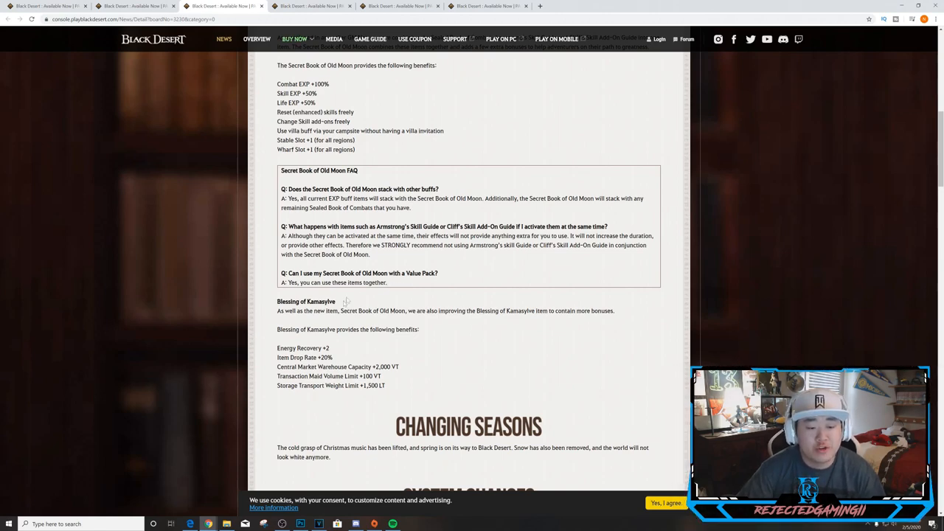
# Step: Read past Changing Seasons, System Changes and Monster Changes to the Central Market price caps
pyautogui.scroll(-3)
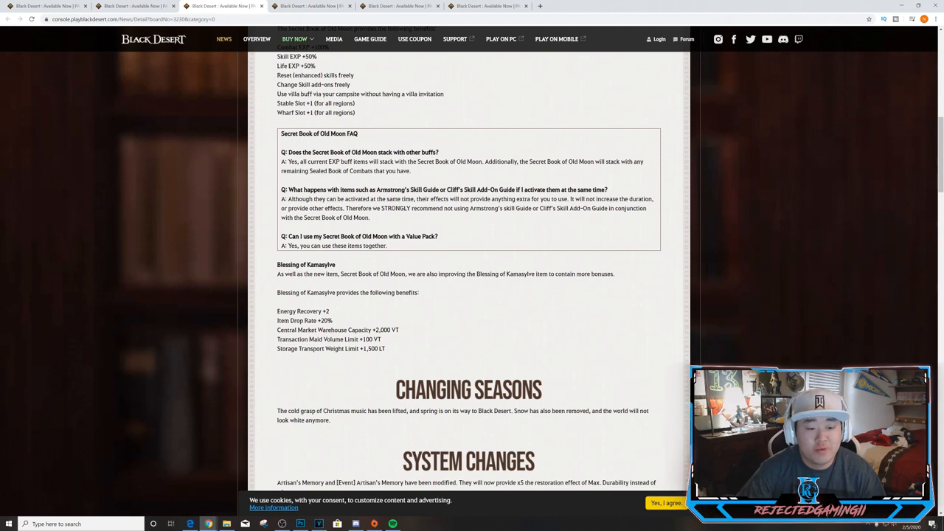
pyautogui.moveTo(301, 287)
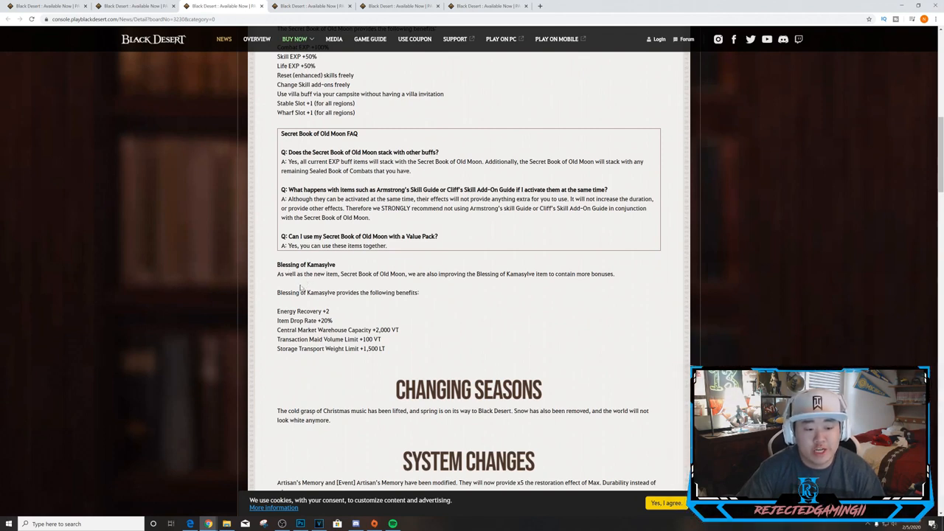
pyautogui.moveTo(473, 330)
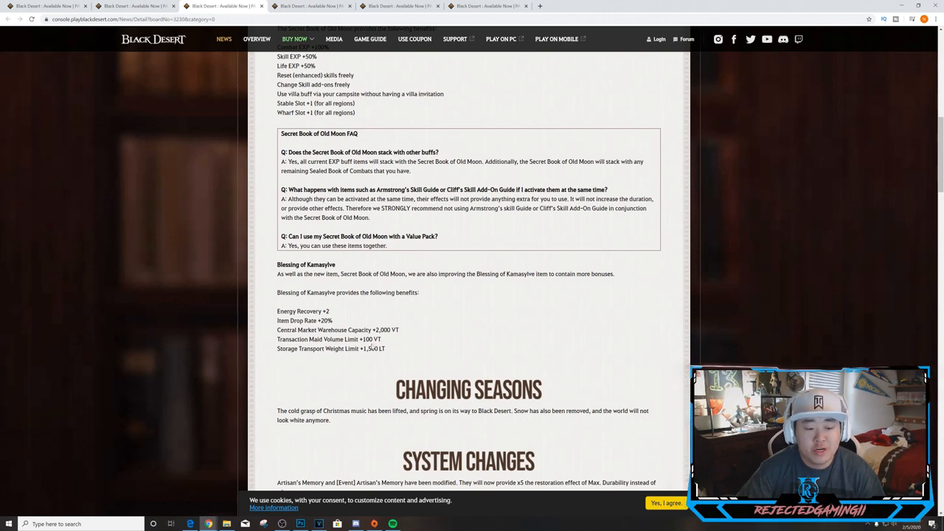
pyautogui.moveTo(220, 352)
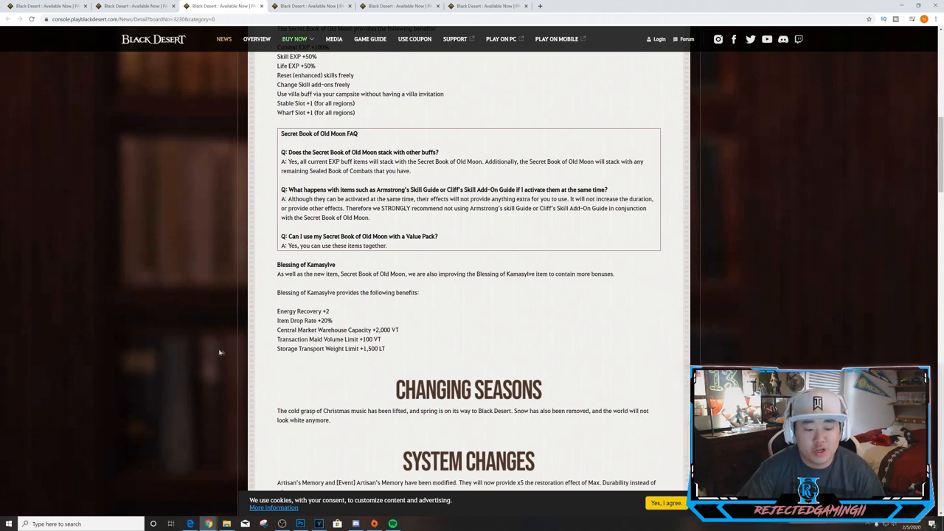
pyautogui.scroll(-3)
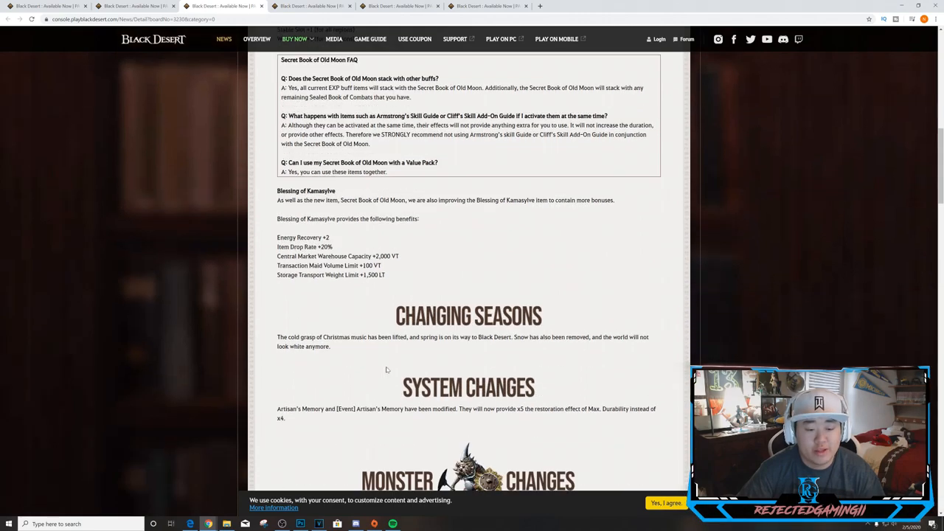
pyautogui.scroll(-3)
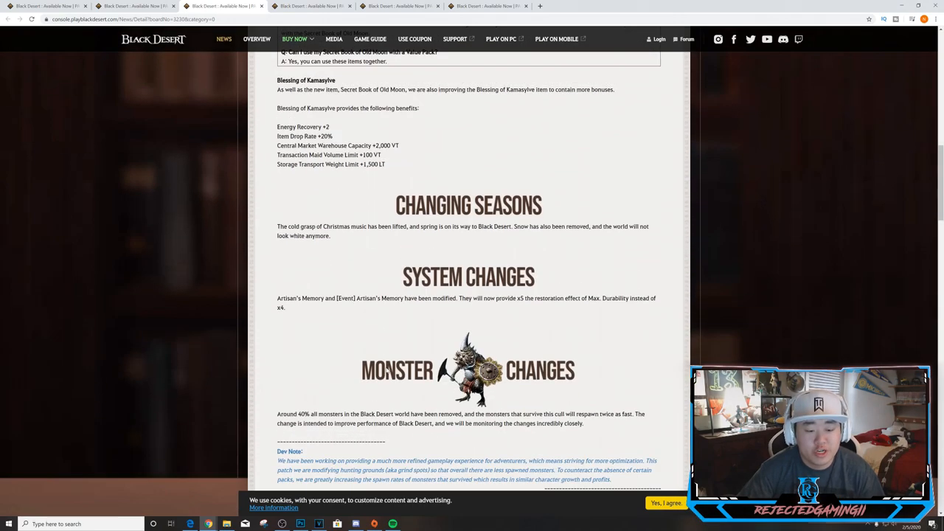
pyautogui.scroll(-3)
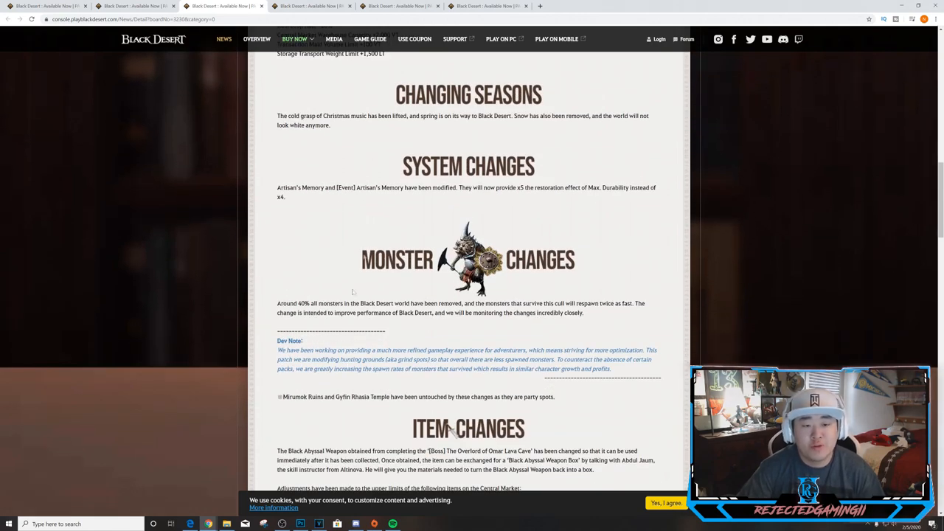
pyautogui.moveTo(373, 149)
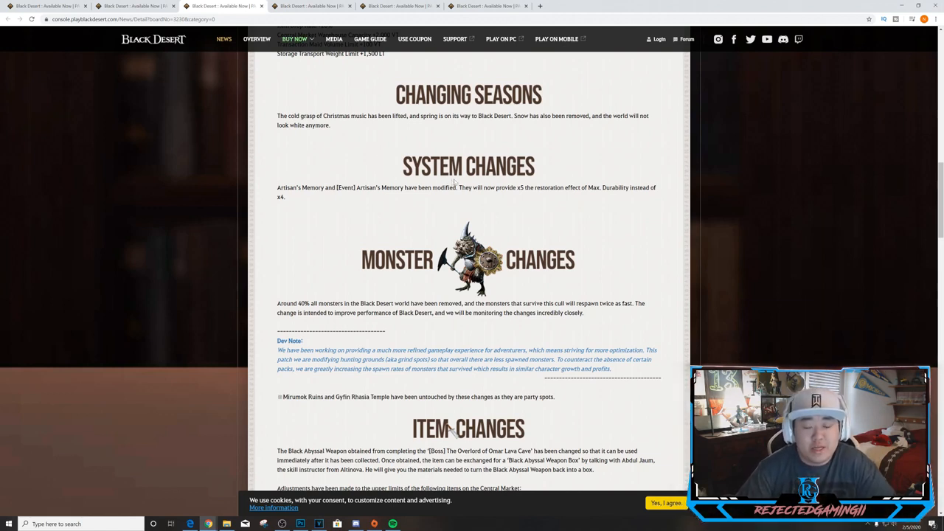
pyautogui.moveTo(383, 214)
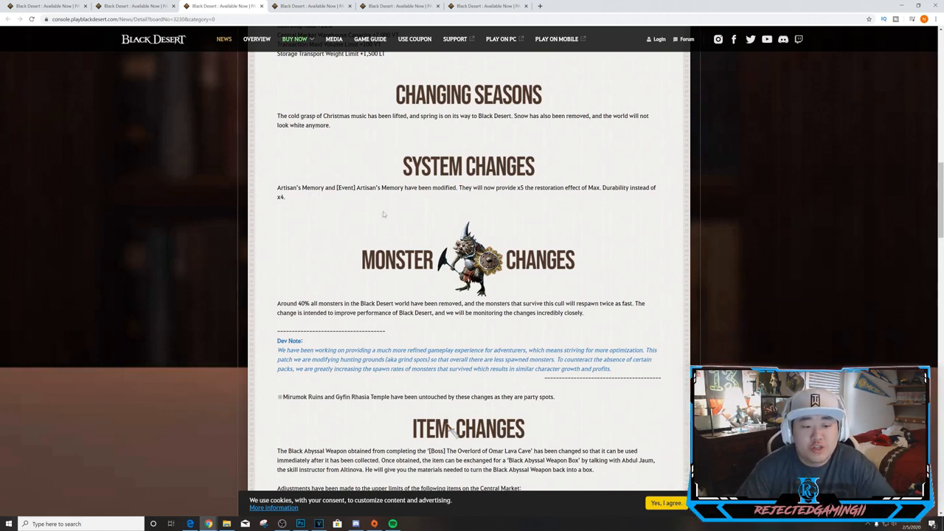
pyautogui.moveTo(478, 195)
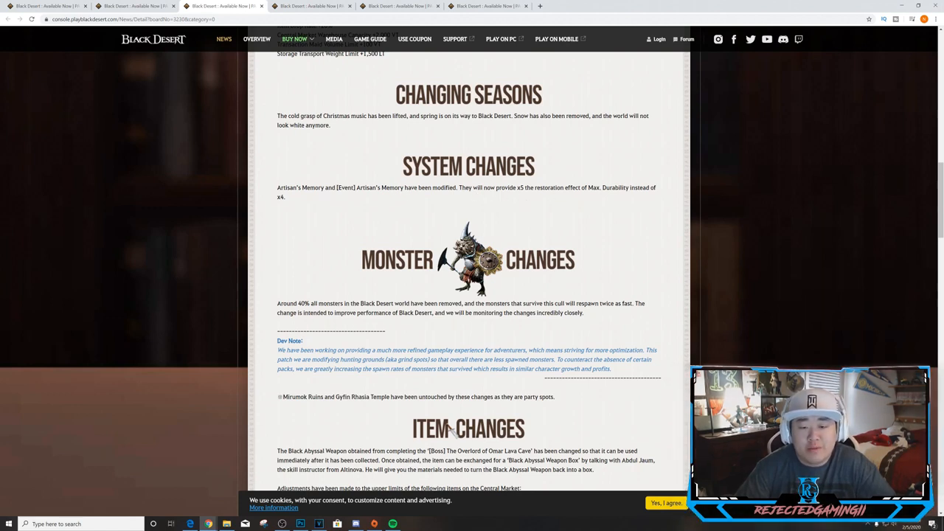
pyautogui.moveTo(352, 245)
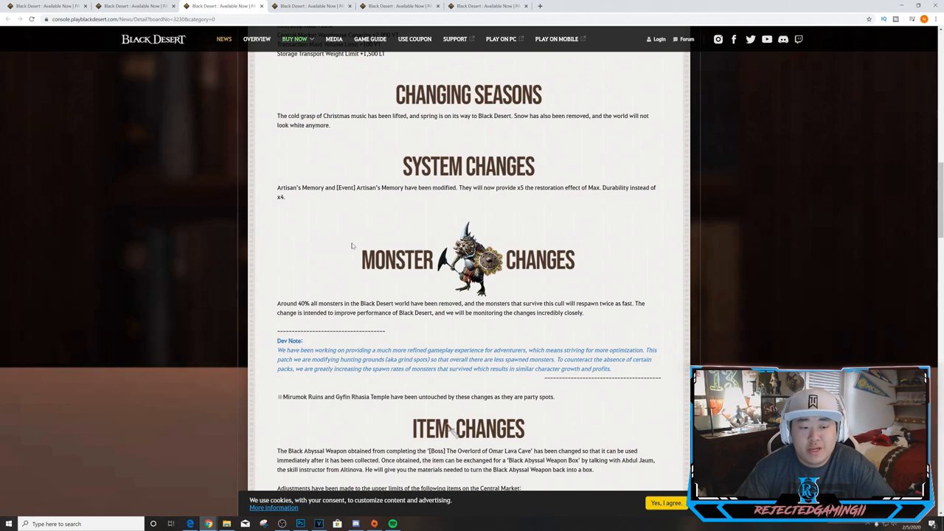
pyautogui.scroll(-3)
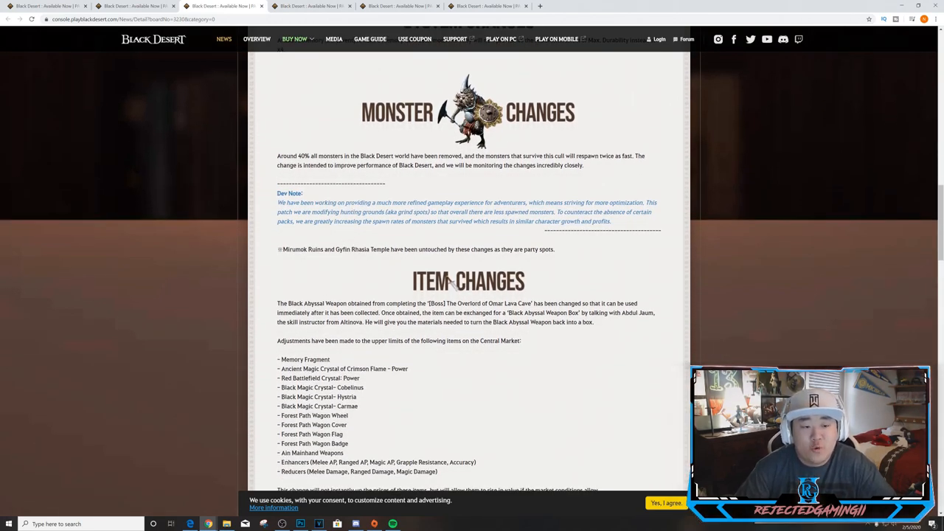
pyautogui.moveTo(537, 173)
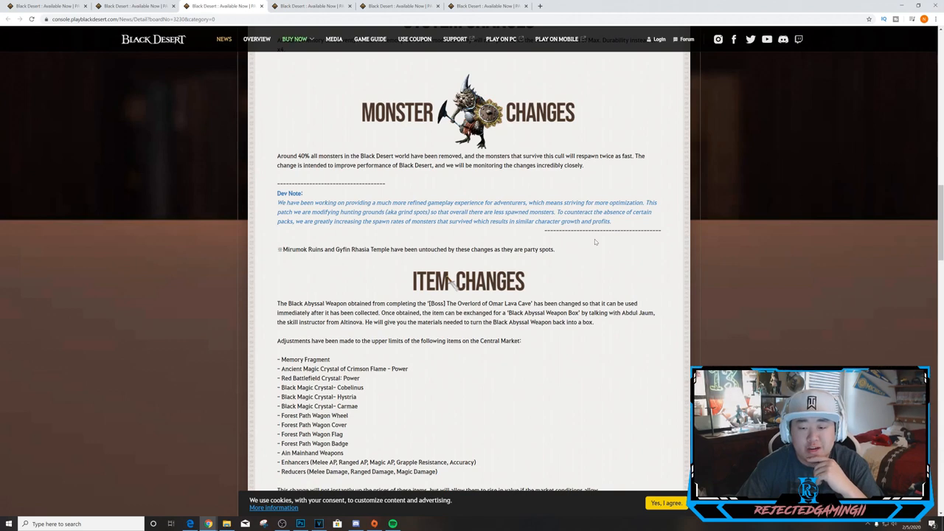
pyautogui.moveTo(503, 229)
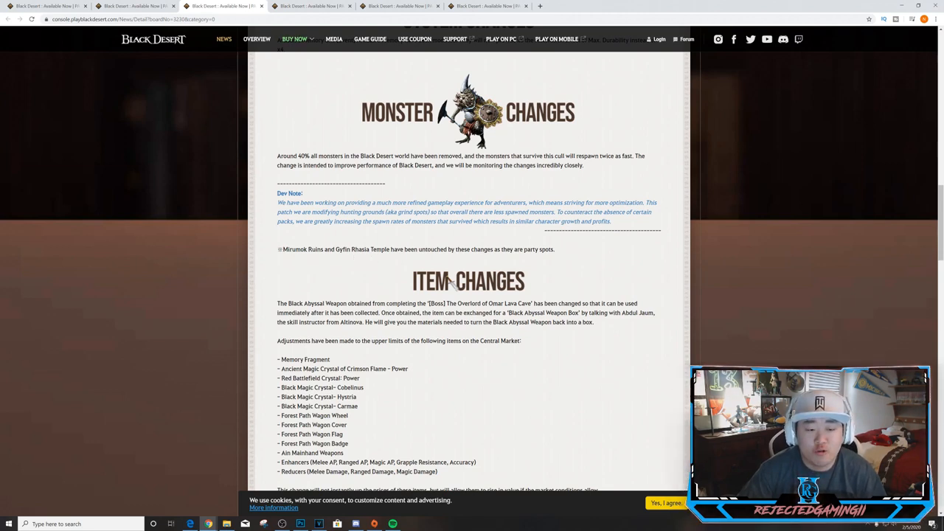
pyautogui.moveTo(553, 263)
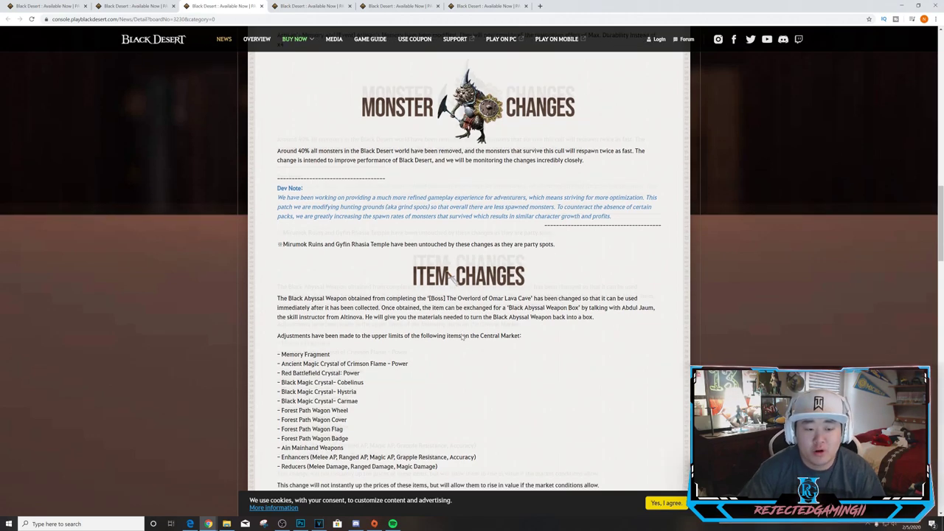
# Step: Read Item Changes down to the Marni's Stone table and High Quality Wine removal note
pyautogui.scroll(-3)
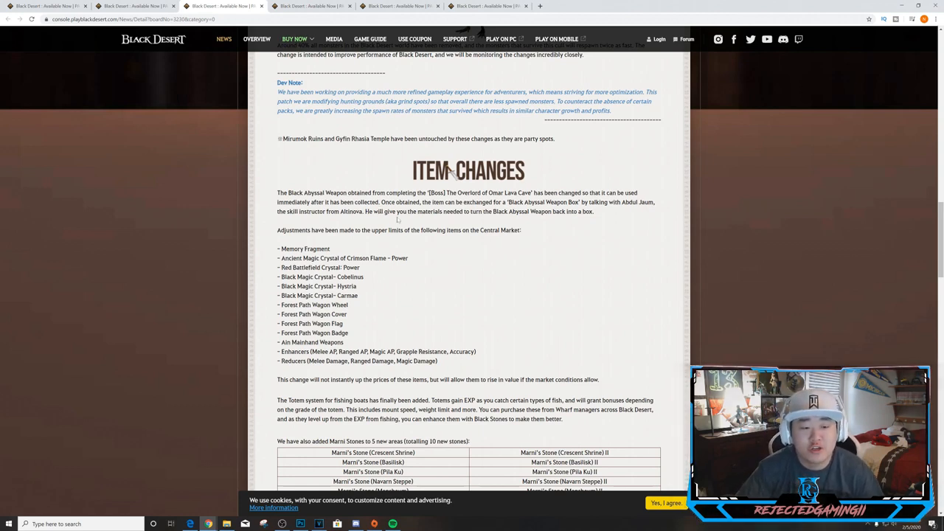
pyautogui.moveTo(539, 220)
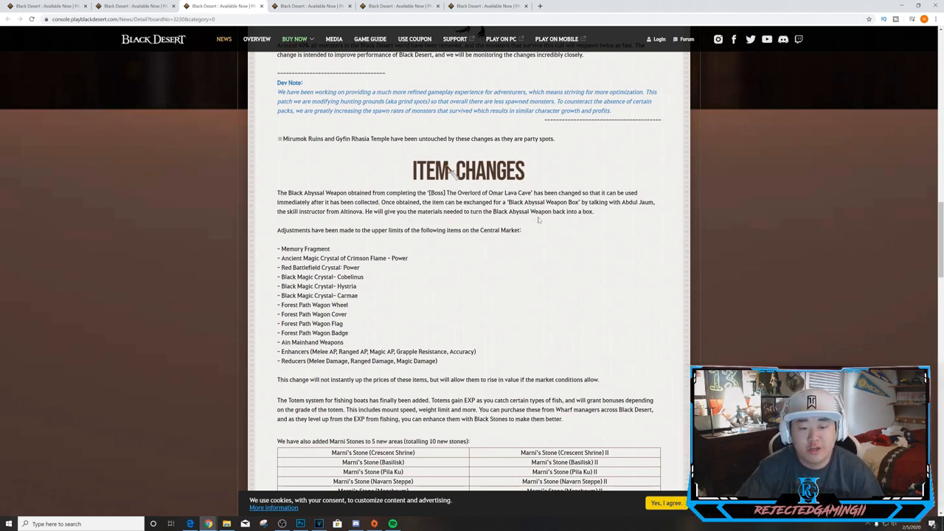
pyautogui.moveTo(494, 256)
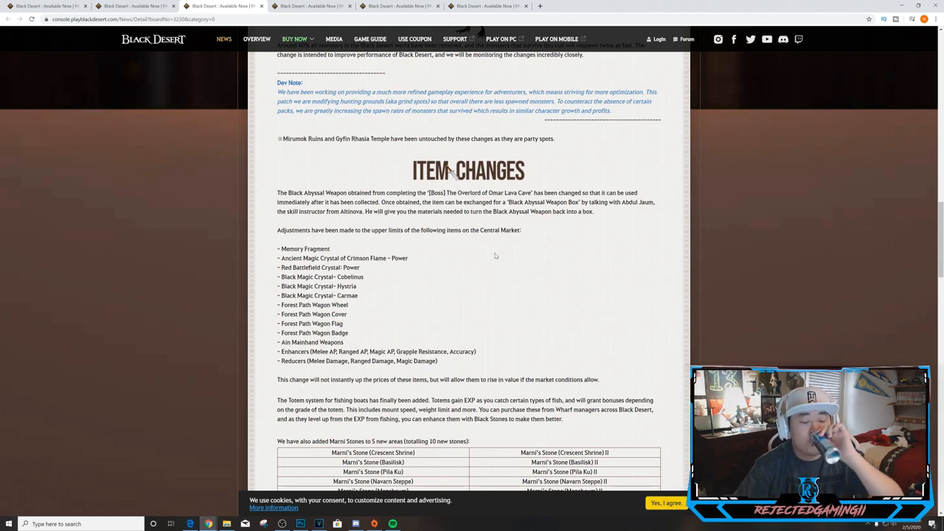
pyautogui.moveTo(280, 273)
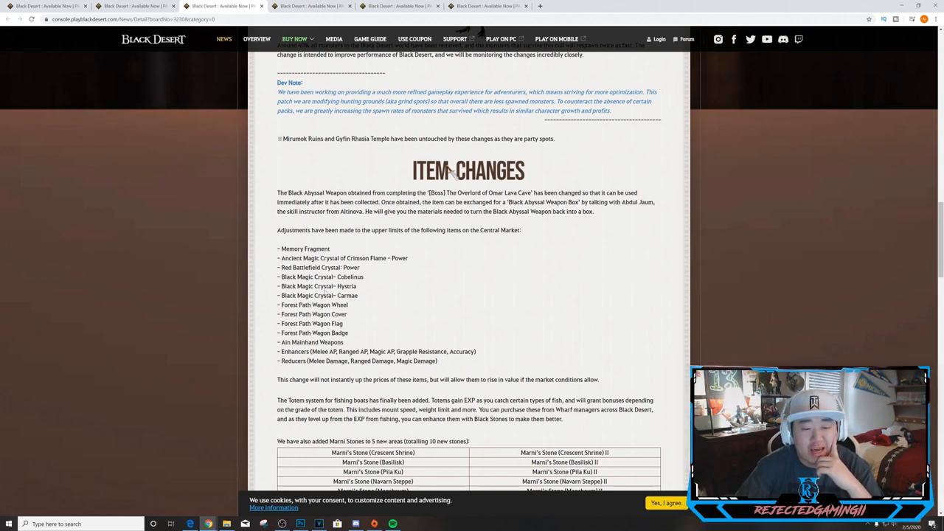
pyautogui.moveTo(363, 302)
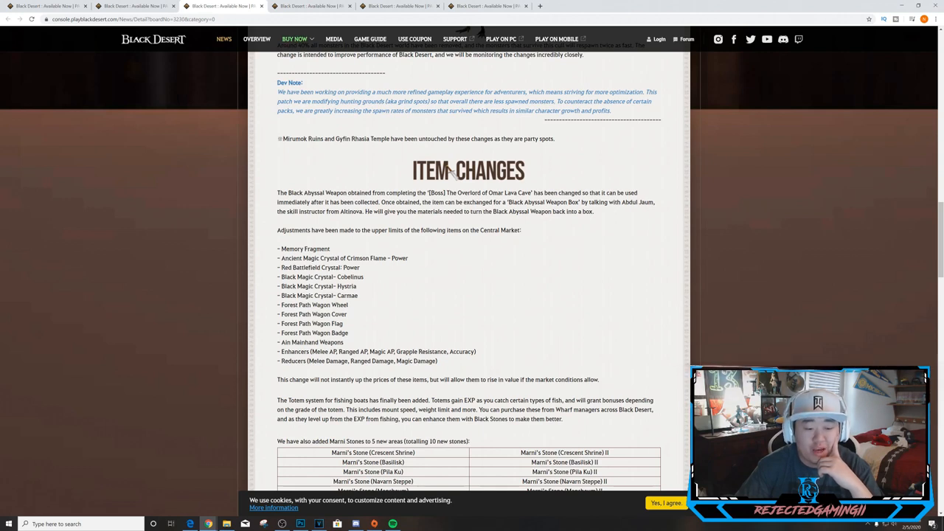
pyautogui.moveTo(310, 376)
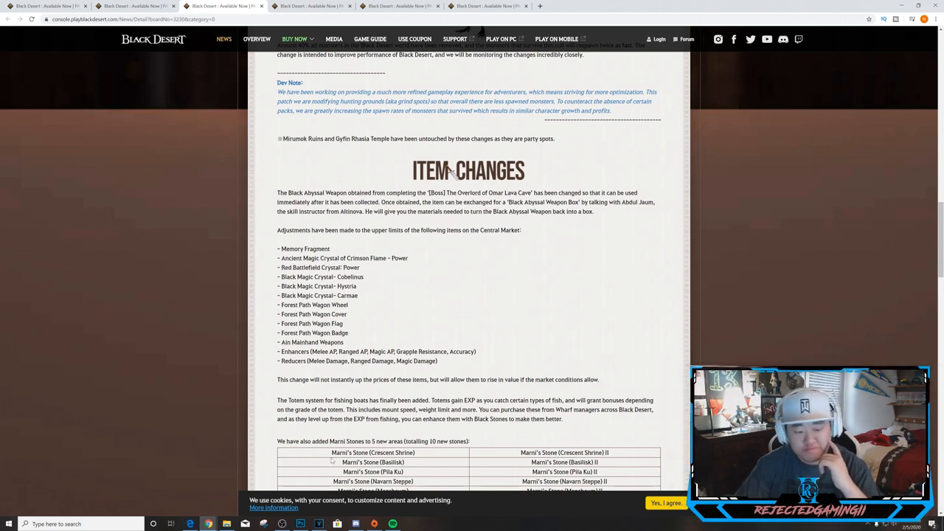
pyautogui.scroll(-3)
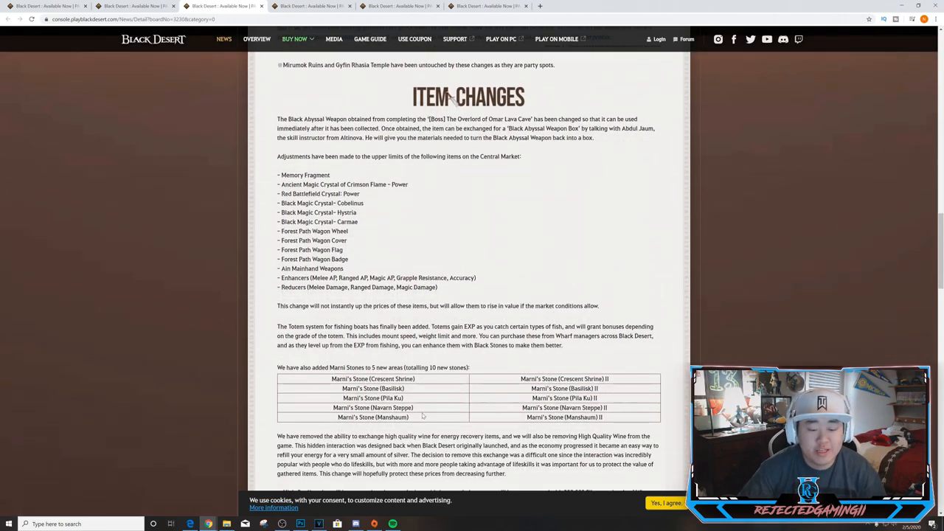
pyautogui.scroll(-3)
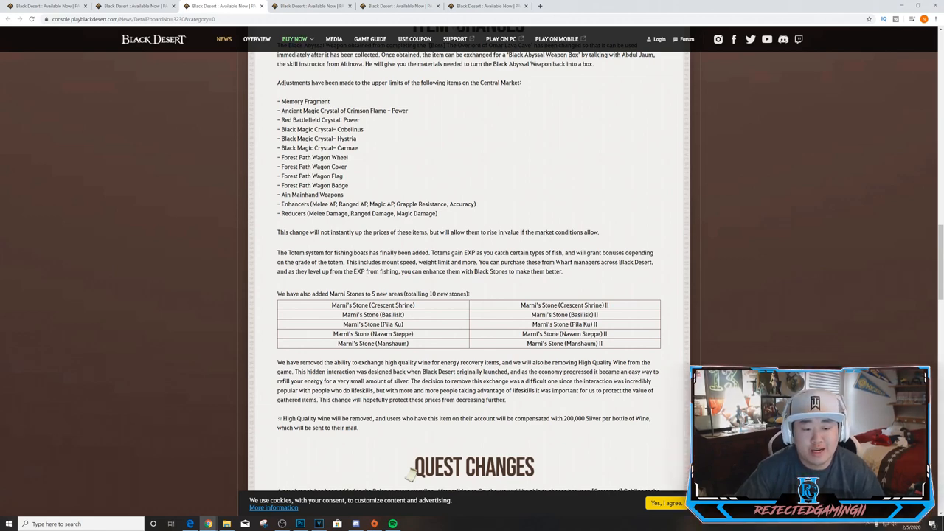
# Step: Scroll to Quest Changes: the Balenos storyline branch, Altar of Blood changes and rewards table
pyautogui.scroll(-3)
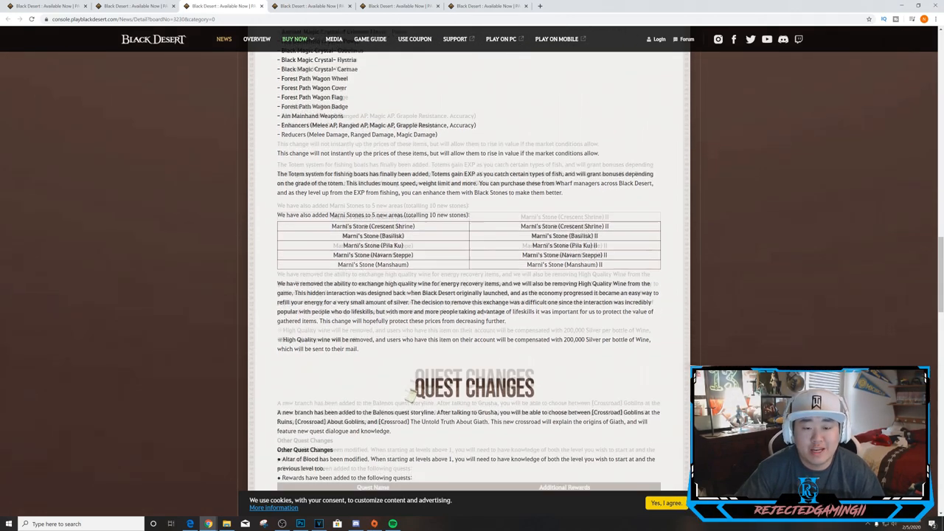
pyautogui.scroll(-3)
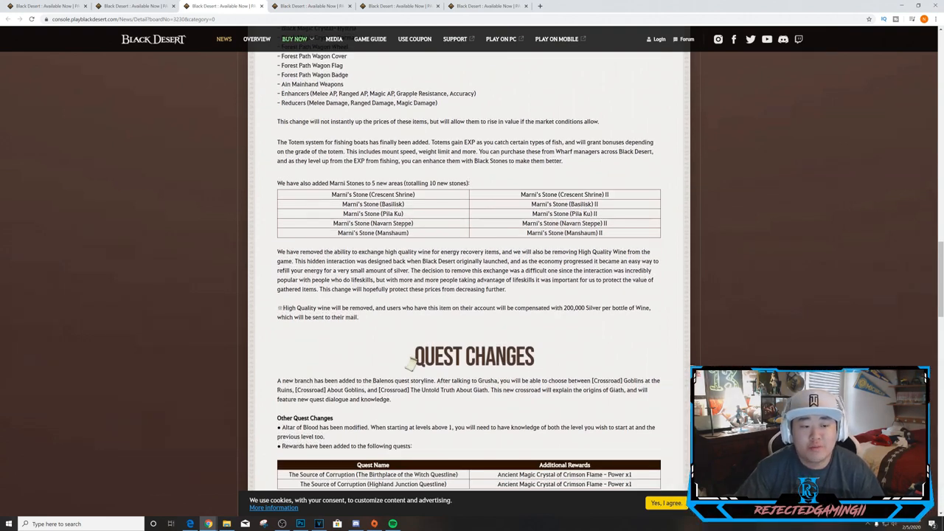
pyautogui.moveTo(583, 291)
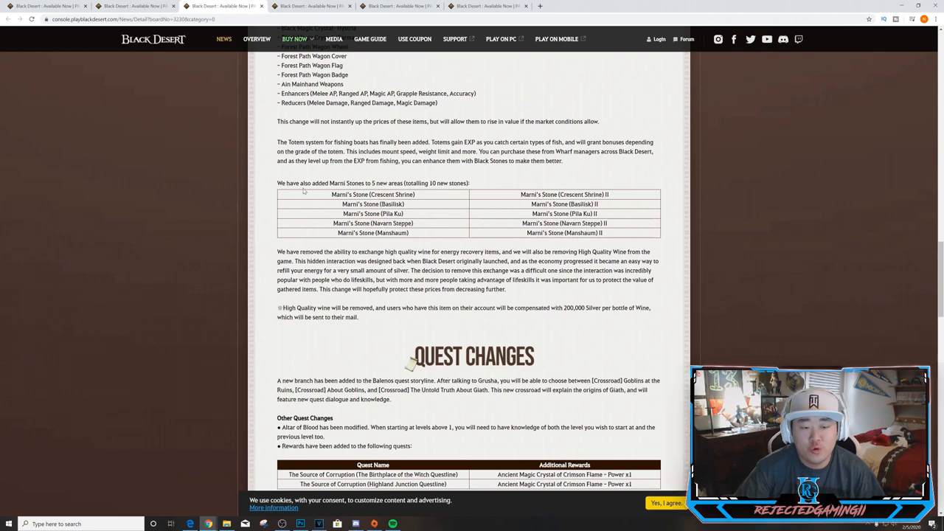
pyautogui.moveTo(440, 192)
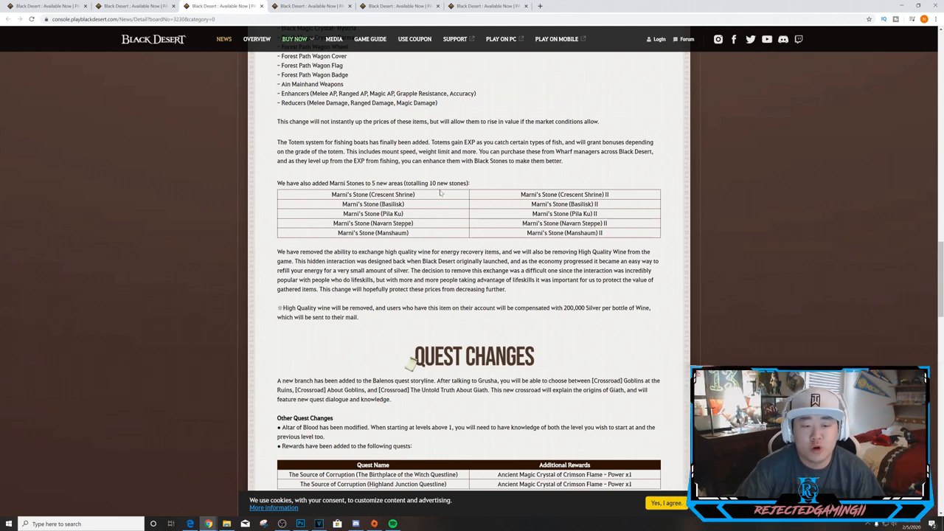
pyautogui.moveTo(768, 281)
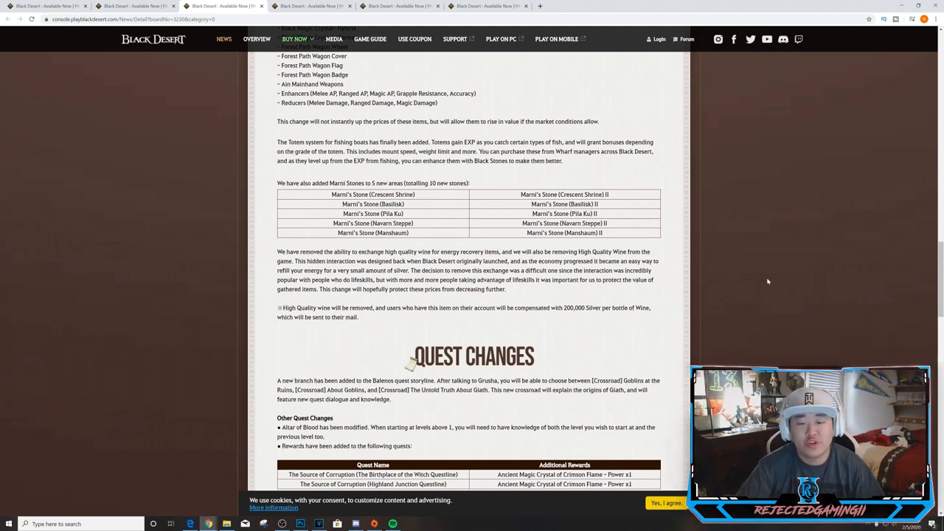
pyautogui.moveTo(393, 249)
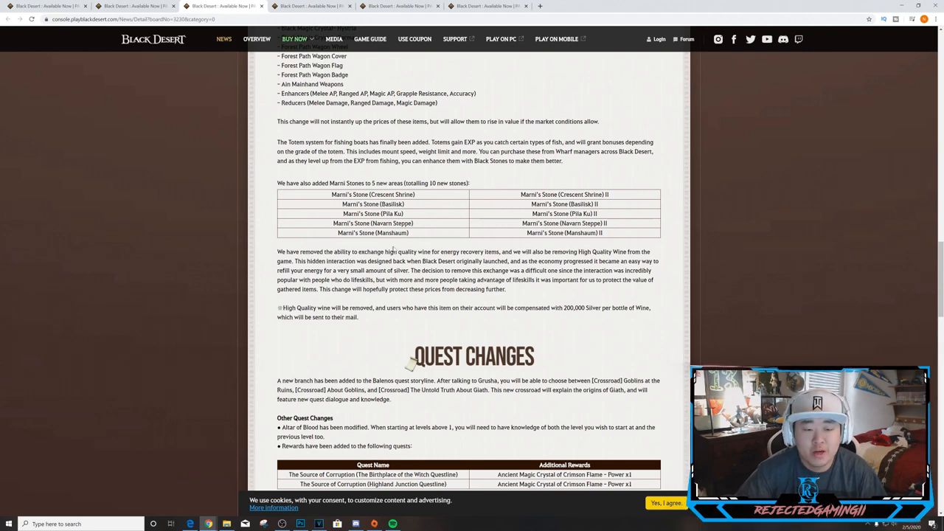
pyautogui.moveTo(413, 320)
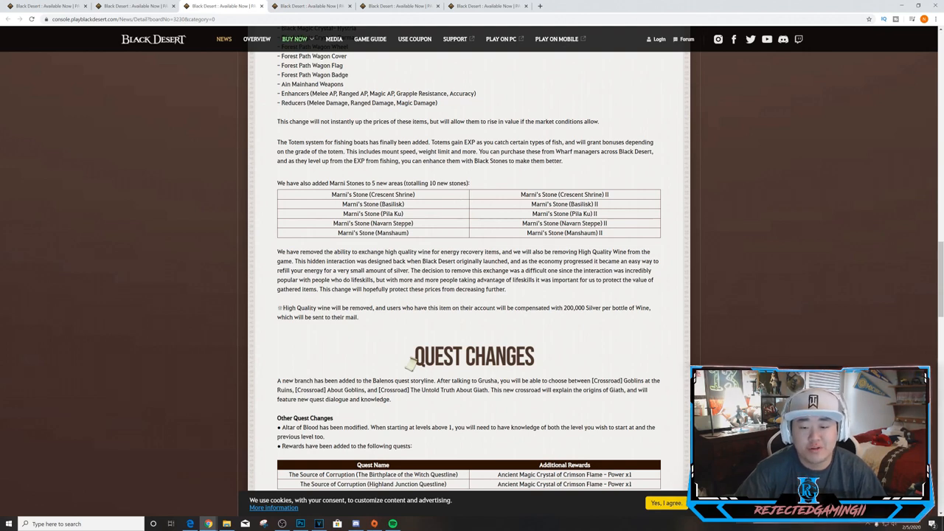
pyautogui.moveTo(233, 222)
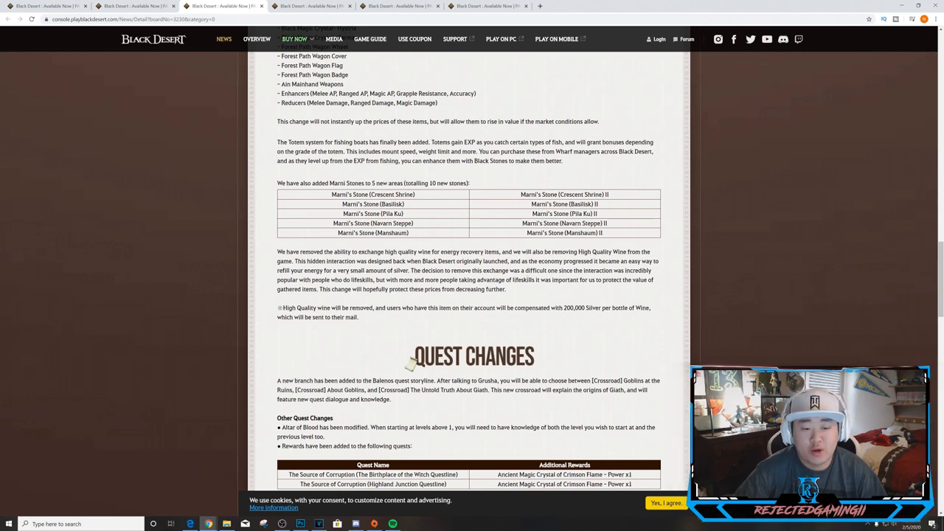
pyautogui.moveTo(544, 293)
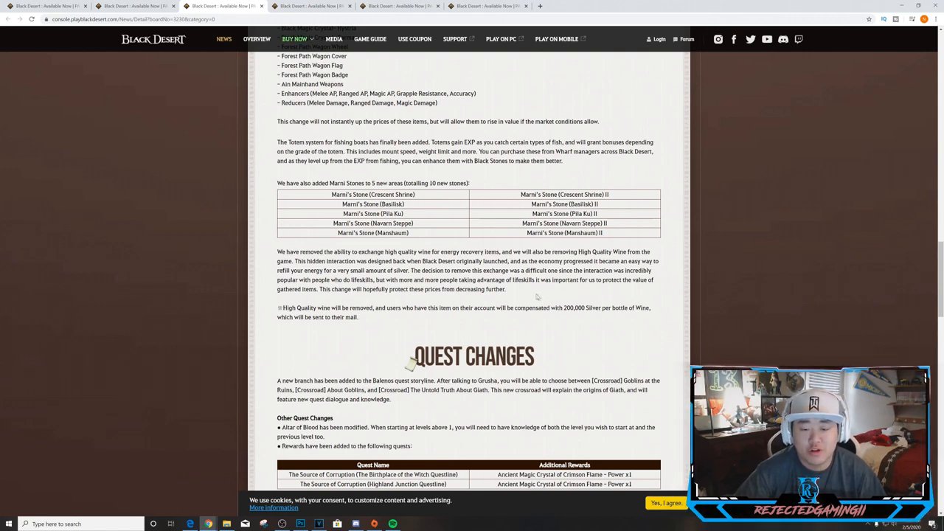
pyautogui.moveTo(638, 292)
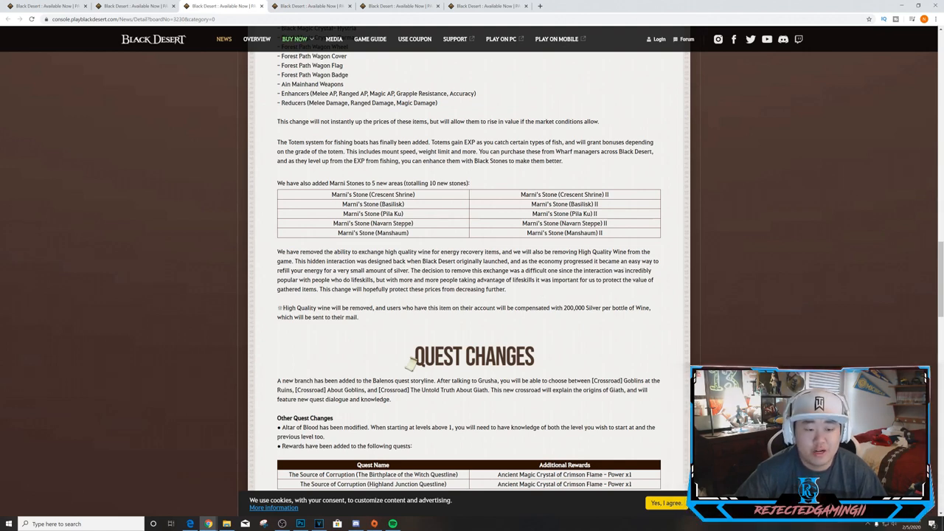
pyautogui.moveTo(613, 289)
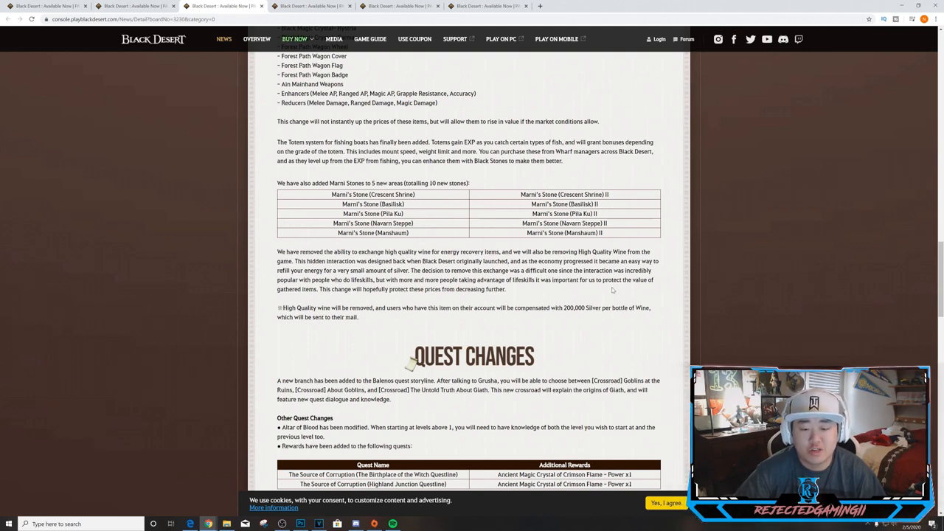
pyautogui.moveTo(616, 323)
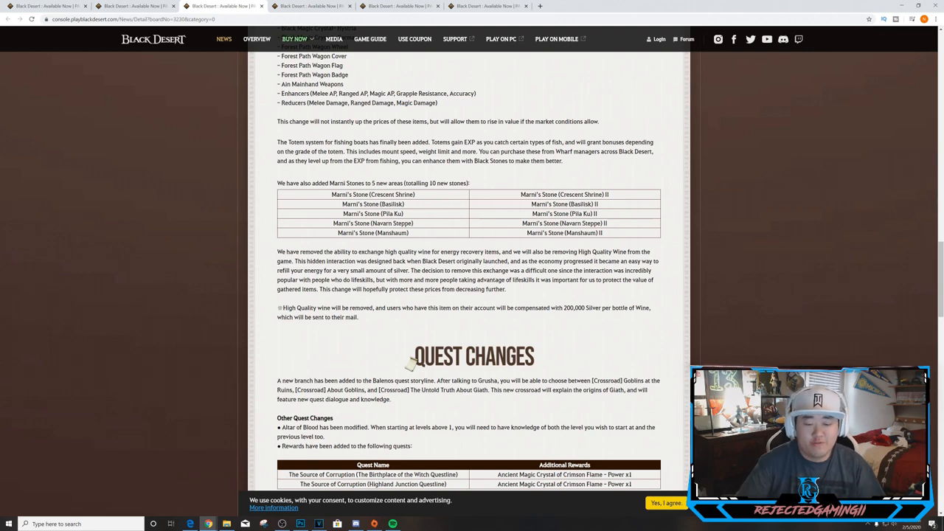
pyautogui.moveTo(455, 335)
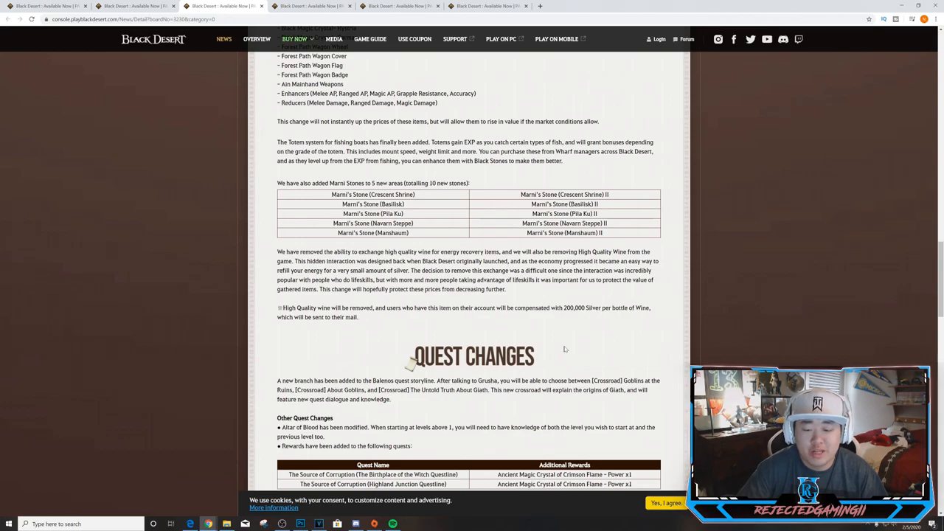
pyautogui.scroll(-3)
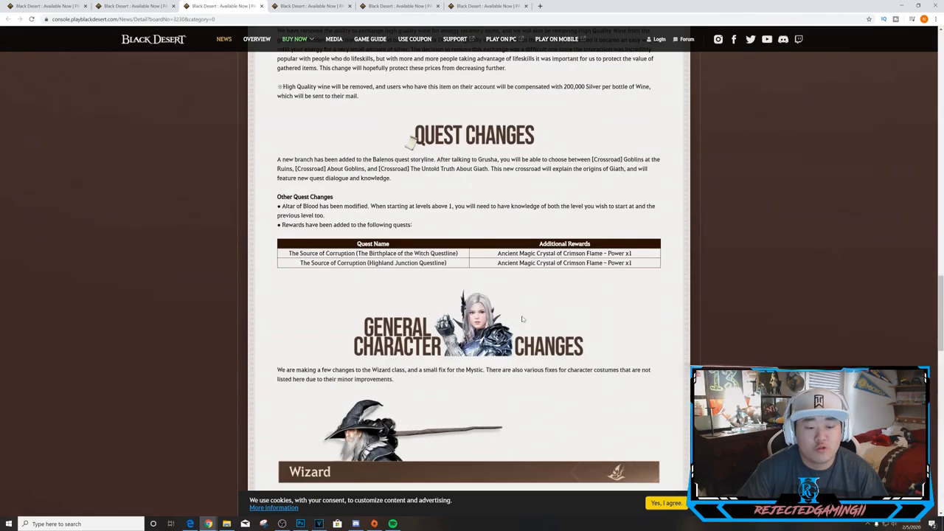
pyautogui.scroll(-3)
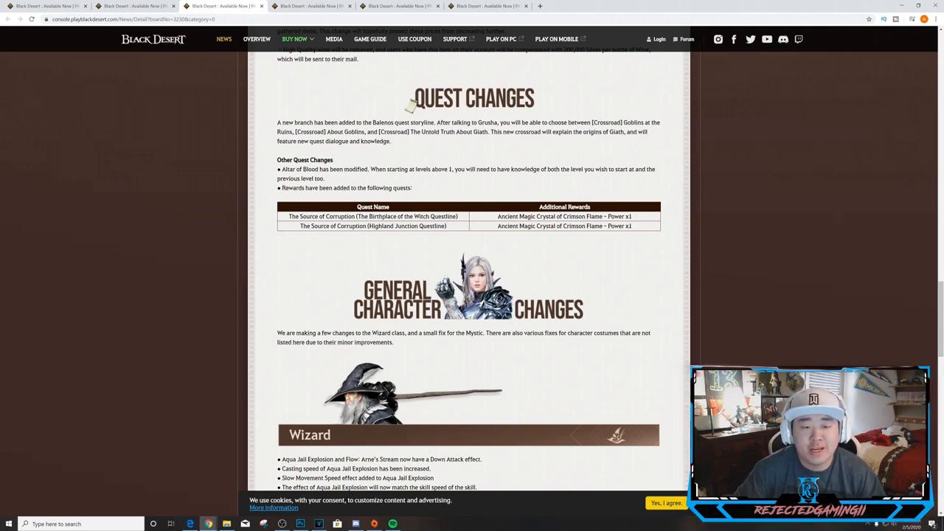
pyautogui.moveTo(584, 145)
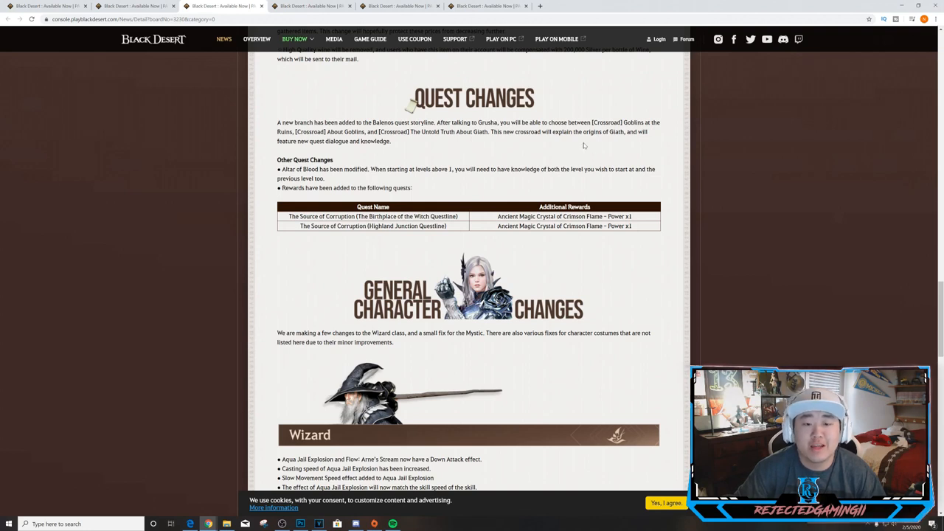
pyautogui.moveTo(368, 149)
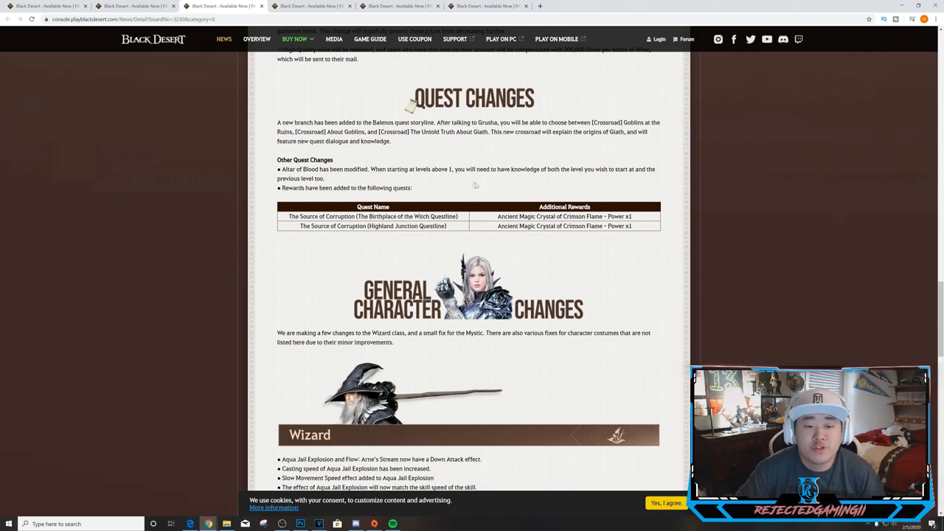
pyautogui.moveTo(605, 184)
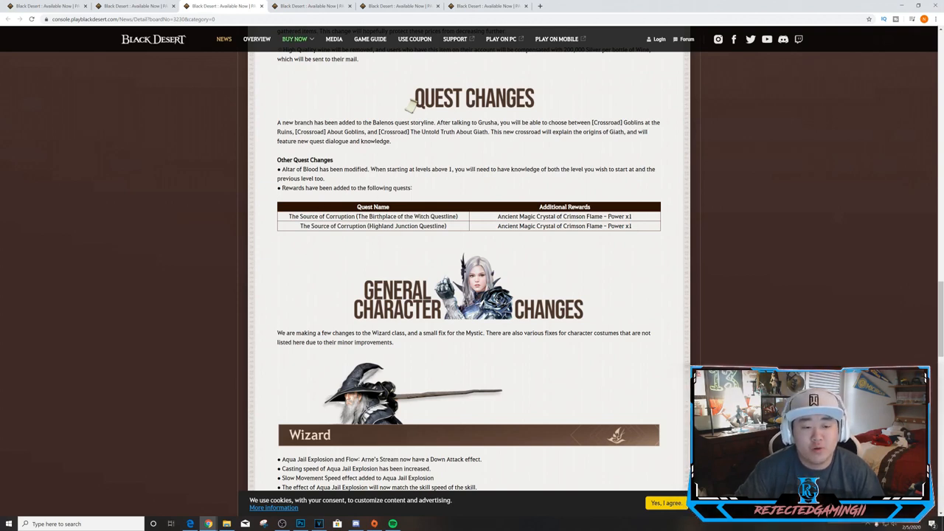
pyautogui.moveTo(478, 217)
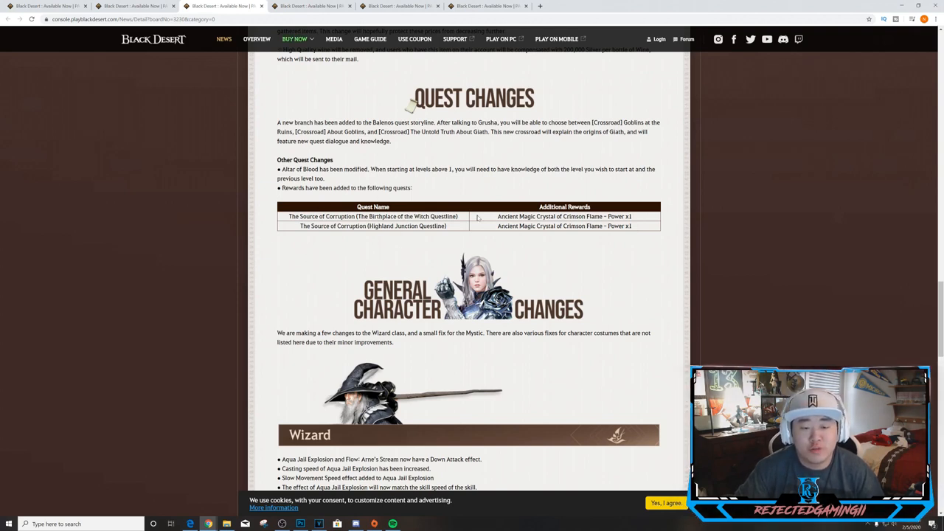
pyautogui.moveTo(520, 246)
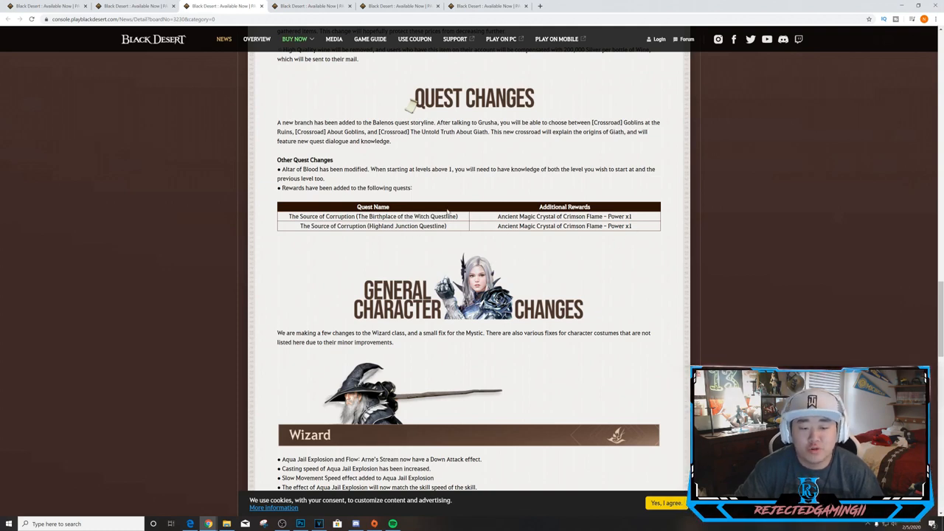
pyautogui.scroll(-3)
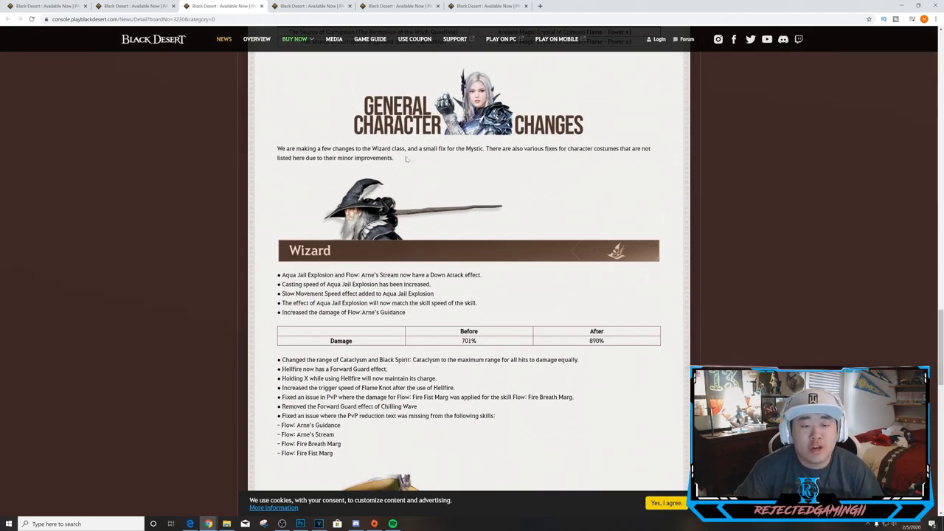
pyautogui.moveTo(457, 173)
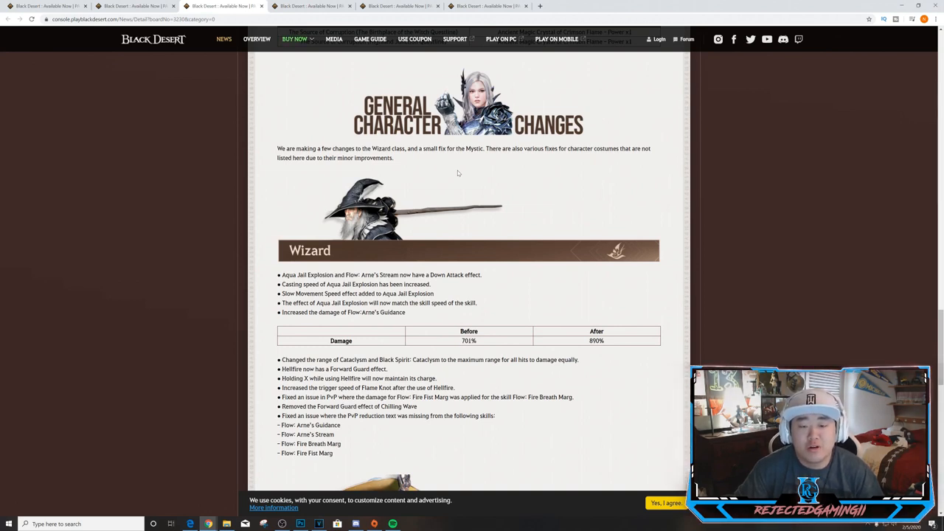
pyautogui.moveTo(455, 175)
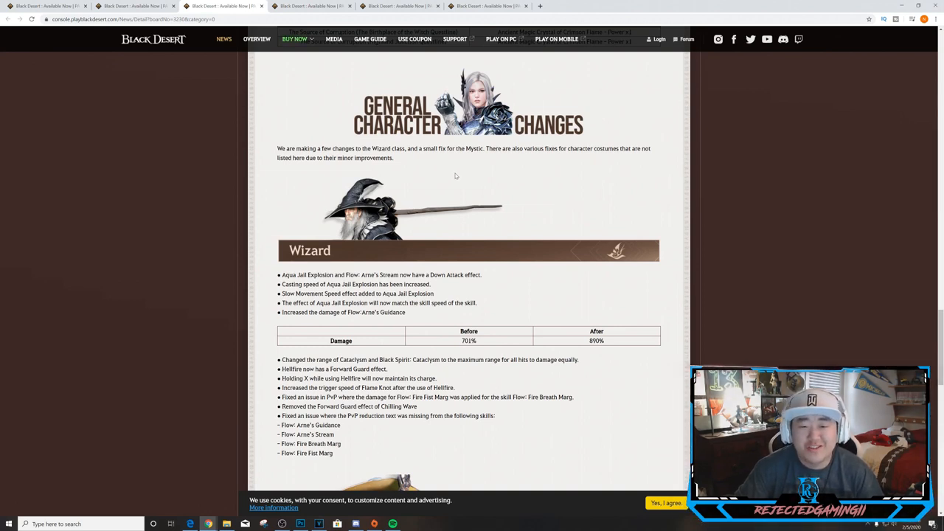
pyautogui.moveTo(440, 185)
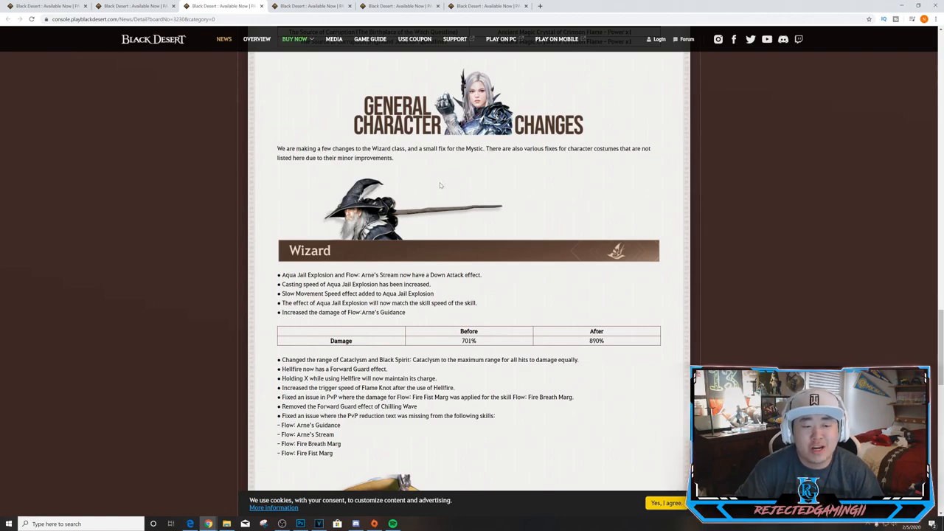
pyautogui.scroll(-3)
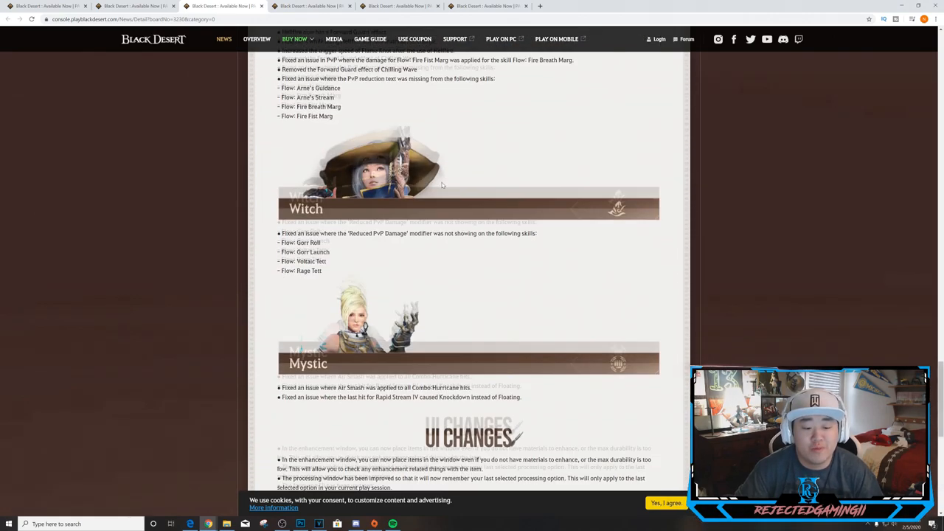
pyautogui.scroll(3)
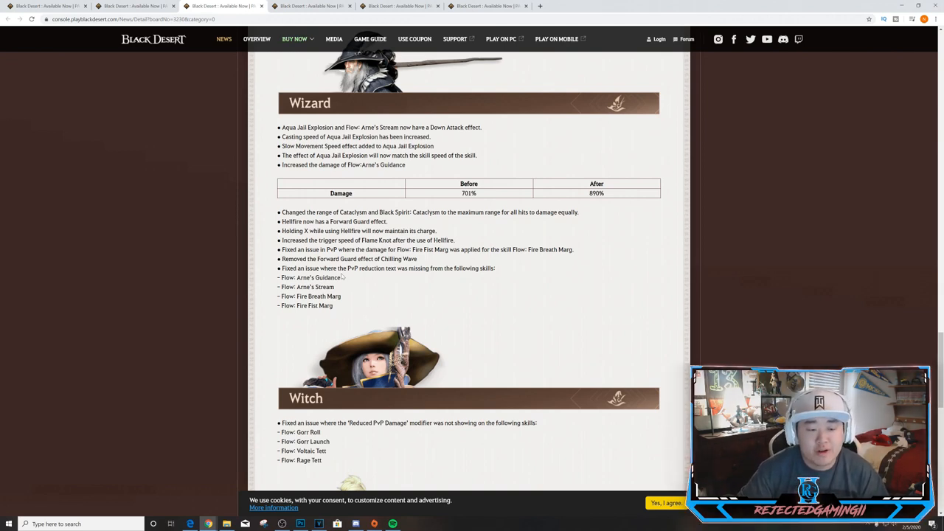
pyautogui.scroll(-3)
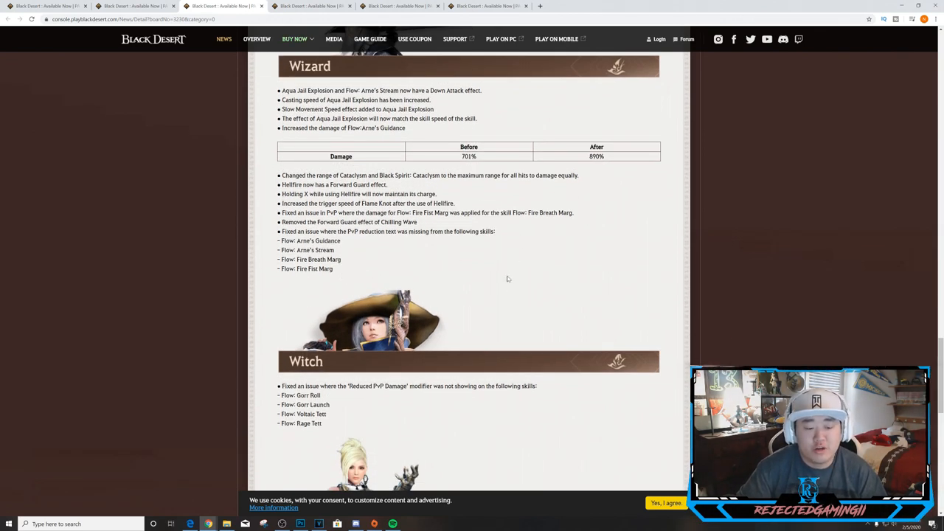
pyautogui.moveTo(491, 271)
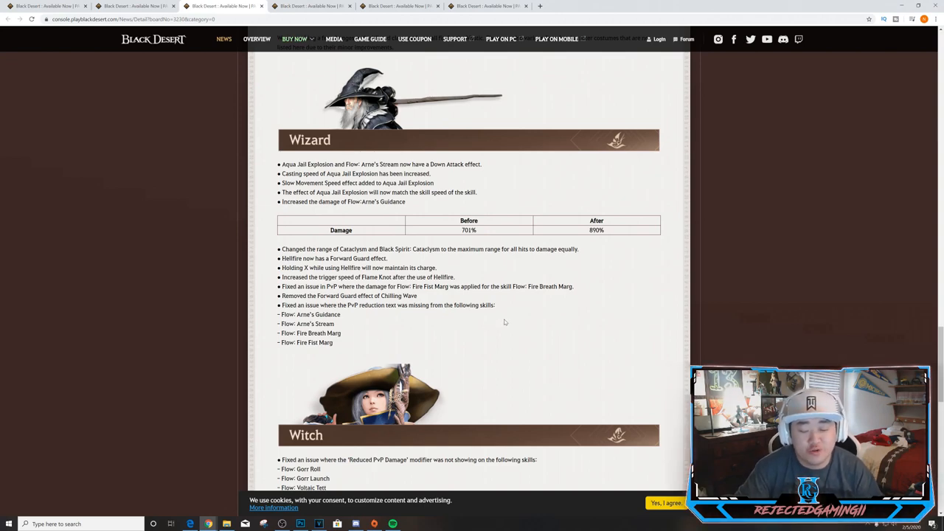
pyautogui.scroll(-3)
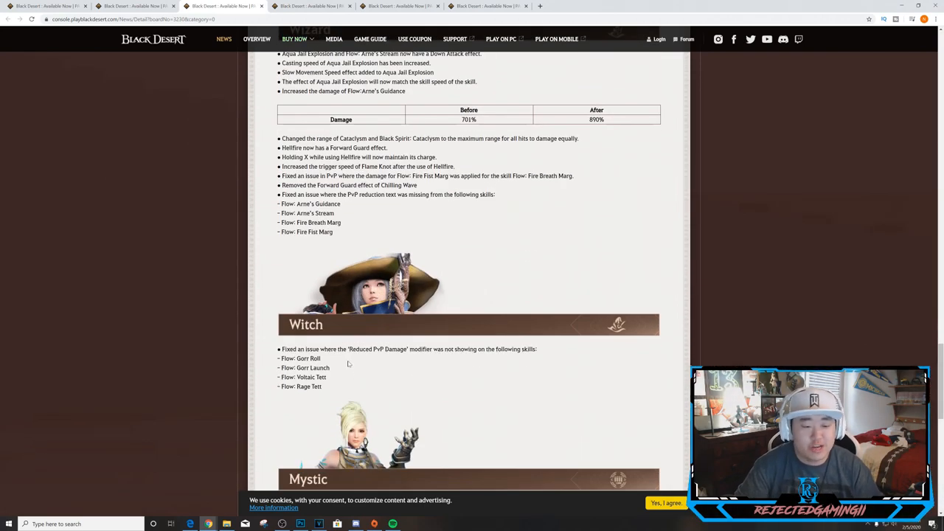
pyautogui.scroll(-3)
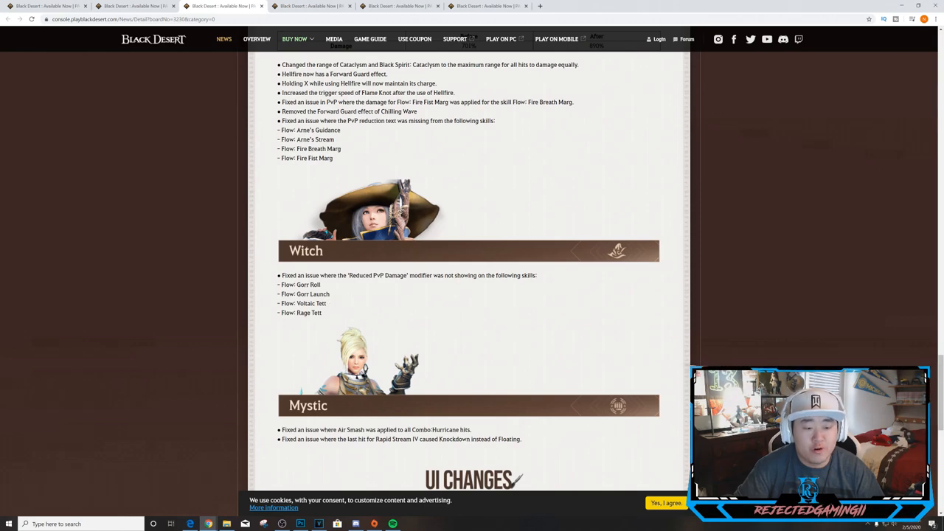
pyautogui.scroll(-3)
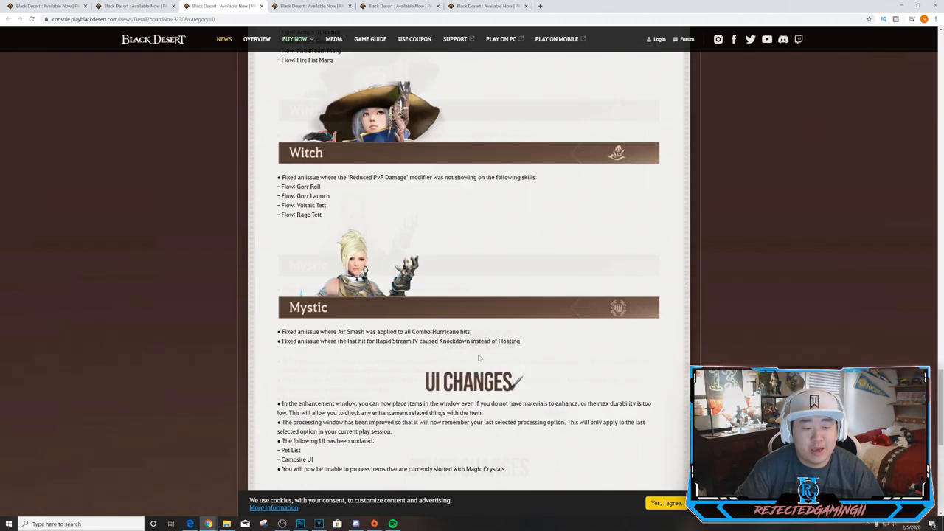
pyautogui.scroll(-3)
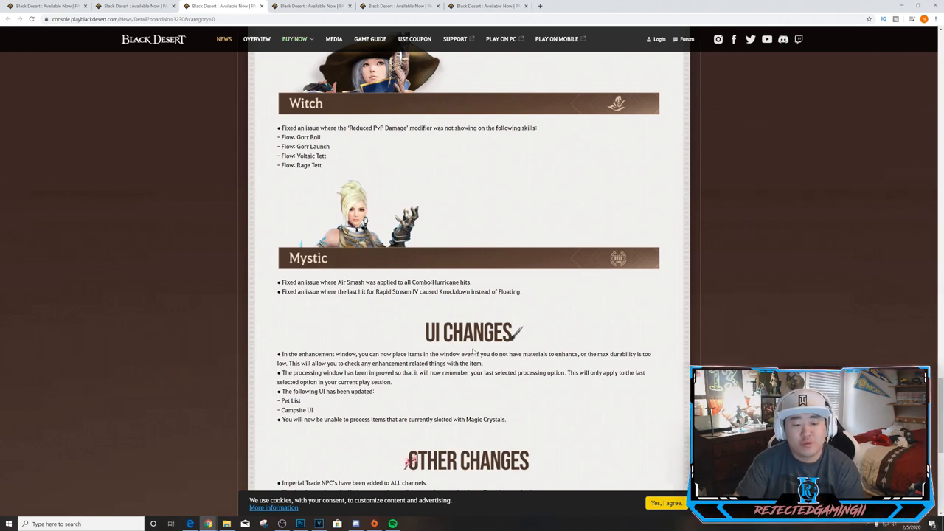
pyautogui.moveTo(431, 315)
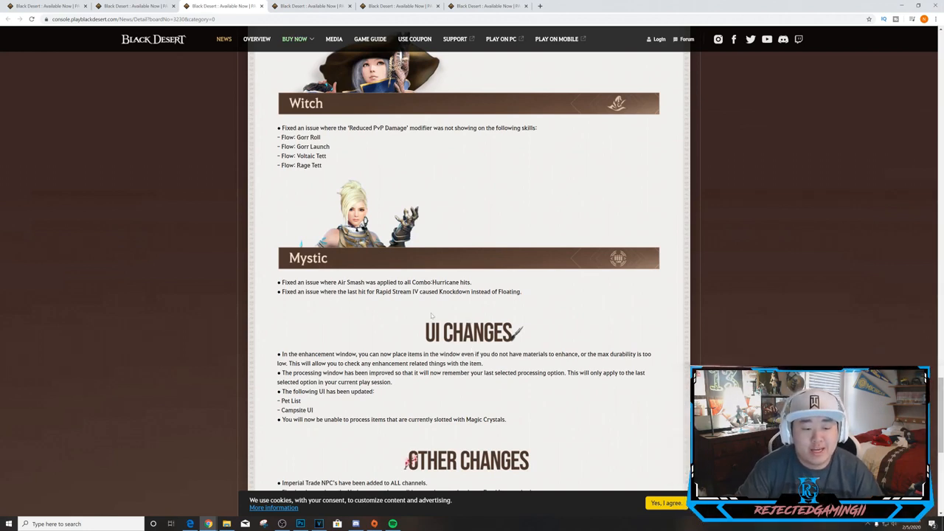
pyautogui.moveTo(638, 334)
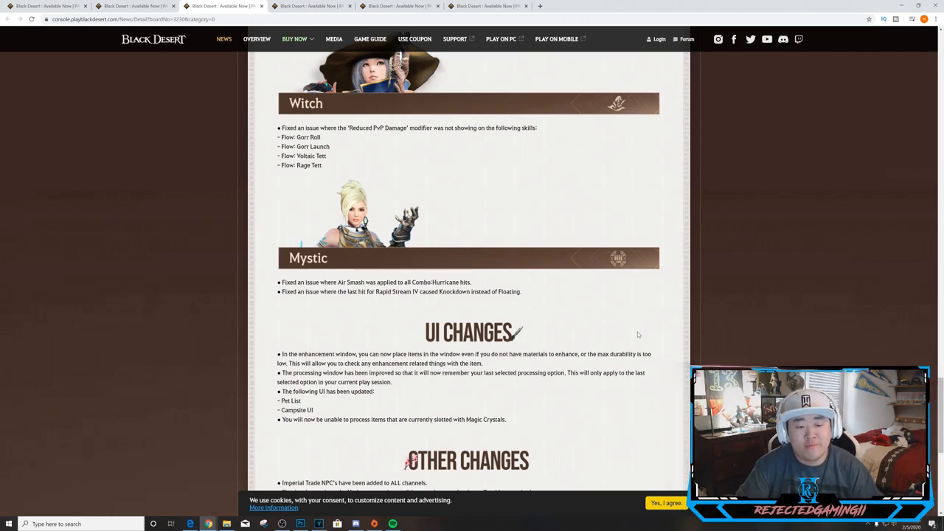
pyautogui.scroll(-3)
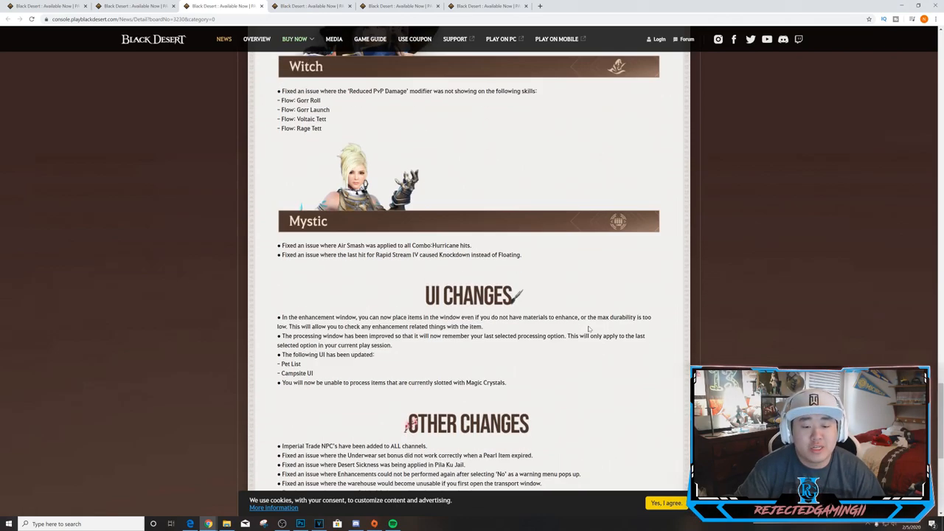
pyautogui.scroll(-3)
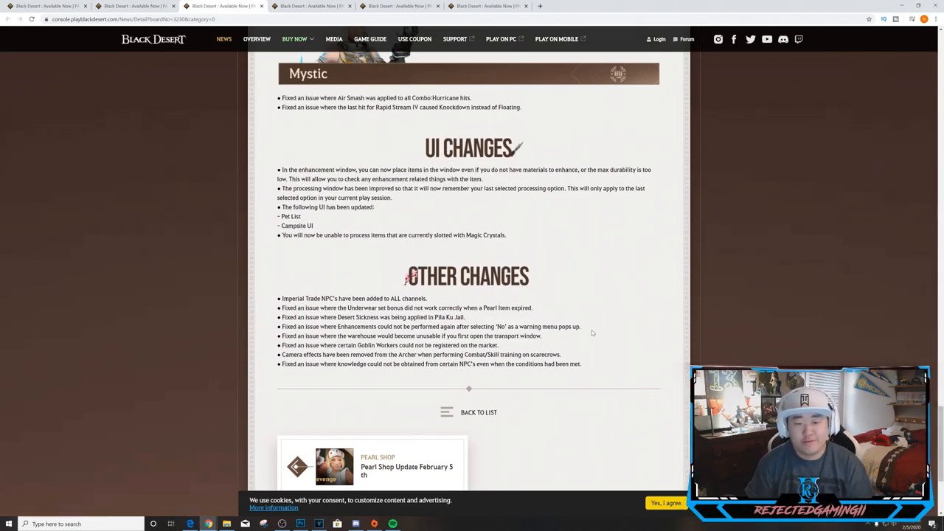
pyautogui.moveTo(561, 321)
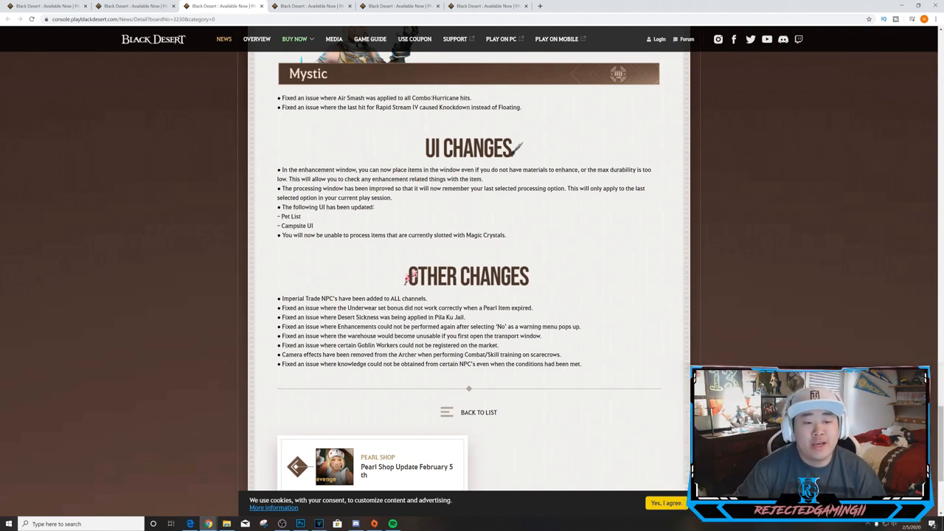
pyautogui.moveTo(568, 177)
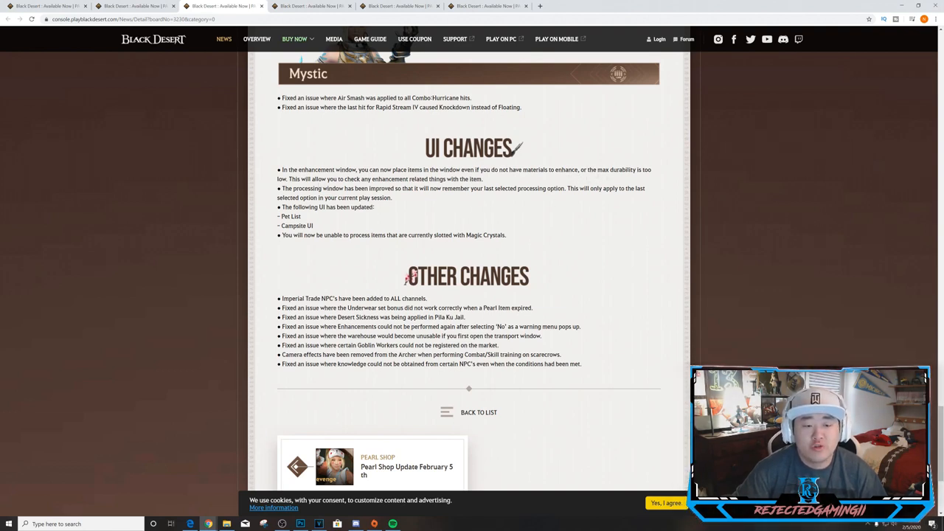
pyautogui.moveTo(384, 168)
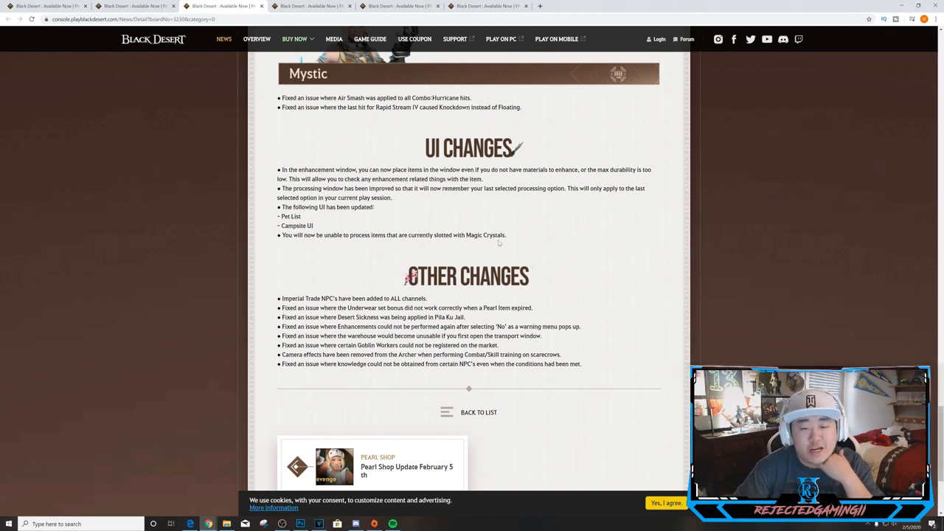
pyautogui.moveTo(549, 254)
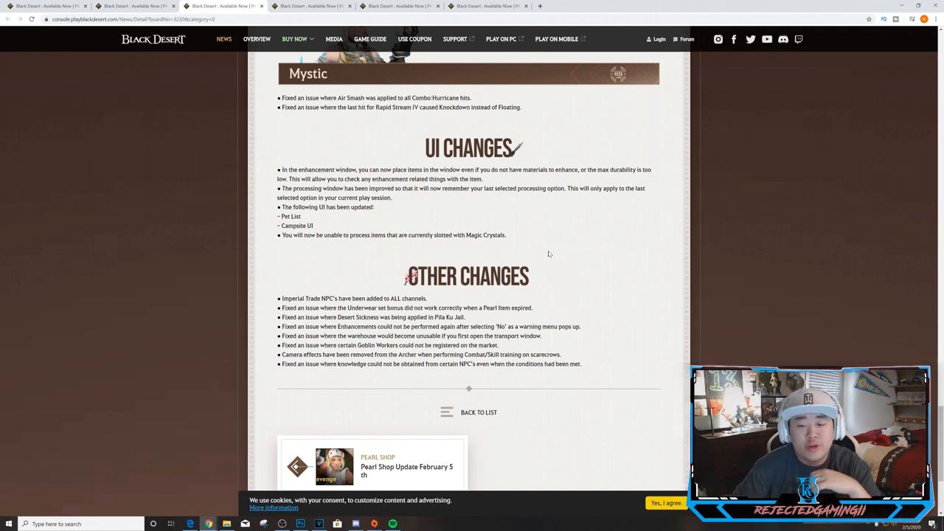
pyautogui.moveTo(475, 251)
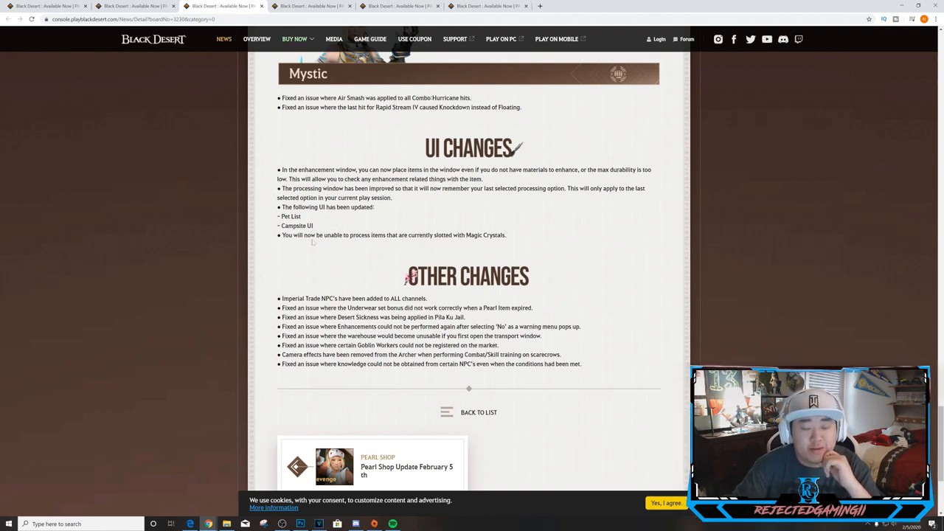
pyautogui.moveTo(312, 247)
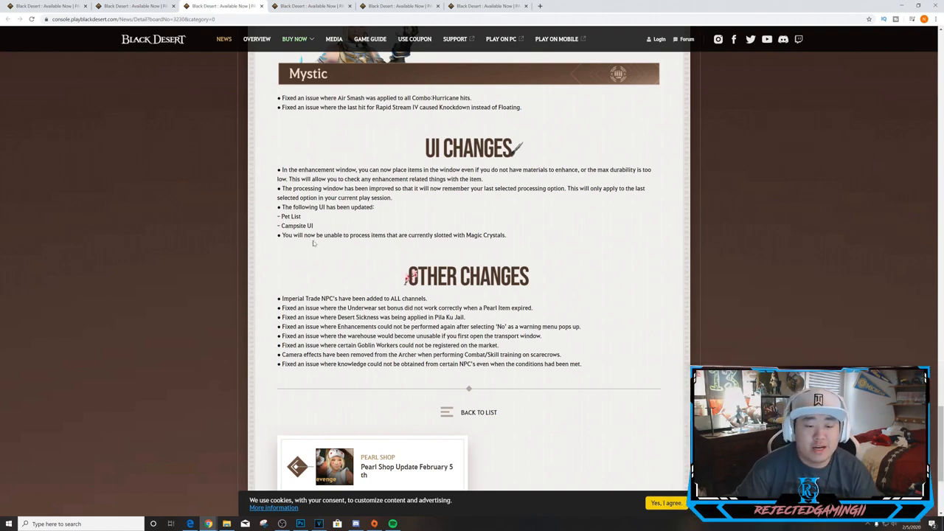
pyautogui.moveTo(343, 261)
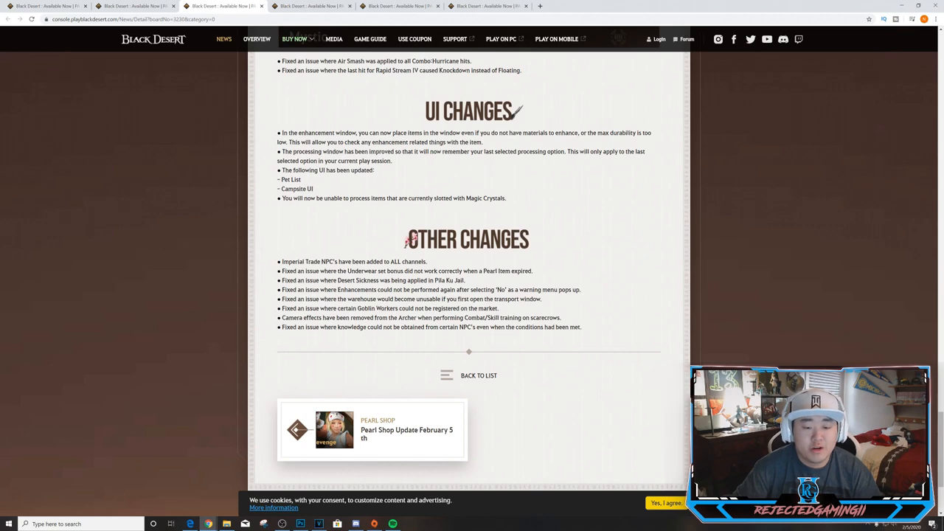
pyautogui.moveTo(479, 284)
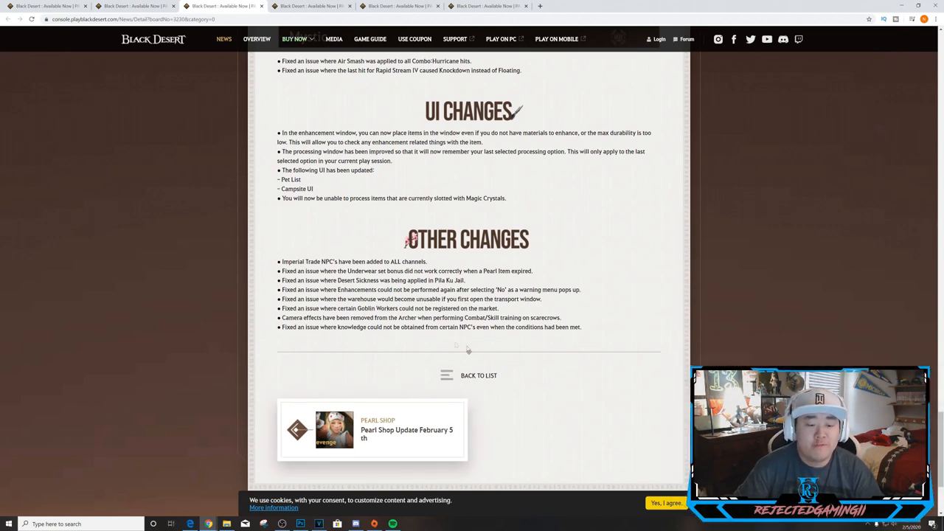
pyautogui.moveTo(520, 362)
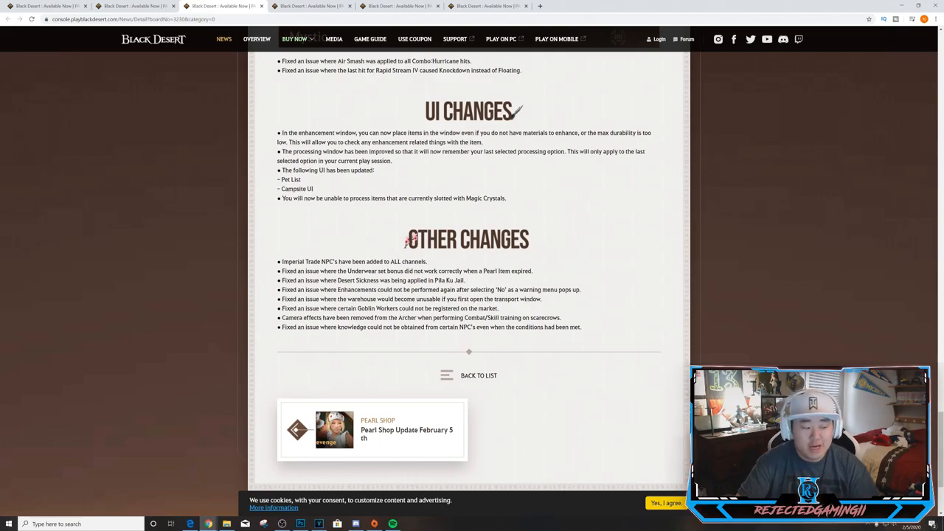
# Step: Return to the news list with Known Issues and 02/05 Patch Notes at the top
pyautogui.scroll(3)
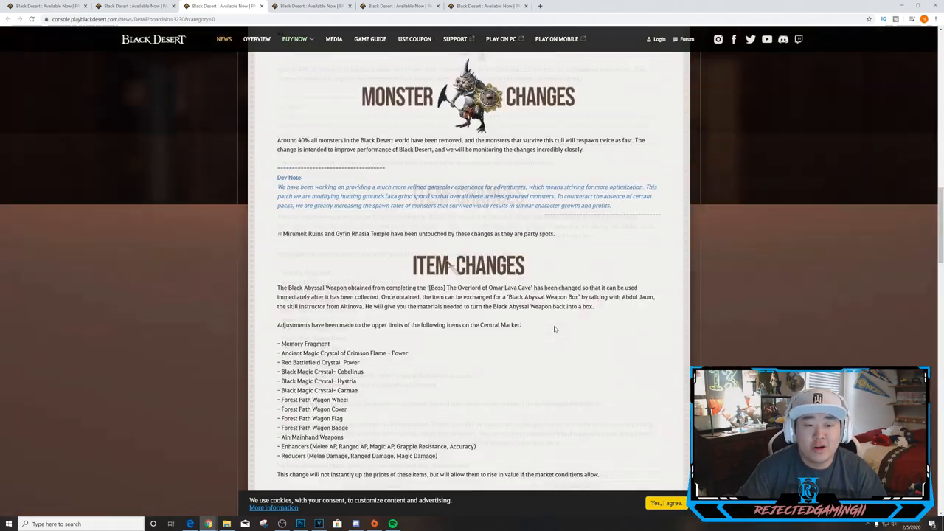
pyautogui.scroll(3)
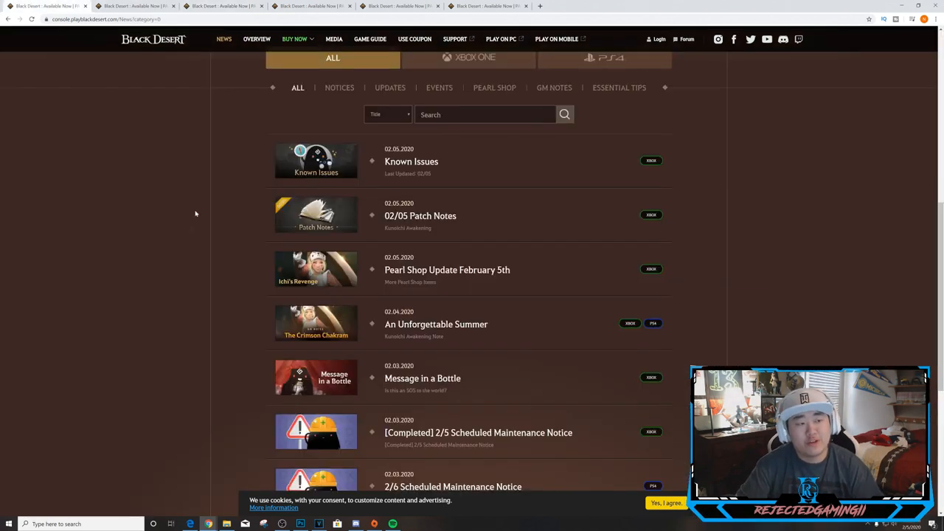
pyautogui.moveTo(190, 245)
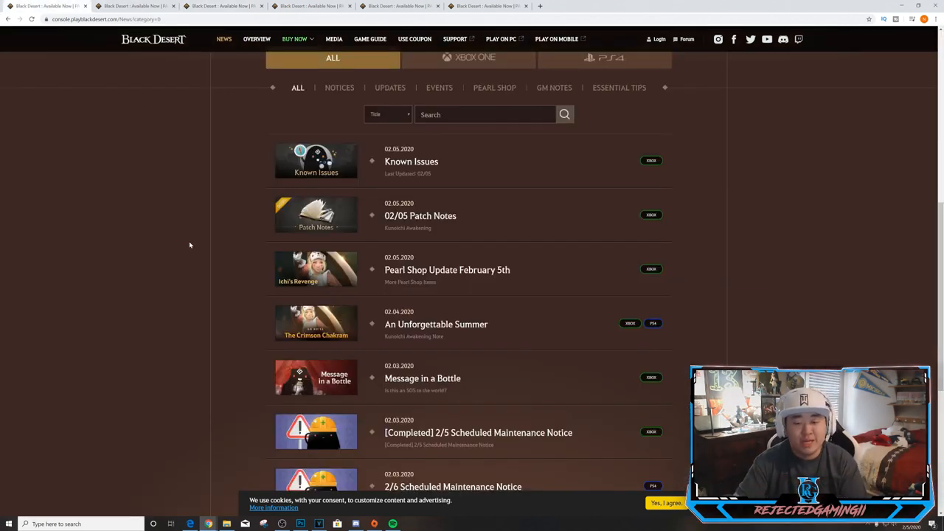
pyautogui.moveTo(406, 280)
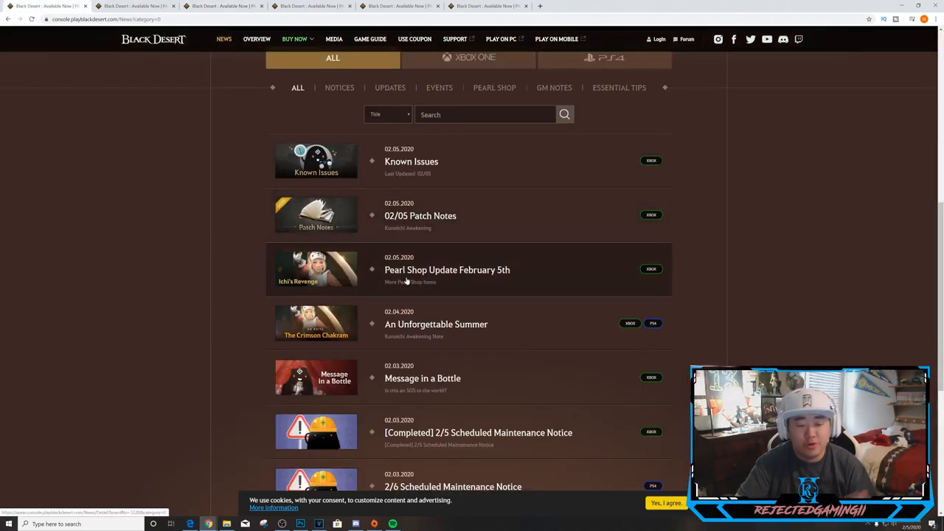
pyautogui.moveTo(396, 227)
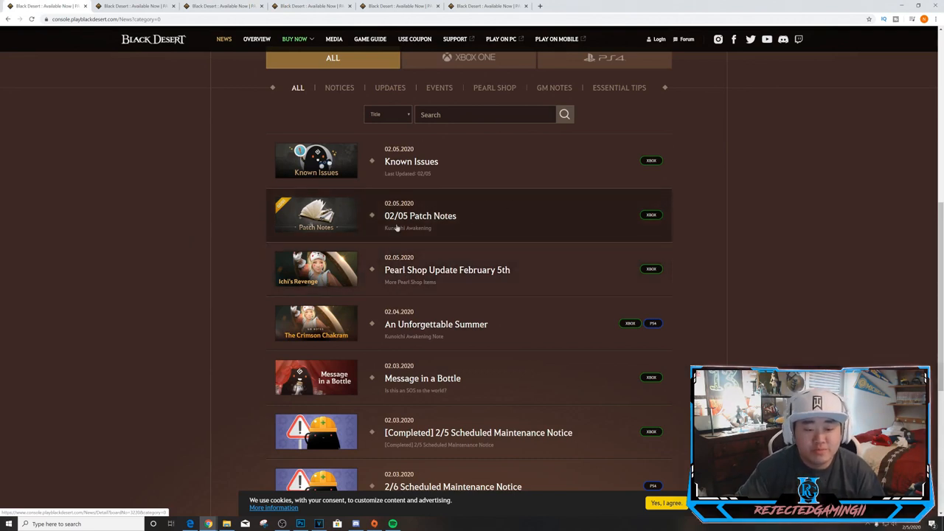
# Step: Open the Pearl Shop Update February 5th post and scroll to its Inventory Expansion 20% OFF table
pyautogui.click(447, 270)
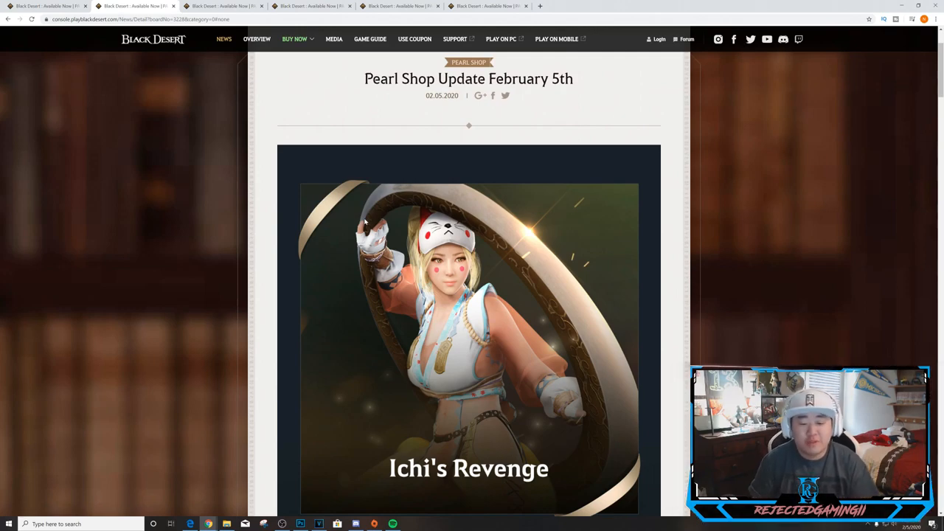
pyautogui.scroll(-3)
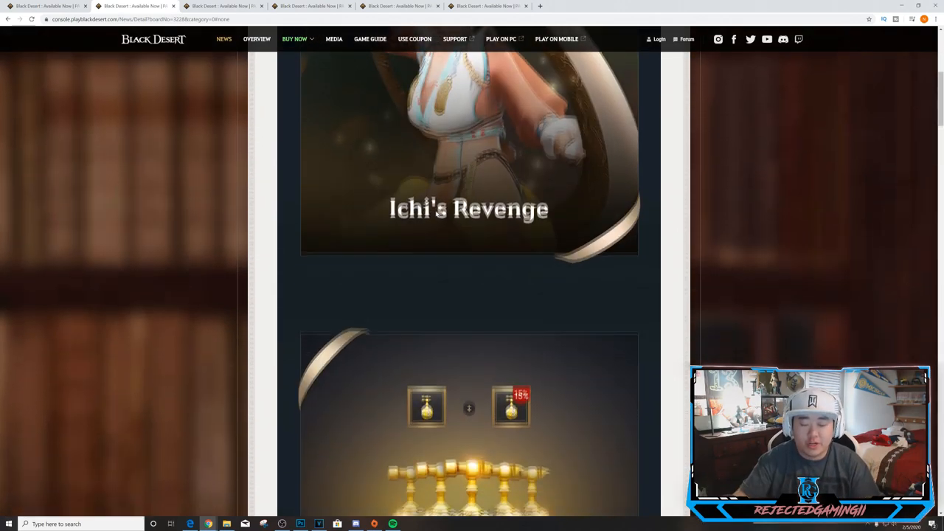
pyautogui.scroll(-3)
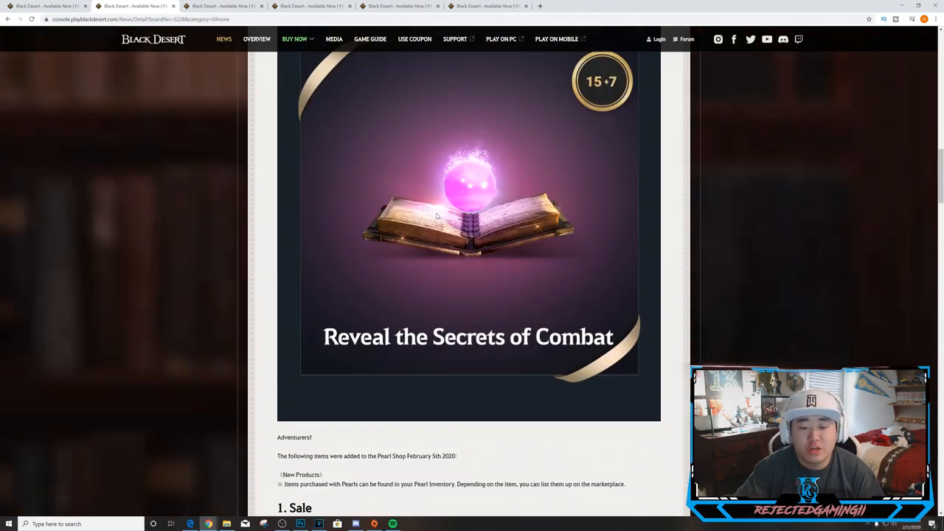
pyautogui.scroll(-3)
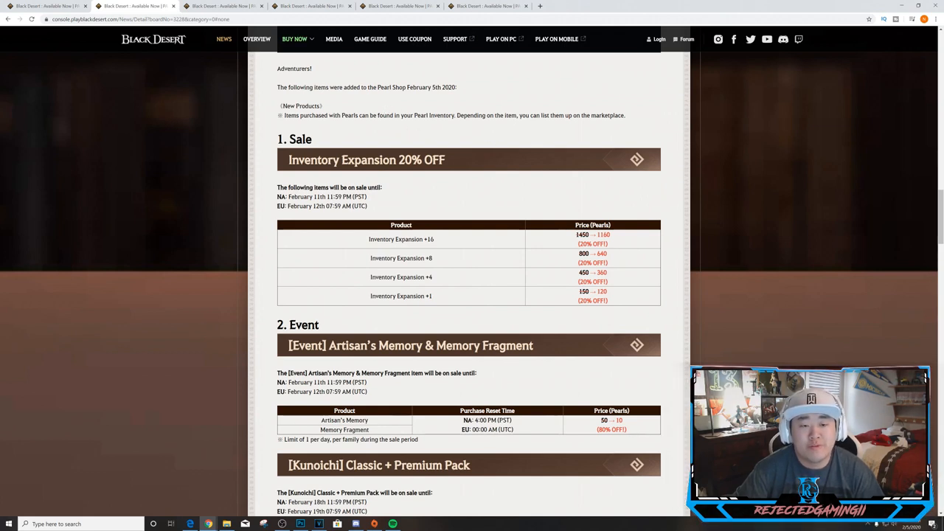
pyautogui.moveTo(535, 188)
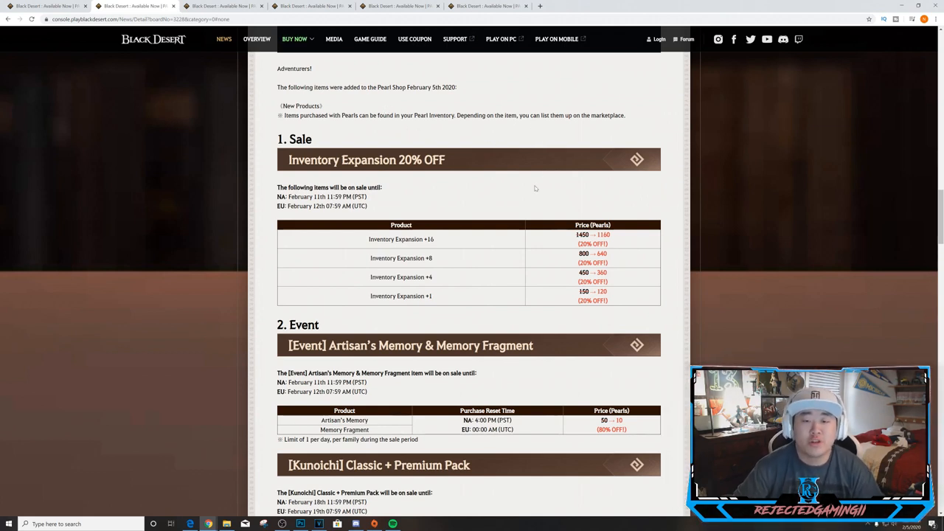
# Step: Scroll through the Pearl Shop Event tables to the Kunoichi pack listings
pyautogui.scroll(-3)
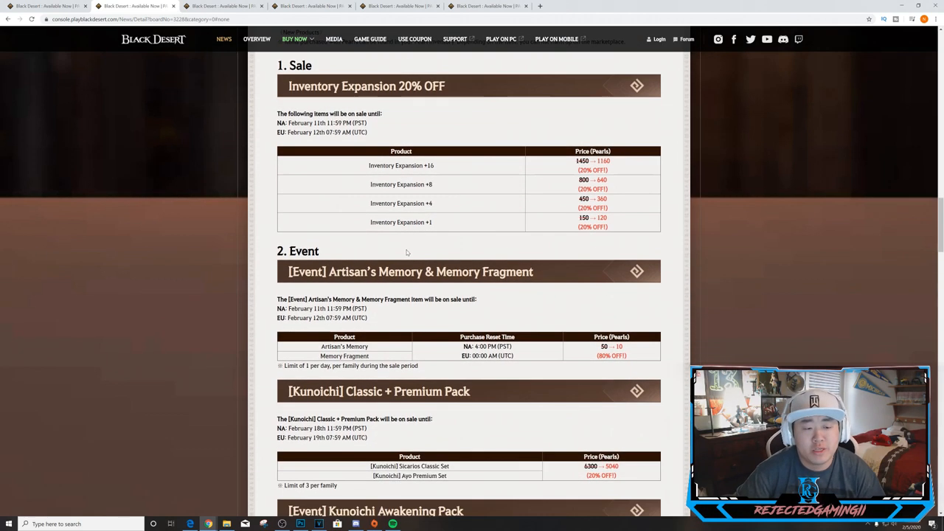
pyautogui.moveTo(497, 204)
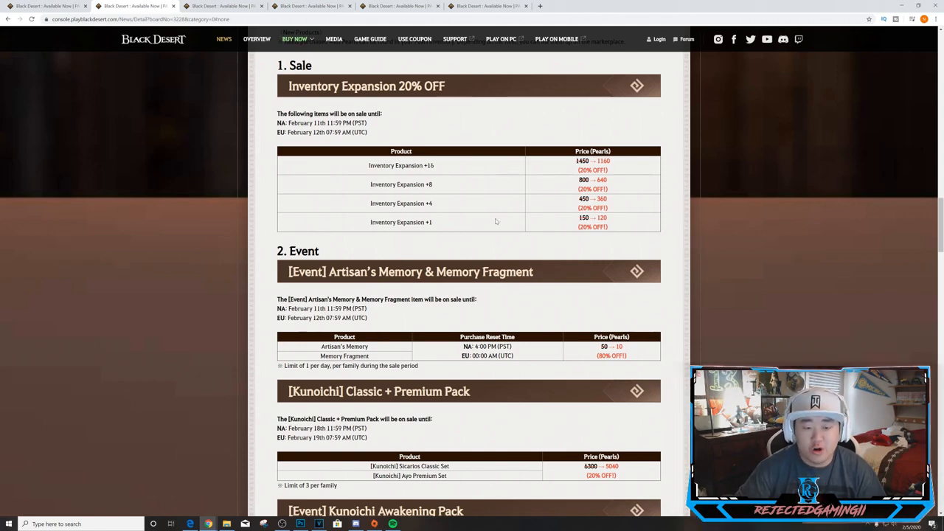
pyautogui.scroll(-3)
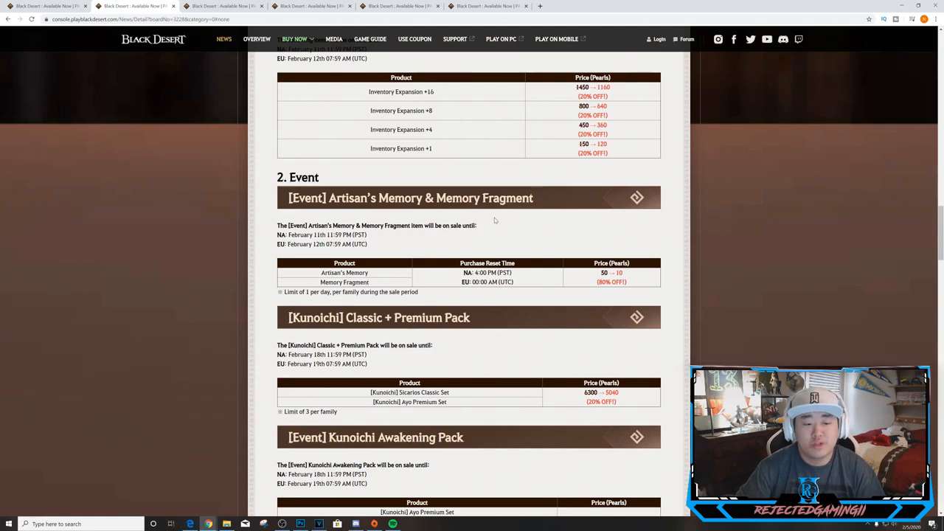
pyautogui.scroll(-3)
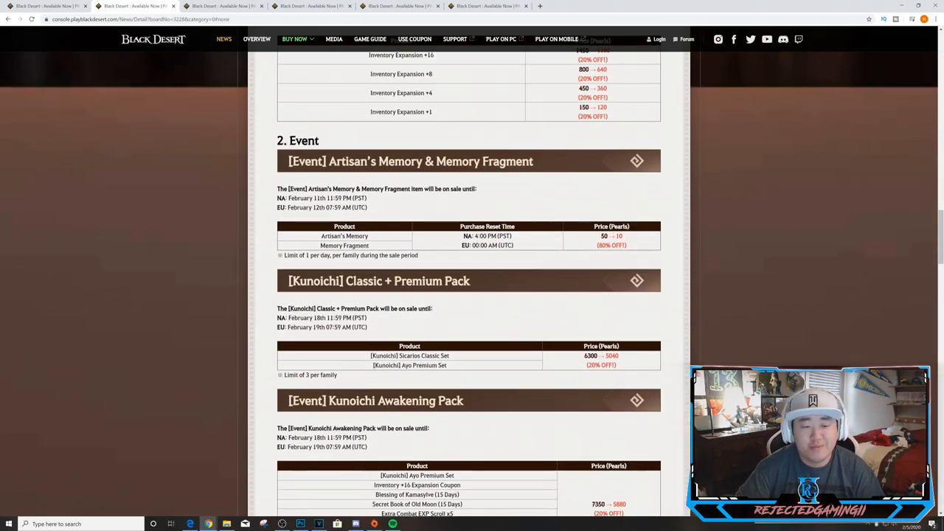
pyautogui.scroll(3)
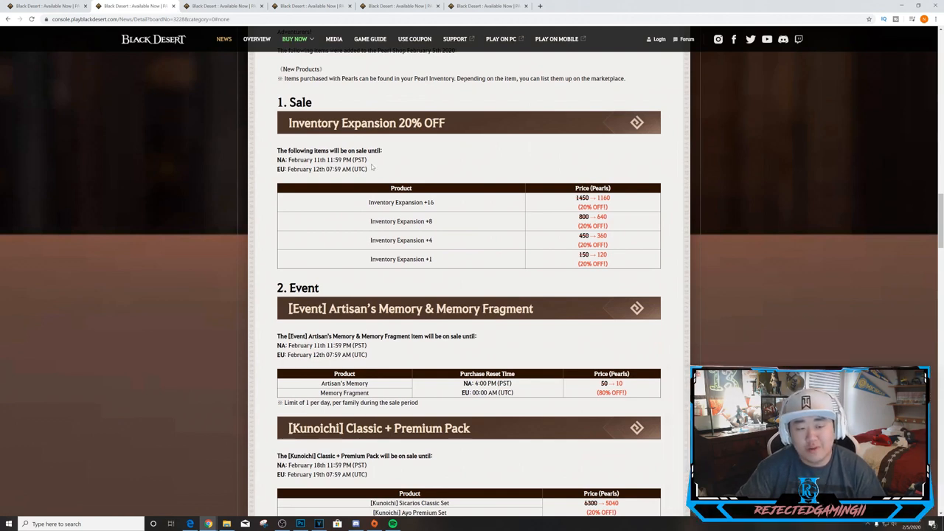
pyautogui.moveTo(374, 193)
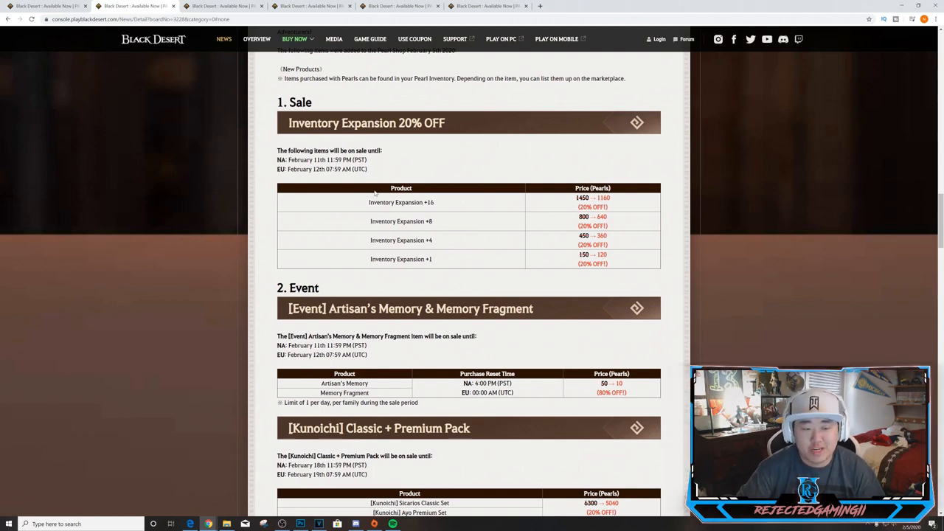
pyautogui.scroll(-3)
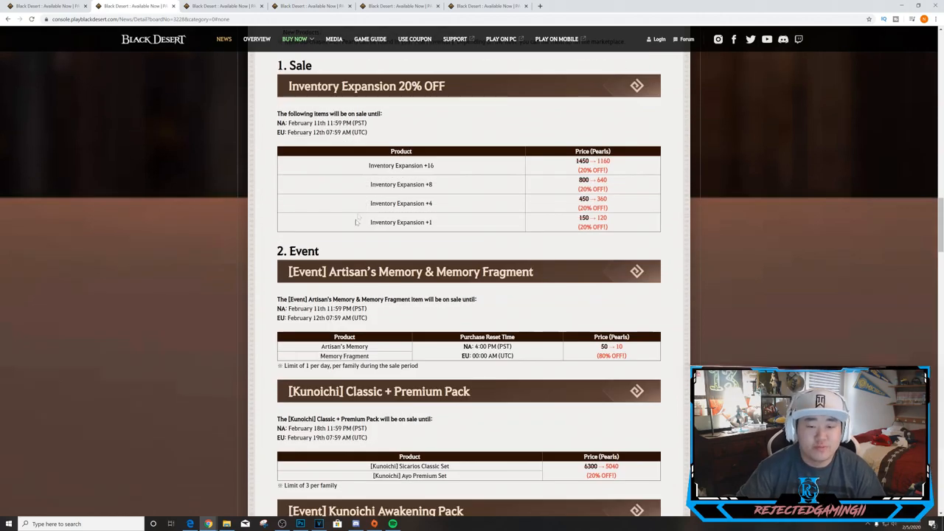
pyautogui.scroll(-3)
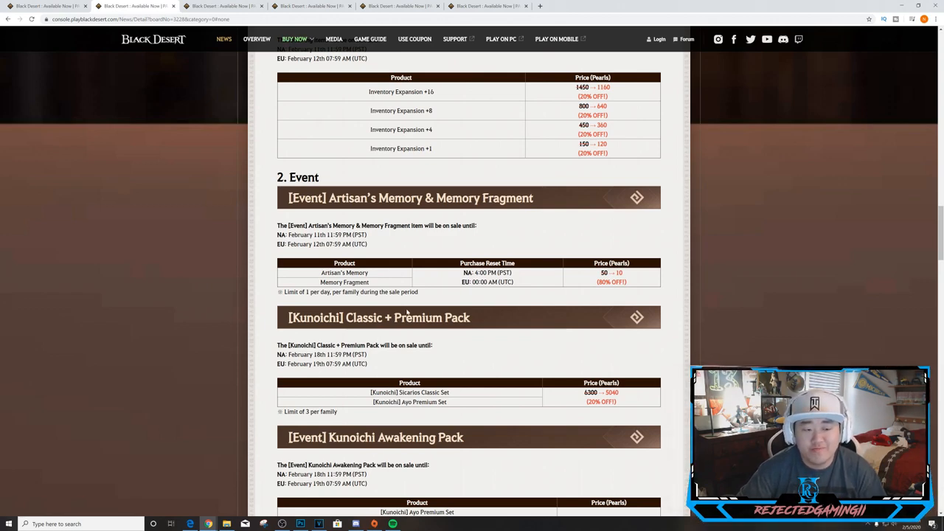
# Step: Scroll further to the Secret Book of Old Moon offer and Ribbon Cat pet listing
pyautogui.scroll(-3)
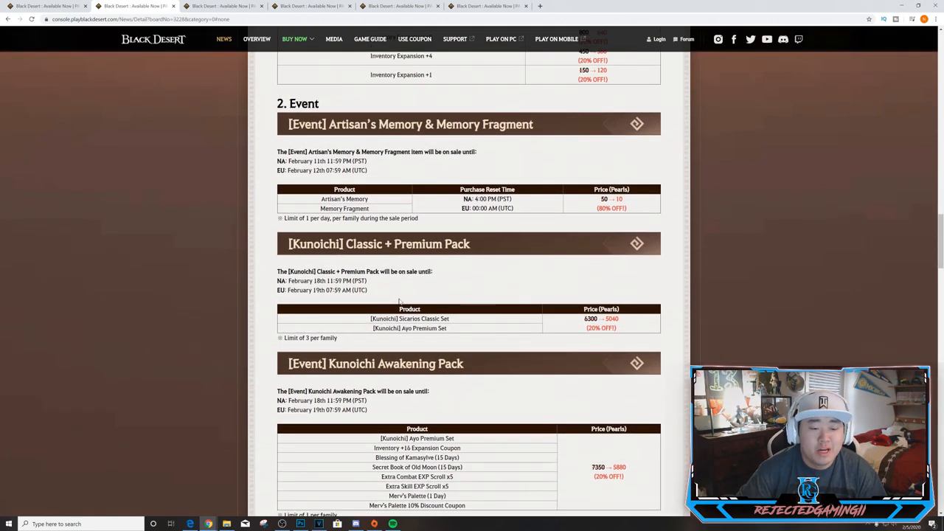
pyautogui.scroll(-3)
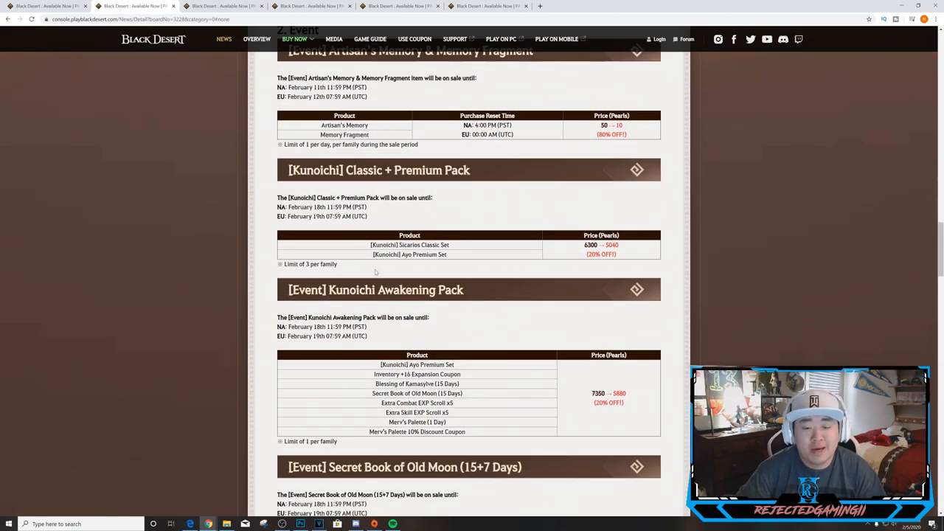
pyautogui.moveTo(486, 254)
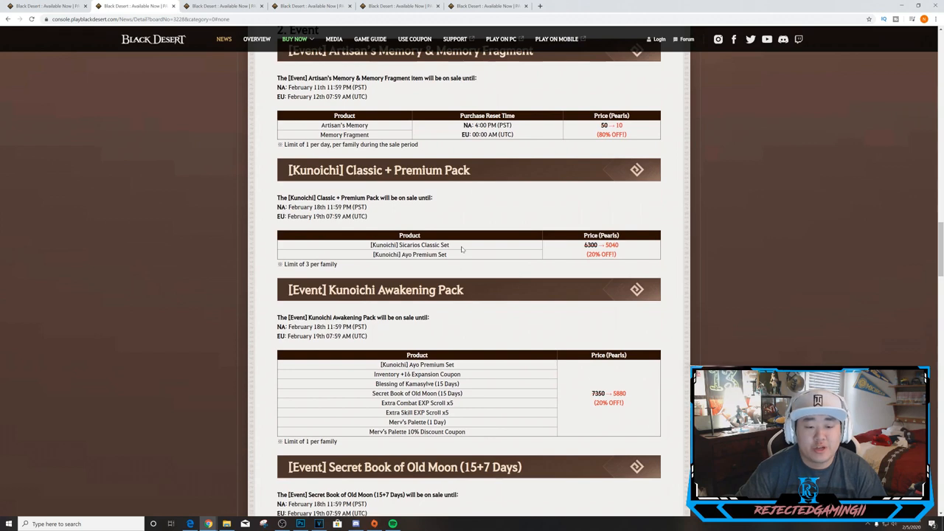
pyautogui.moveTo(456, 267)
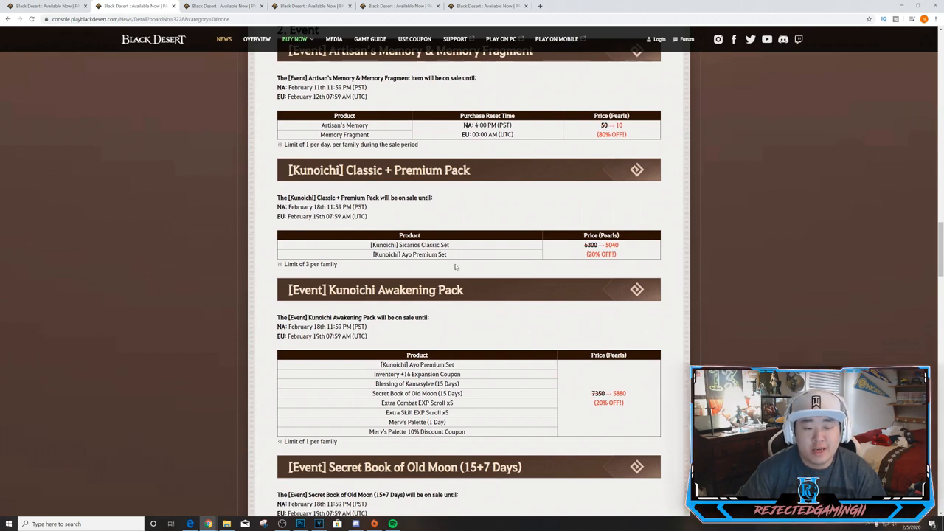
pyautogui.moveTo(626, 249)
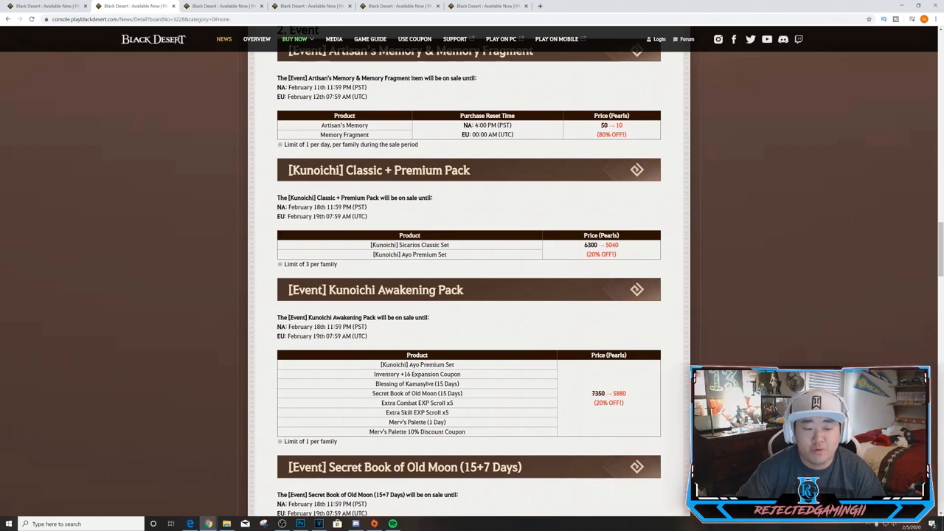
pyautogui.scroll(-3)
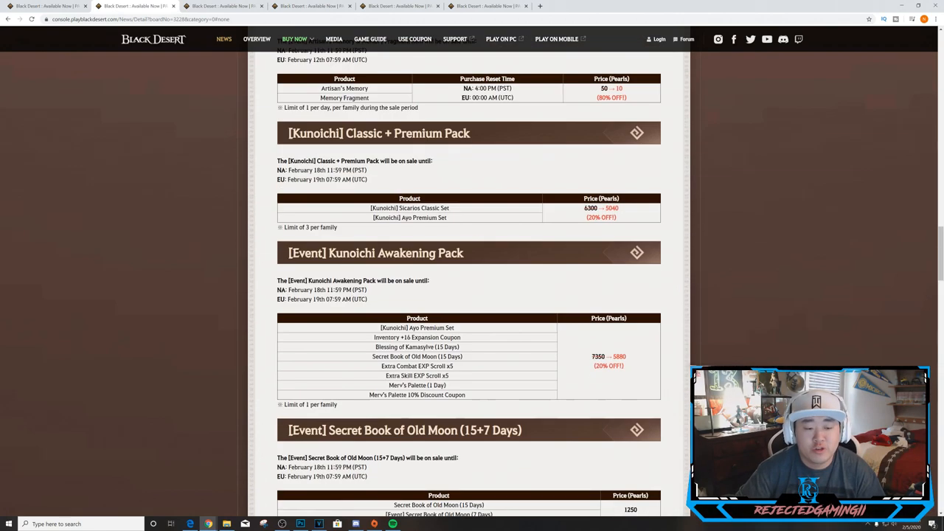
pyautogui.scroll(-3)
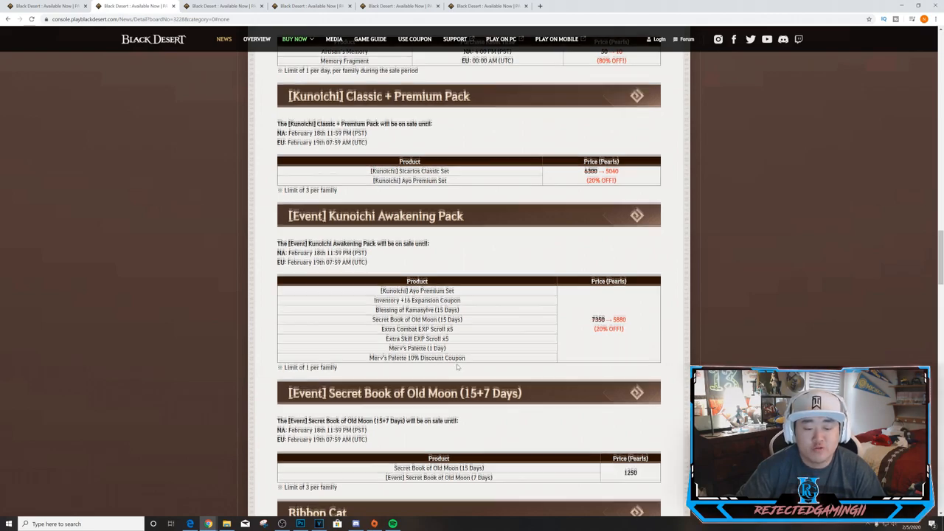
pyautogui.scroll(-3)
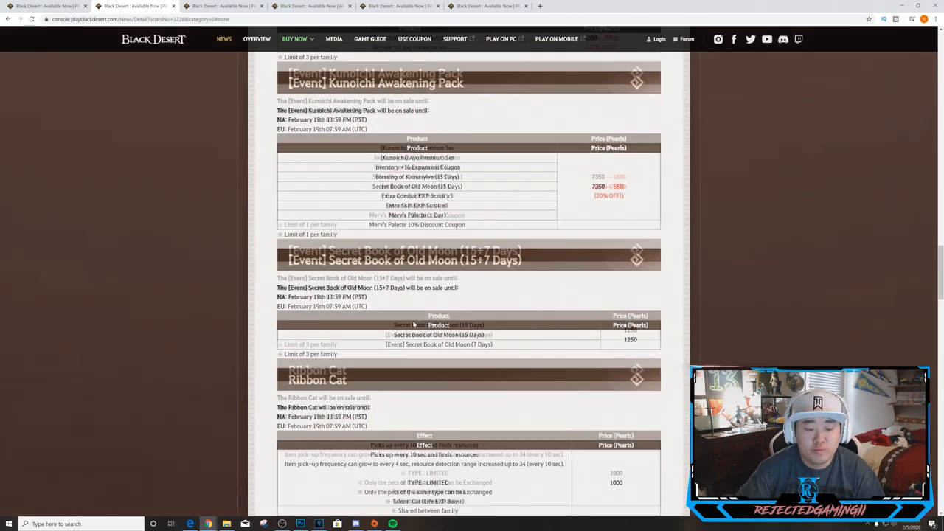
pyautogui.scroll(-3)
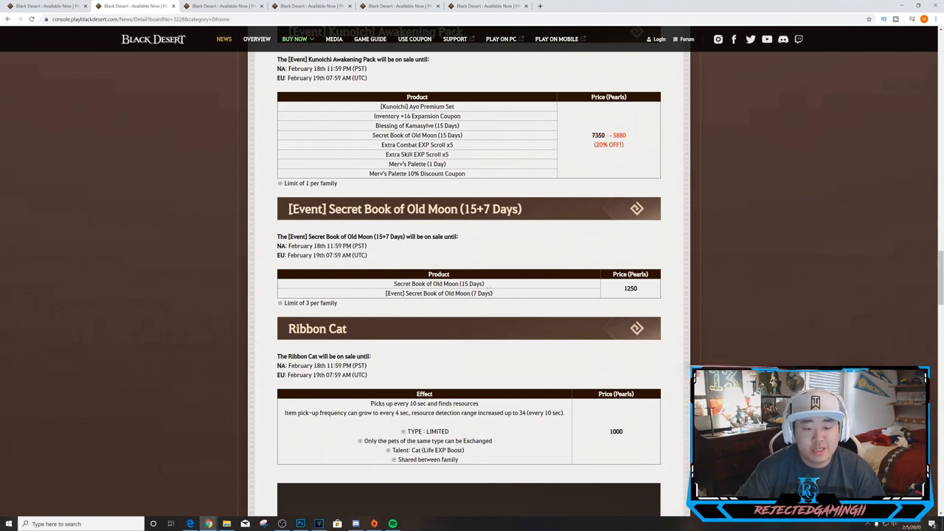
pyautogui.moveTo(362, 308)
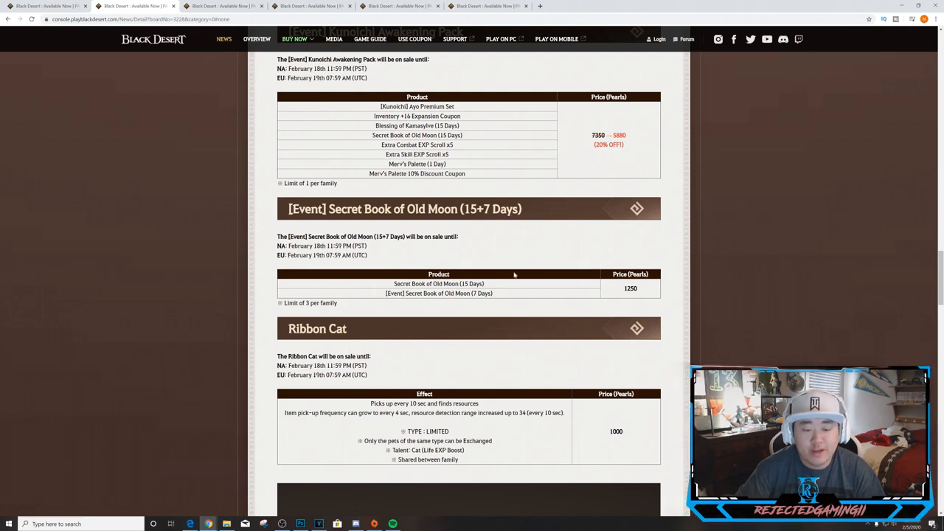
pyautogui.moveTo(524, 261)
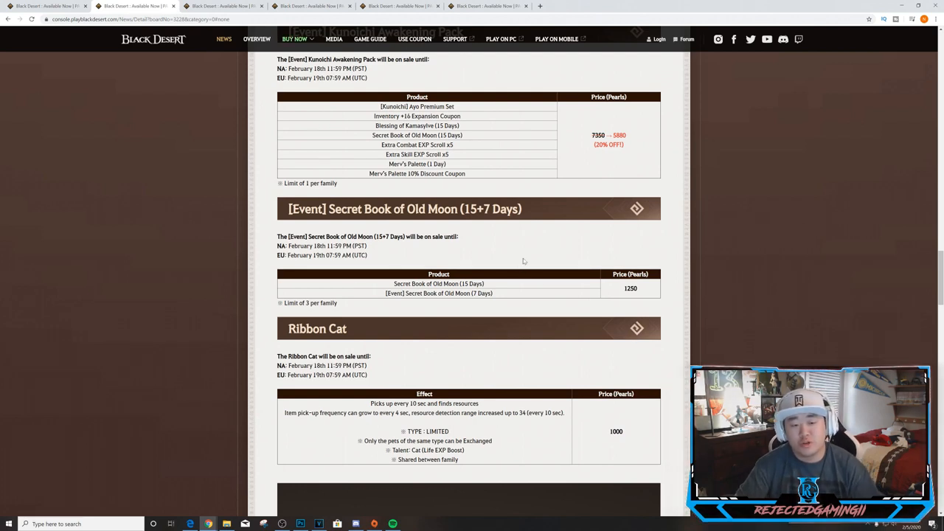
pyautogui.moveTo(528, 260)
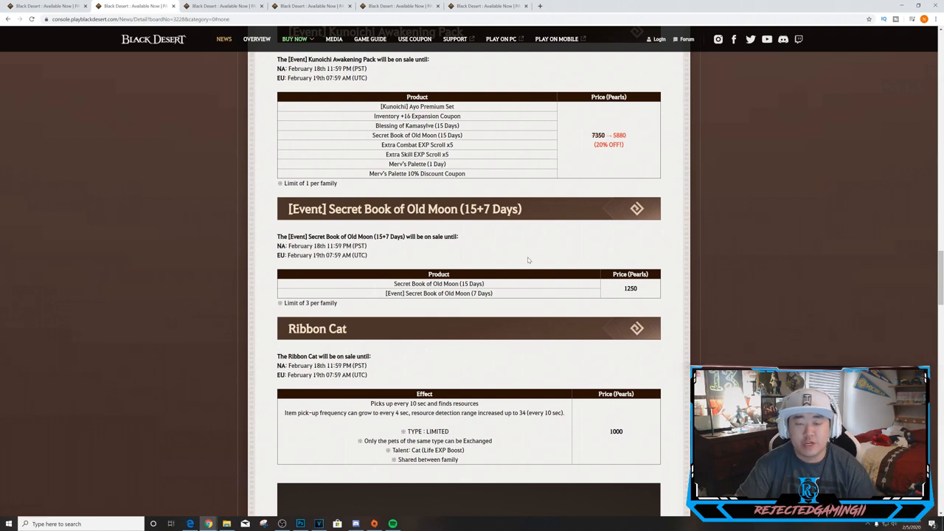
pyautogui.moveTo(528, 288)
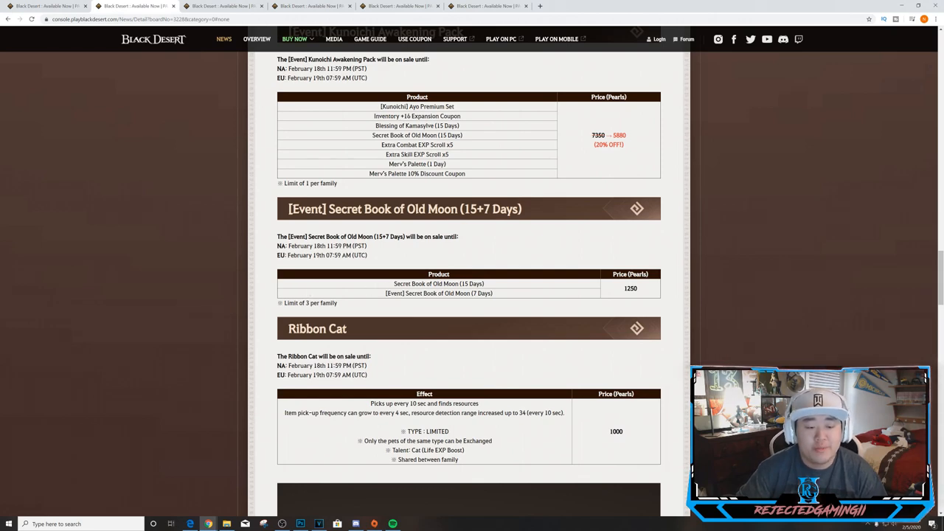
# Step: Scroll past the Ribbon Cat image to the L'elisir d'amore Furniture Set sale table
pyautogui.scroll(-3)
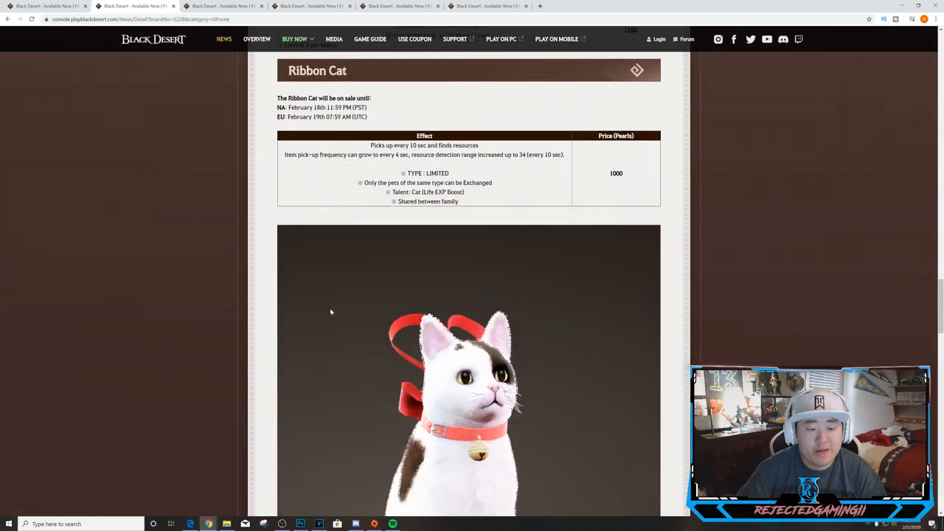
pyautogui.moveTo(358, 332)
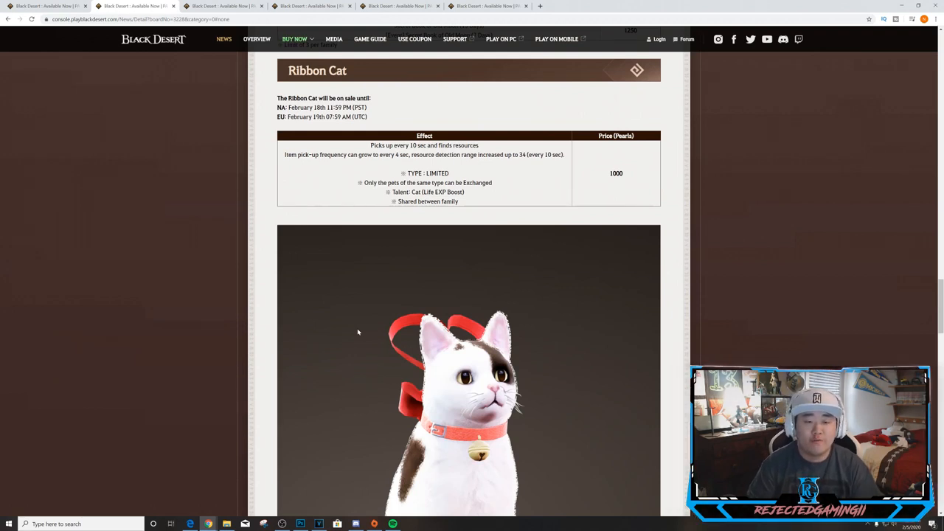
pyautogui.moveTo(378, 250)
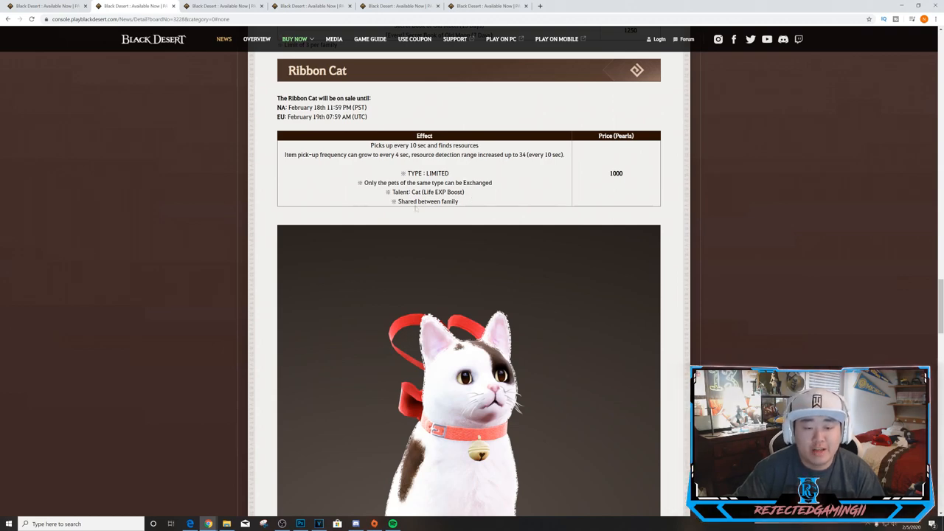
pyautogui.scroll(-3)
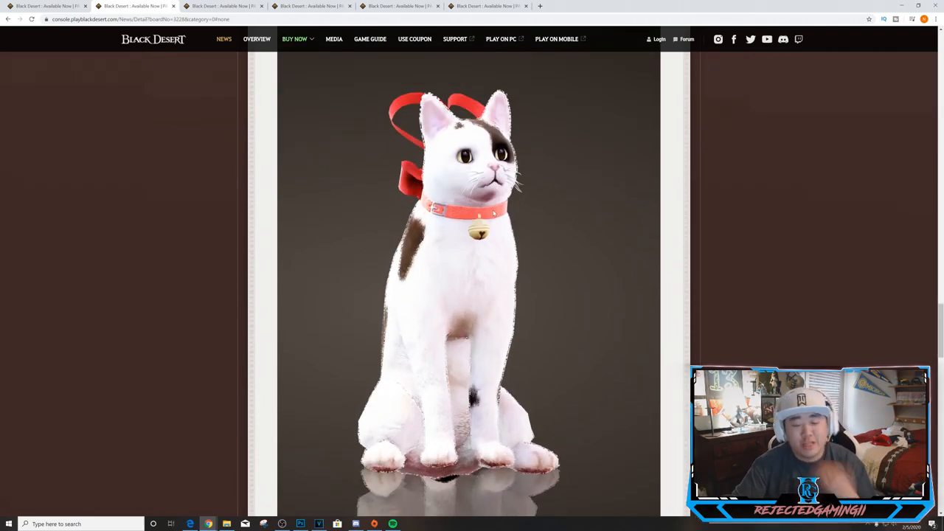
pyautogui.scroll(-3)
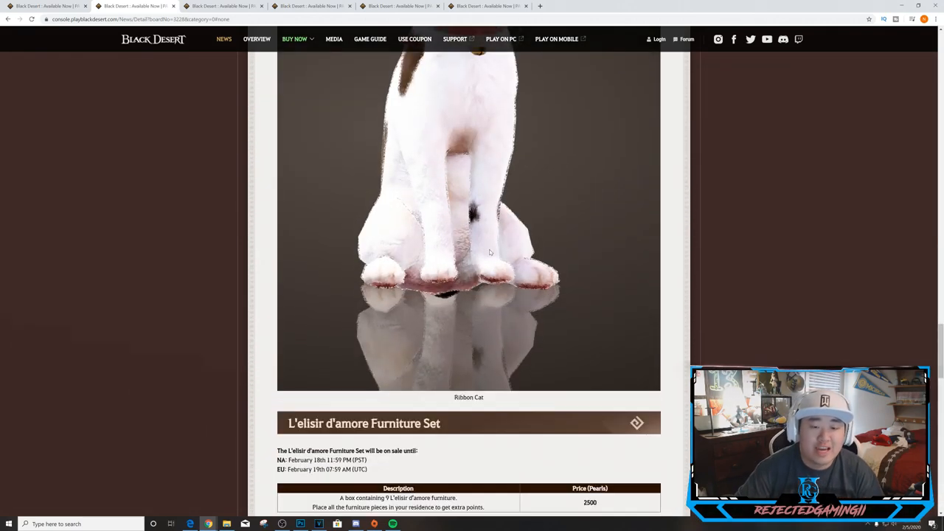
pyautogui.scroll(3)
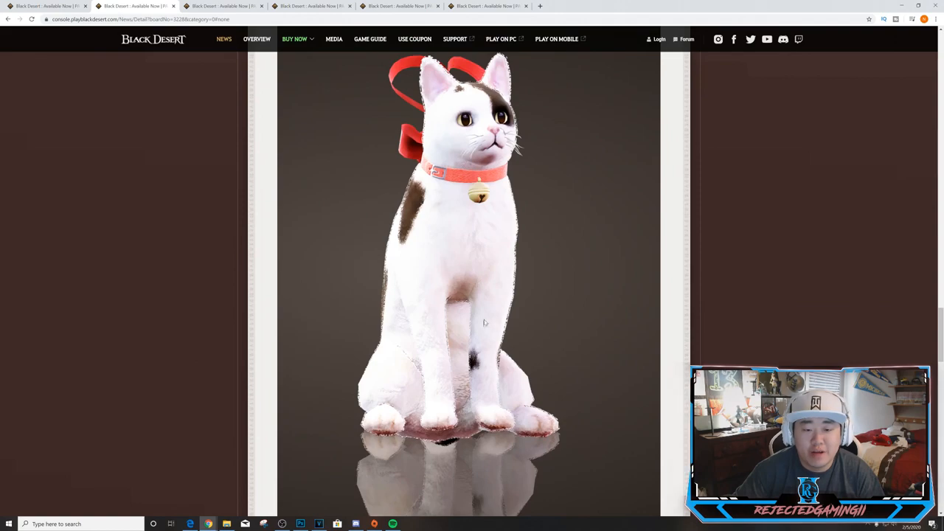
pyautogui.scroll(-3)
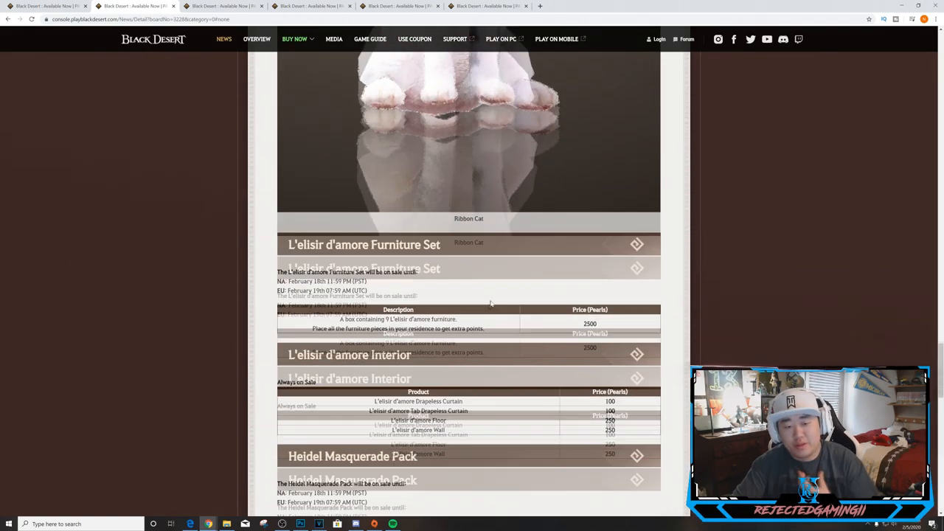
# Step: Scroll through the L'elisir d'amore Interior and Heidel Masquerade tables to the '3. New' heading
pyautogui.scroll(-3)
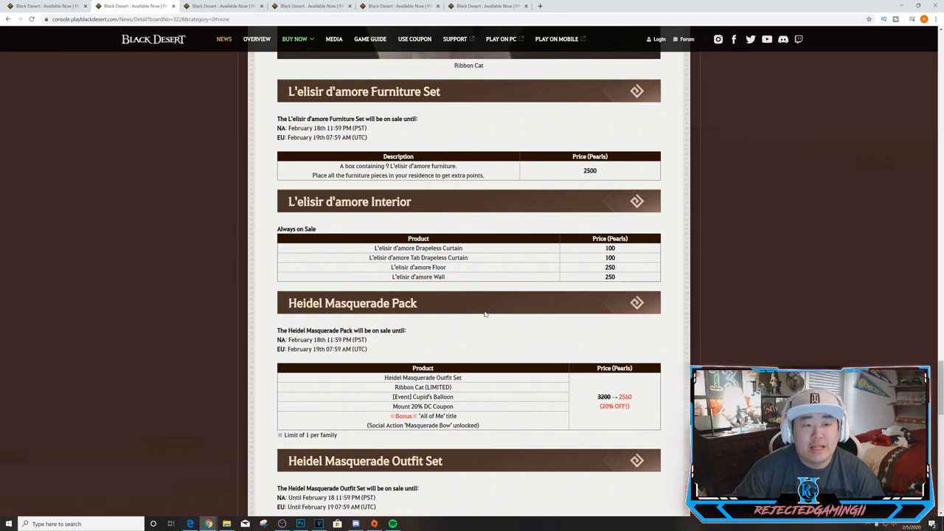
pyautogui.moveTo(393, 152)
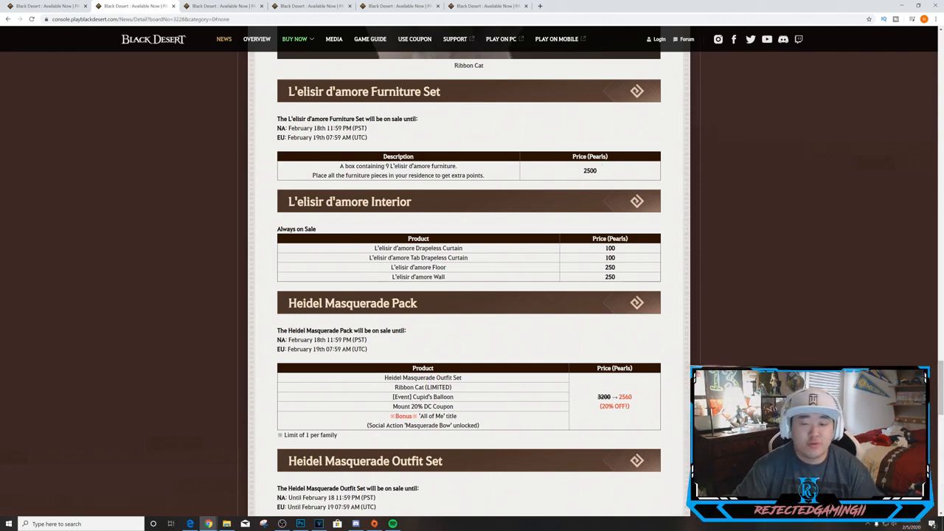
pyautogui.scroll(-3)
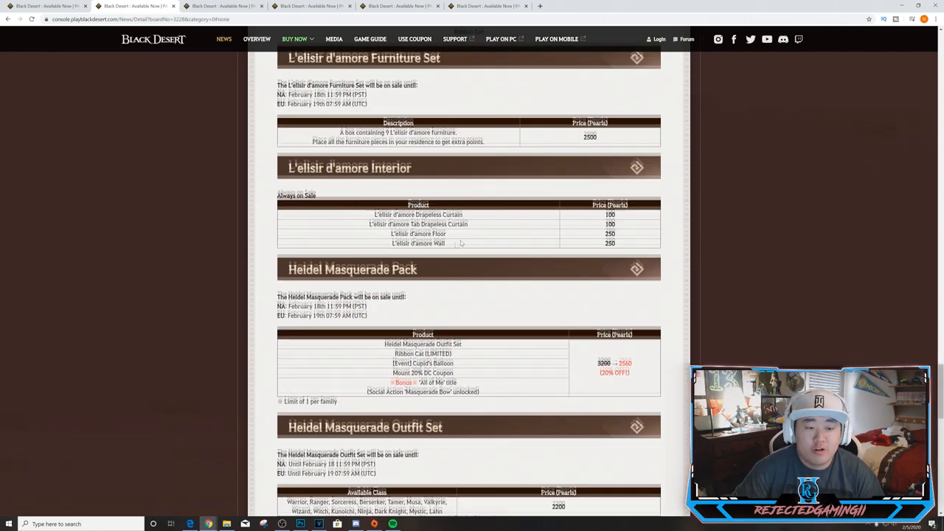
pyautogui.scroll(3)
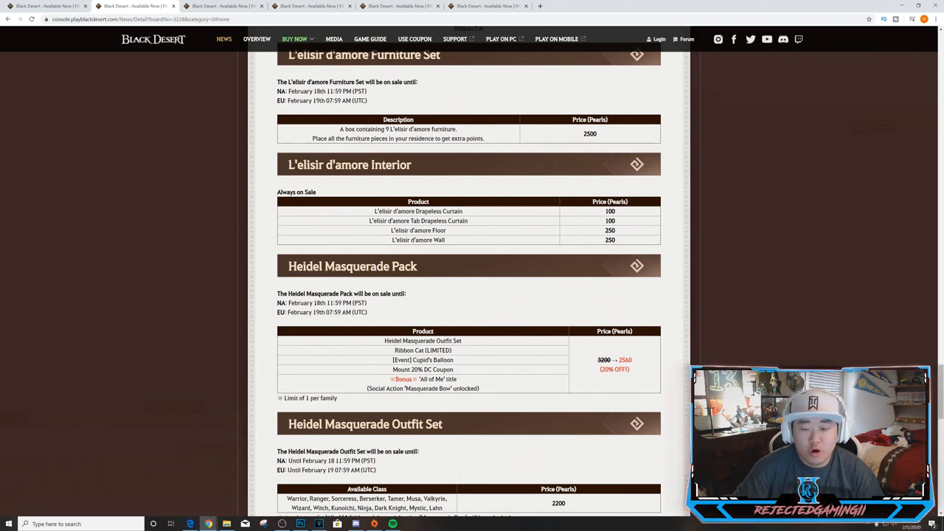
pyautogui.moveTo(486, 289)
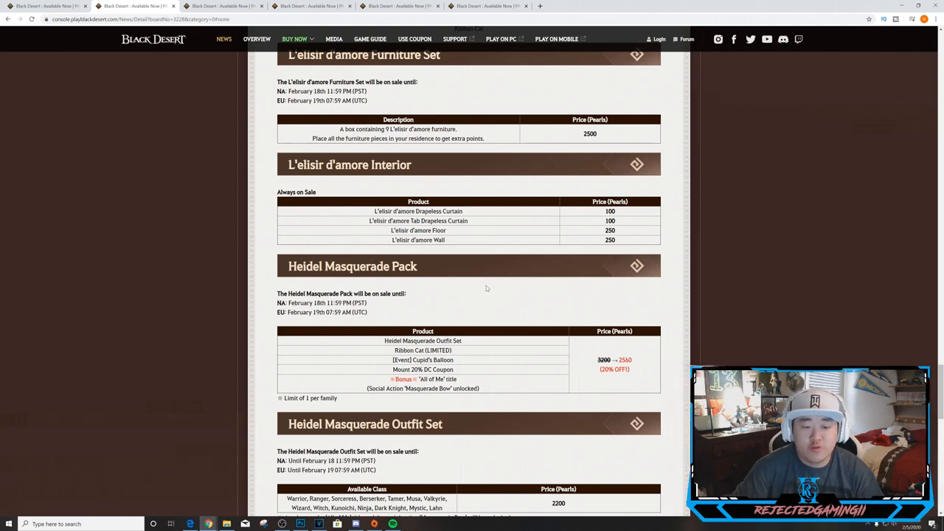
pyautogui.scroll(-3)
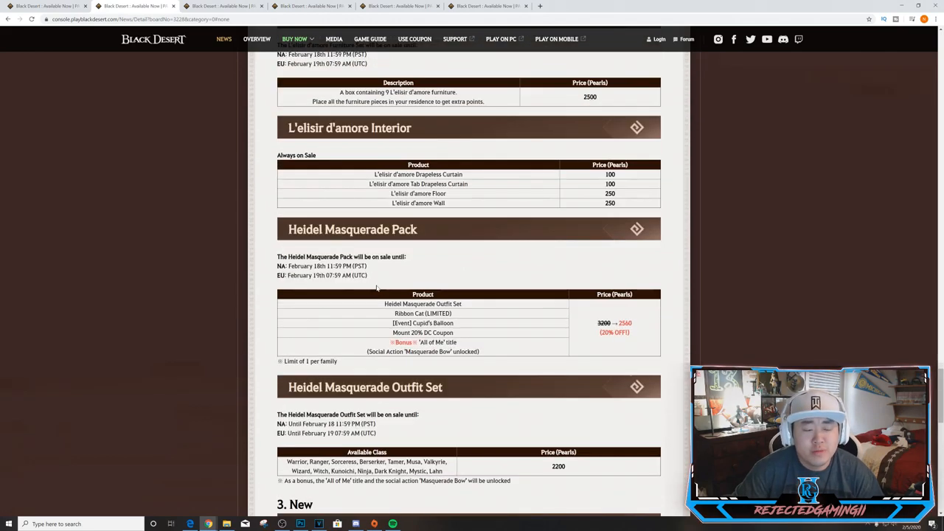
pyautogui.scroll(-3)
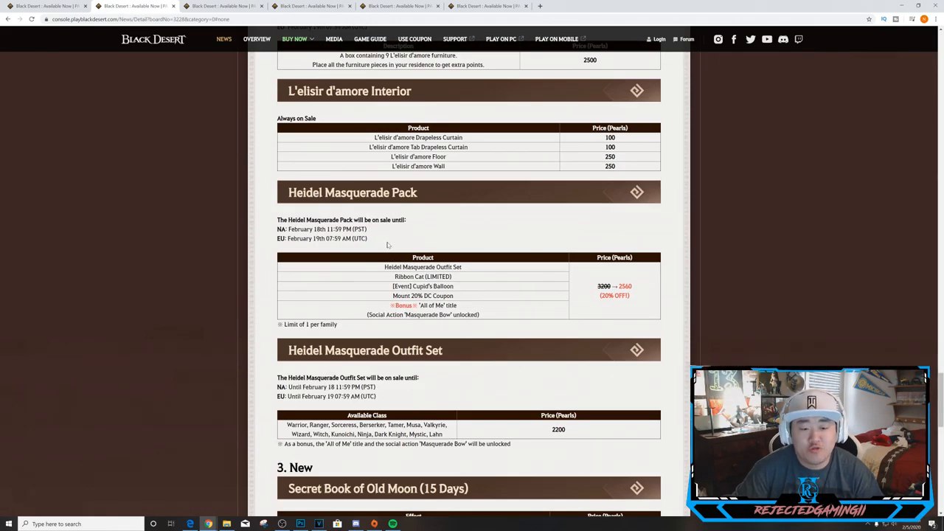
pyautogui.scroll(-3)
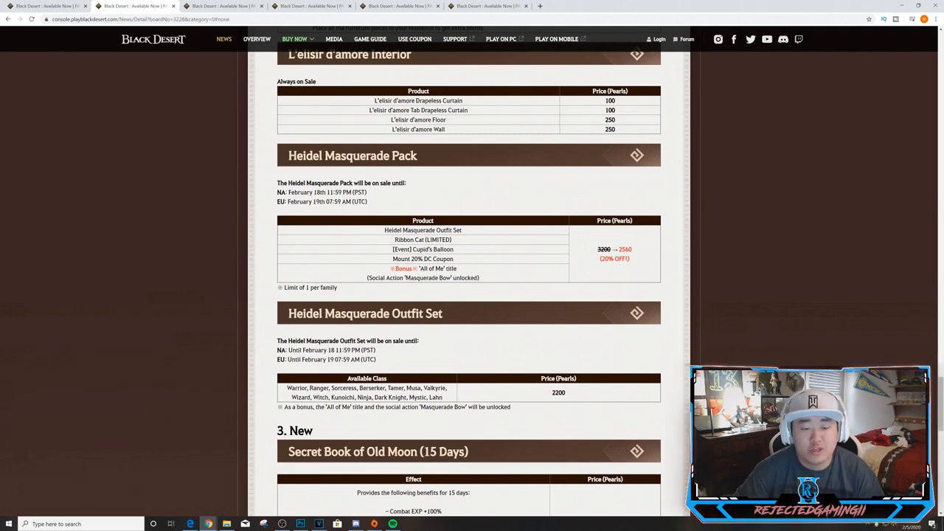
pyautogui.moveTo(467, 298)
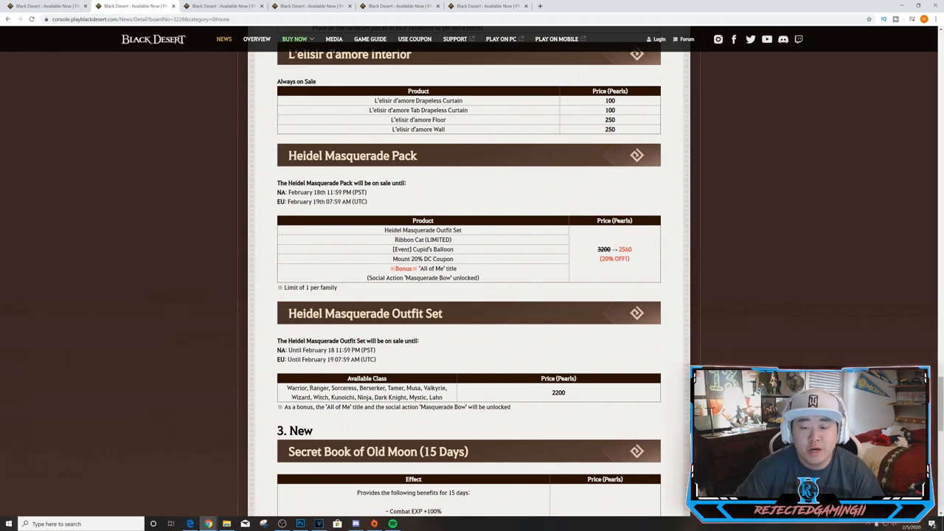
# Step: Scroll past the Kunoichi Outfit, Cavaro Classic and Anemos Horse Set tables to the page bottom
pyautogui.scroll(-3)
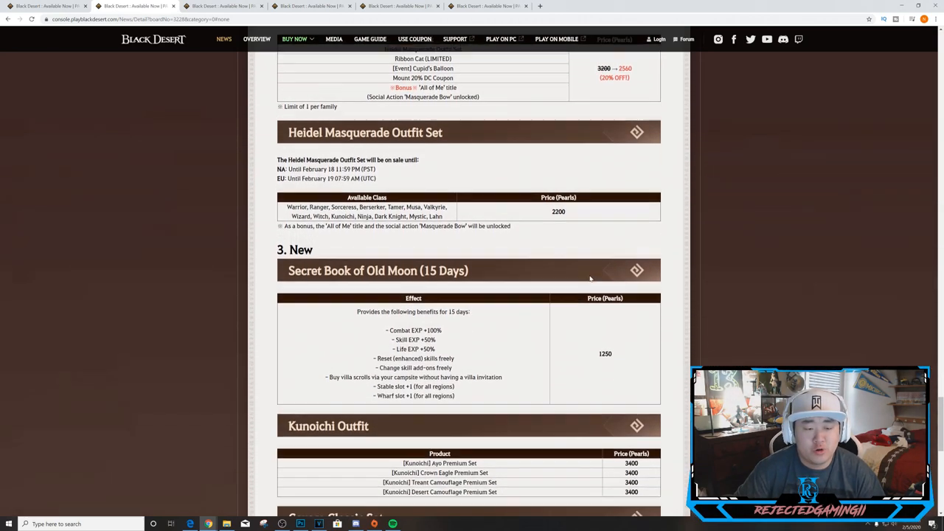
pyautogui.scroll(-3)
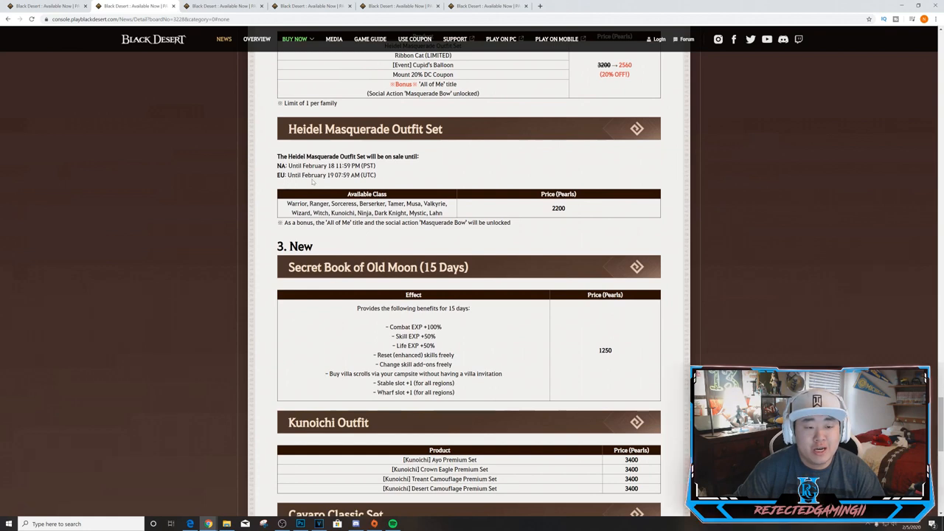
pyautogui.moveTo(531, 196)
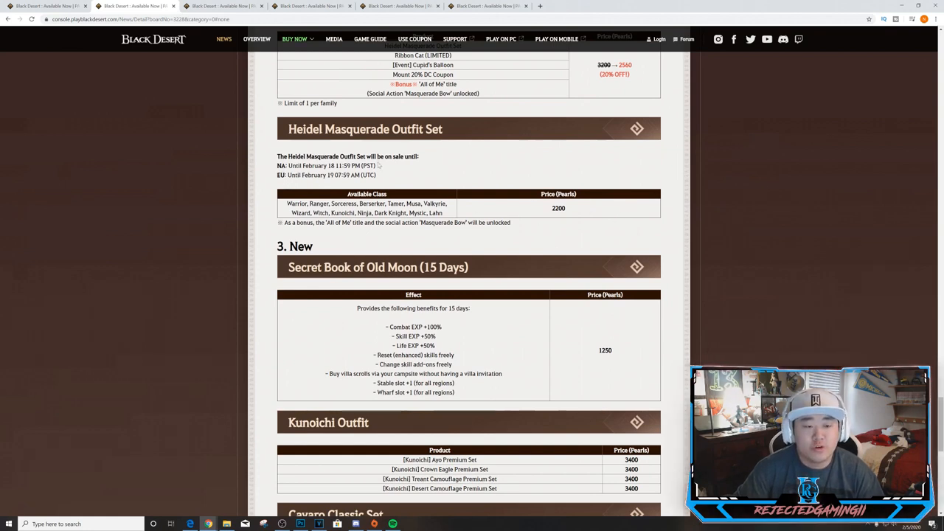
pyautogui.scroll(-3)
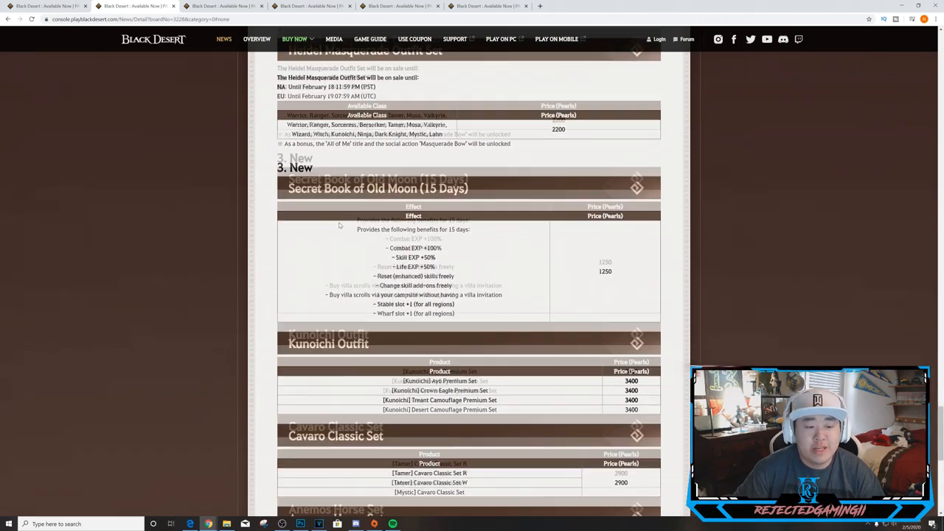
pyautogui.scroll(-3)
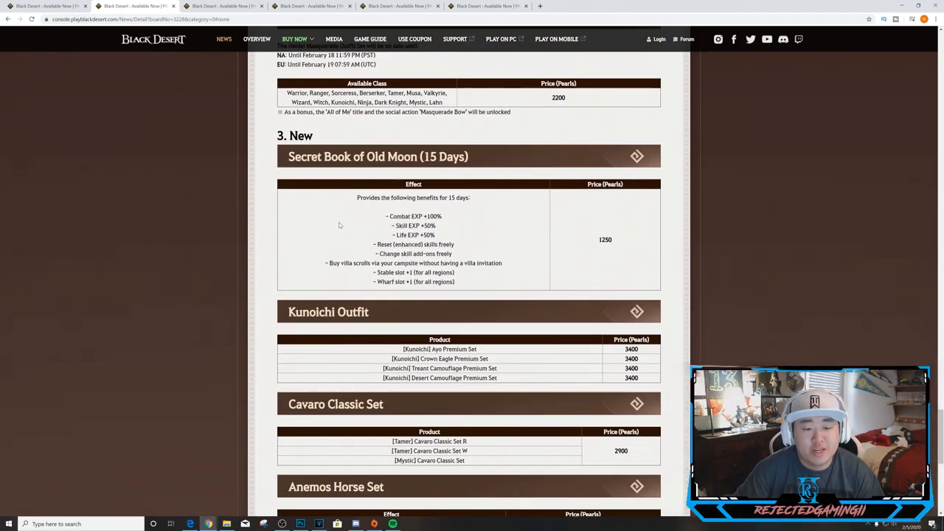
pyautogui.moveTo(580, 244)
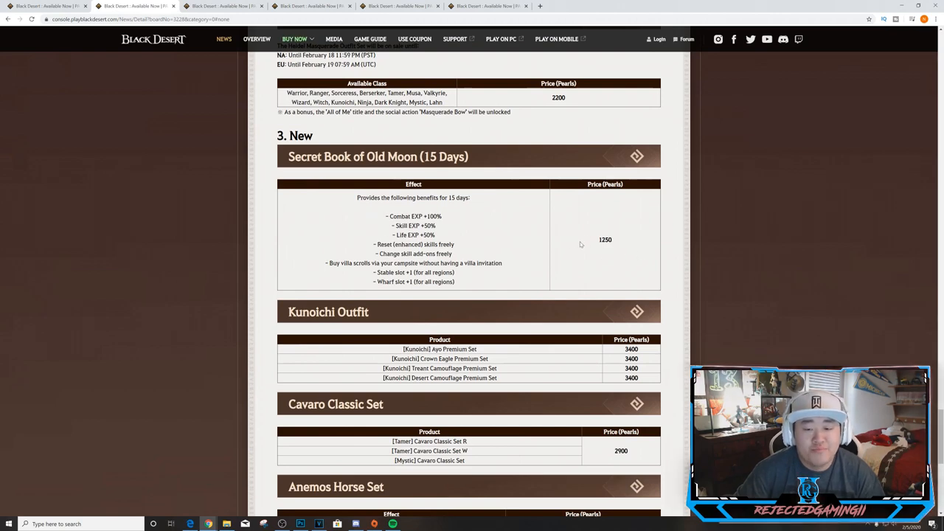
pyautogui.scroll(-3)
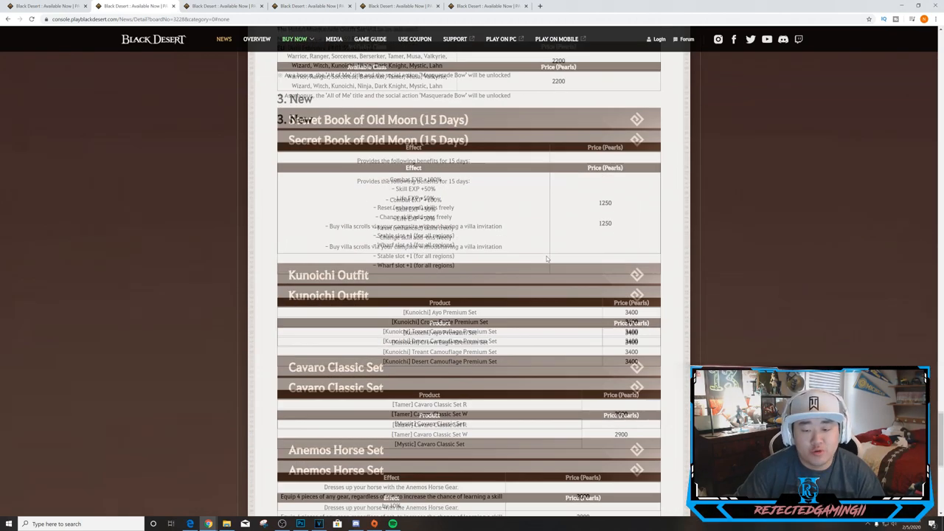
pyautogui.scroll(-3)
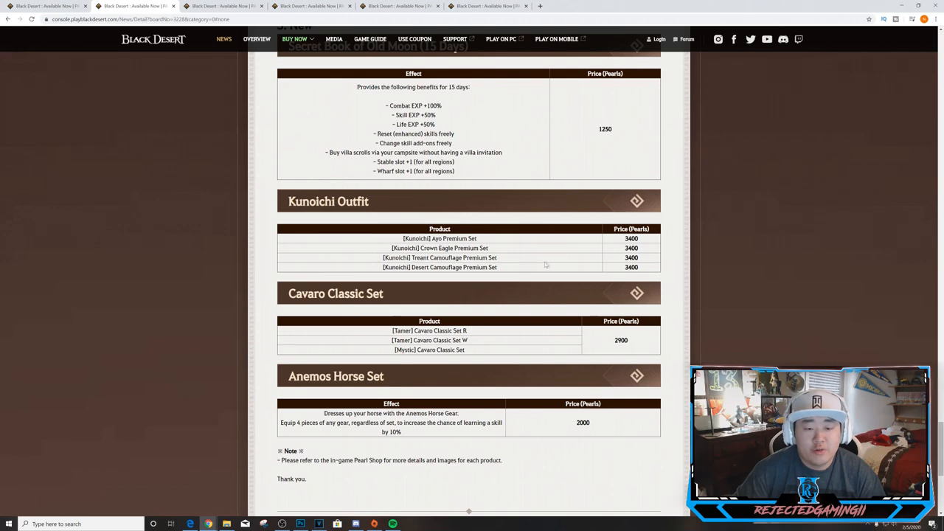
pyautogui.moveTo(573, 261)
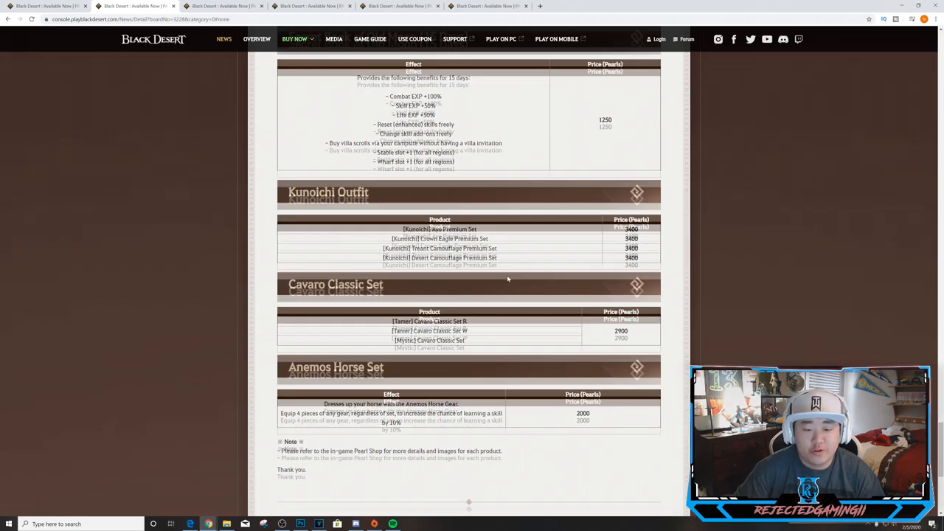
pyautogui.scroll(-3)
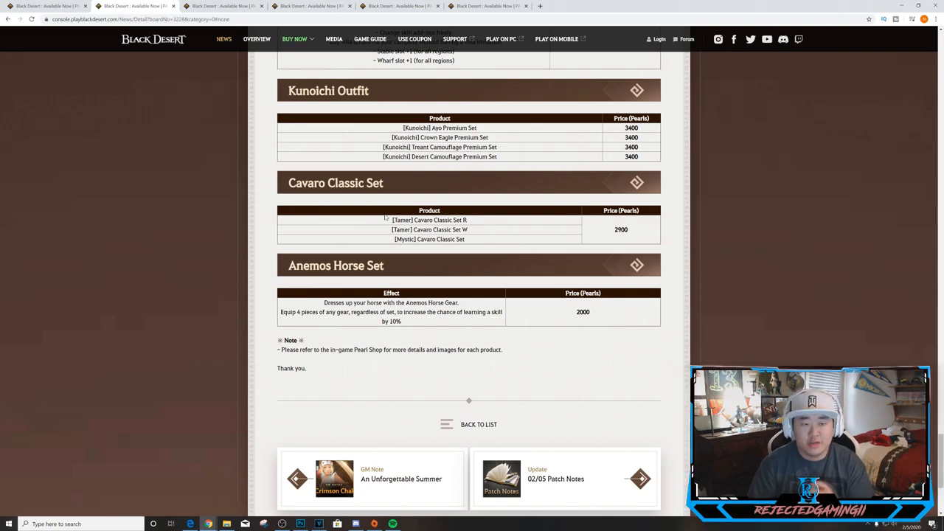
# Step: Scroll back up to the Pearl Shop Update February 5th title and date
pyautogui.scroll(3)
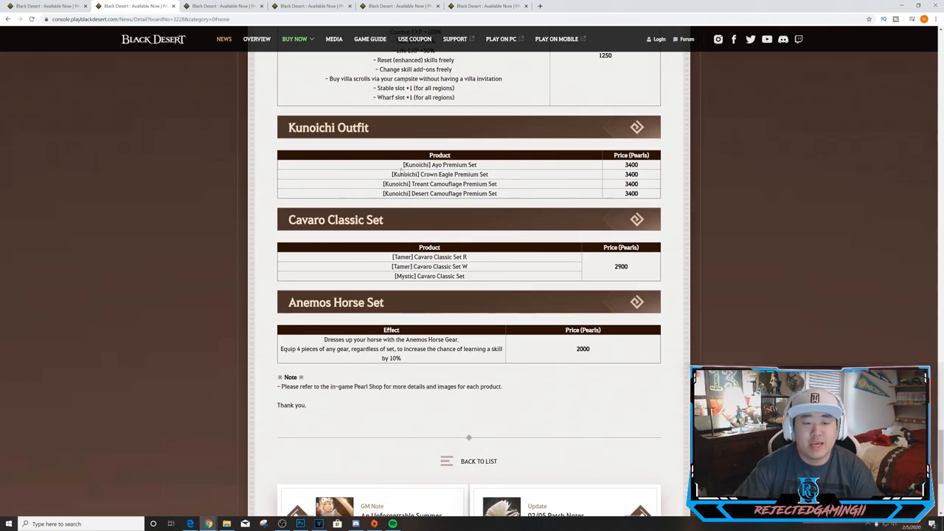
pyautogui.scroll(3)
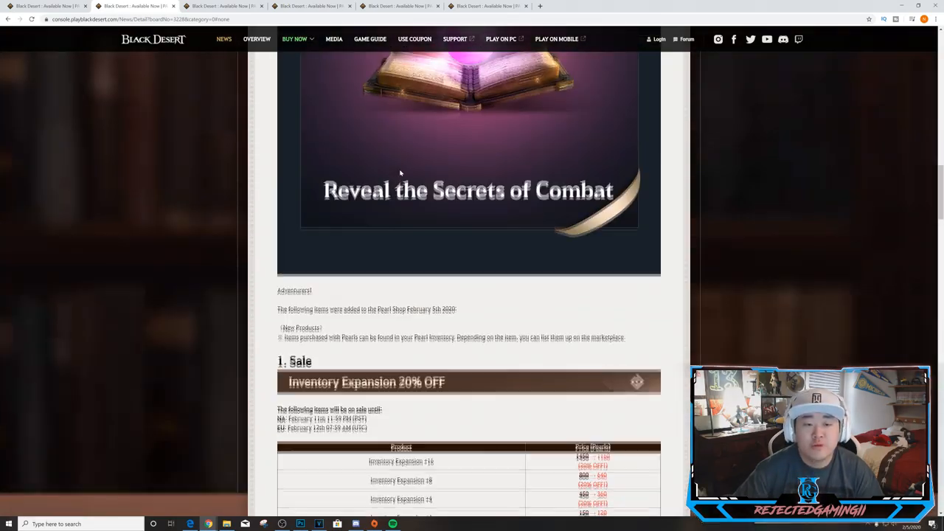
pyautogui.scroll(3)
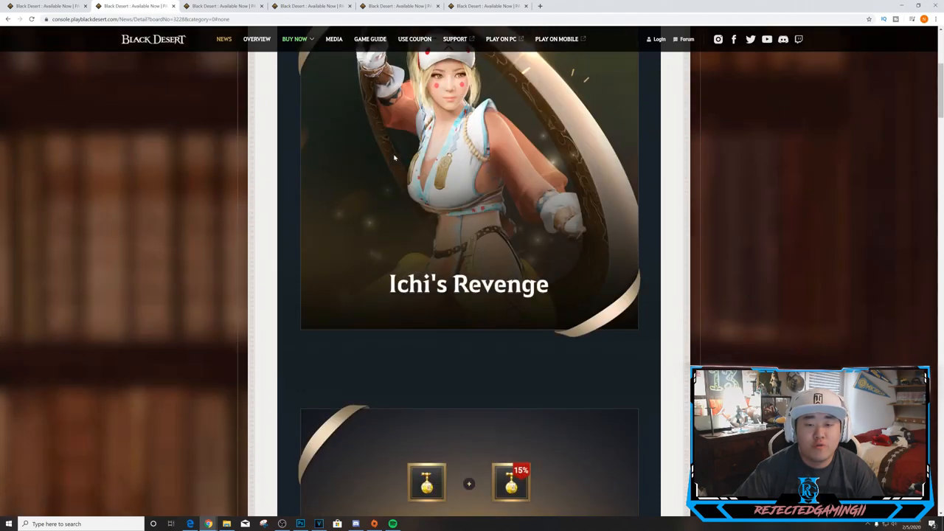
pyautogui.scroll(3)
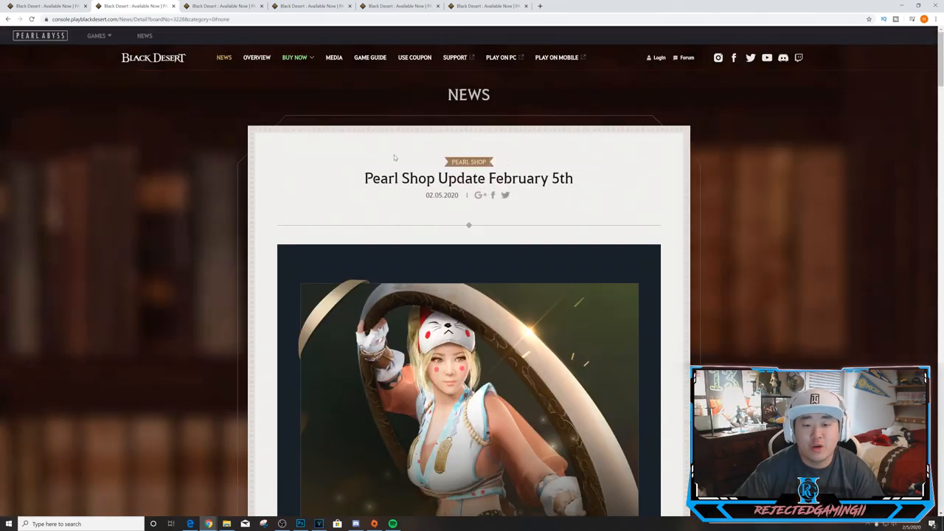